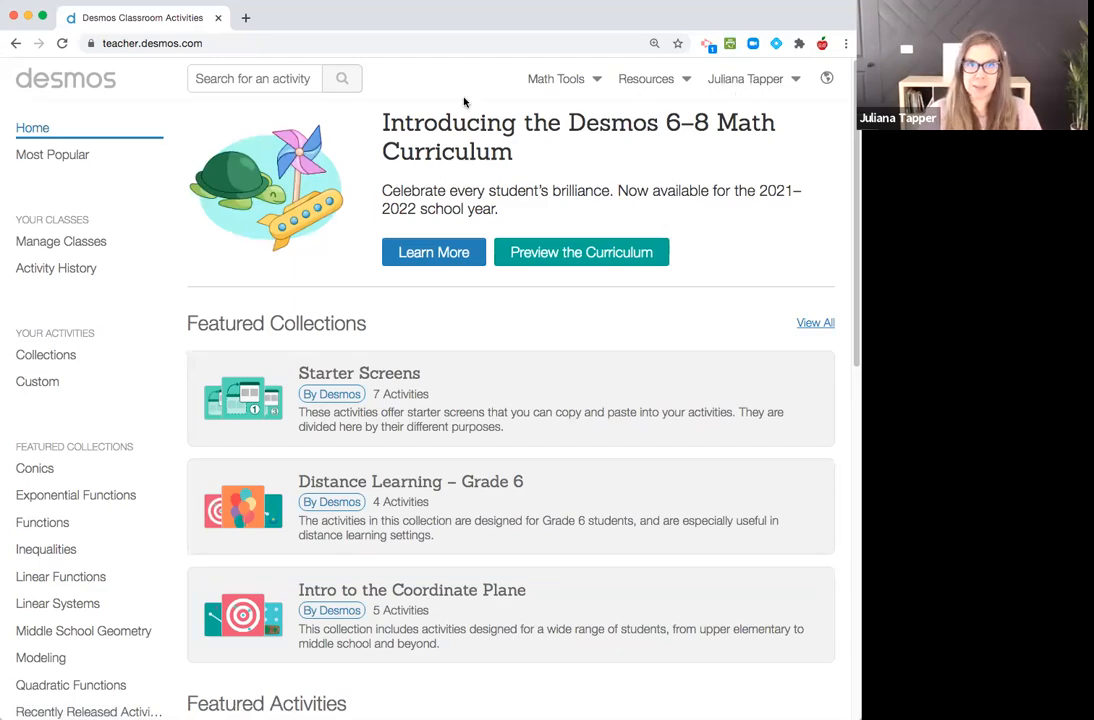
mouse_move(165, 61)
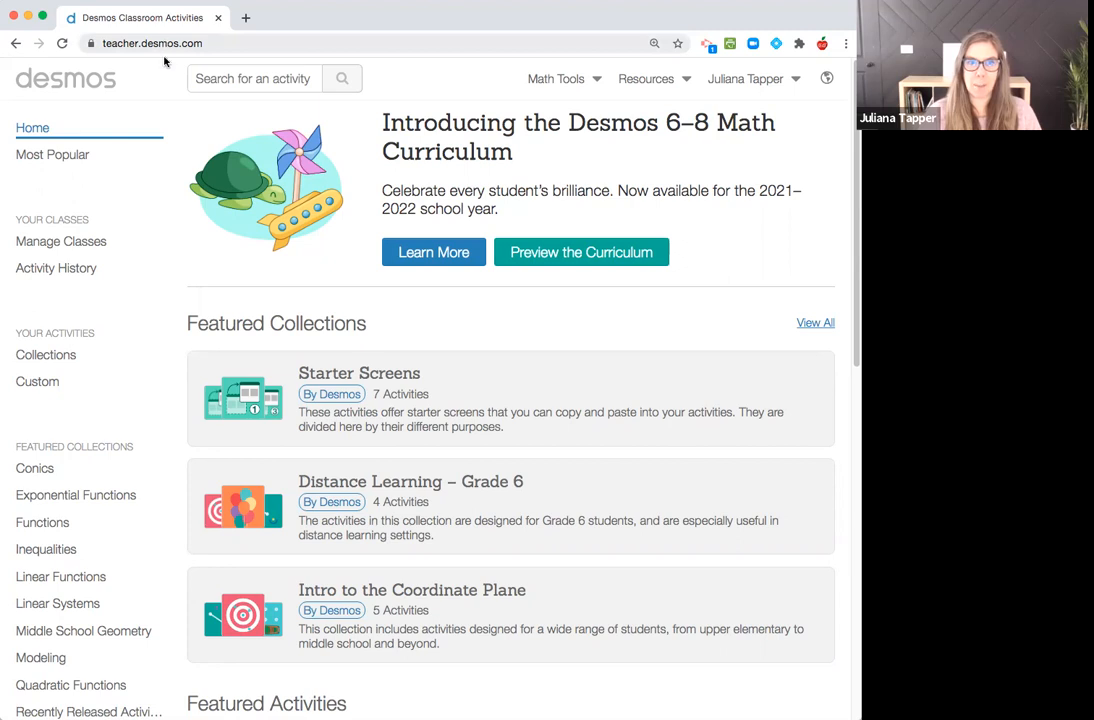
mouse_move(168, 122)
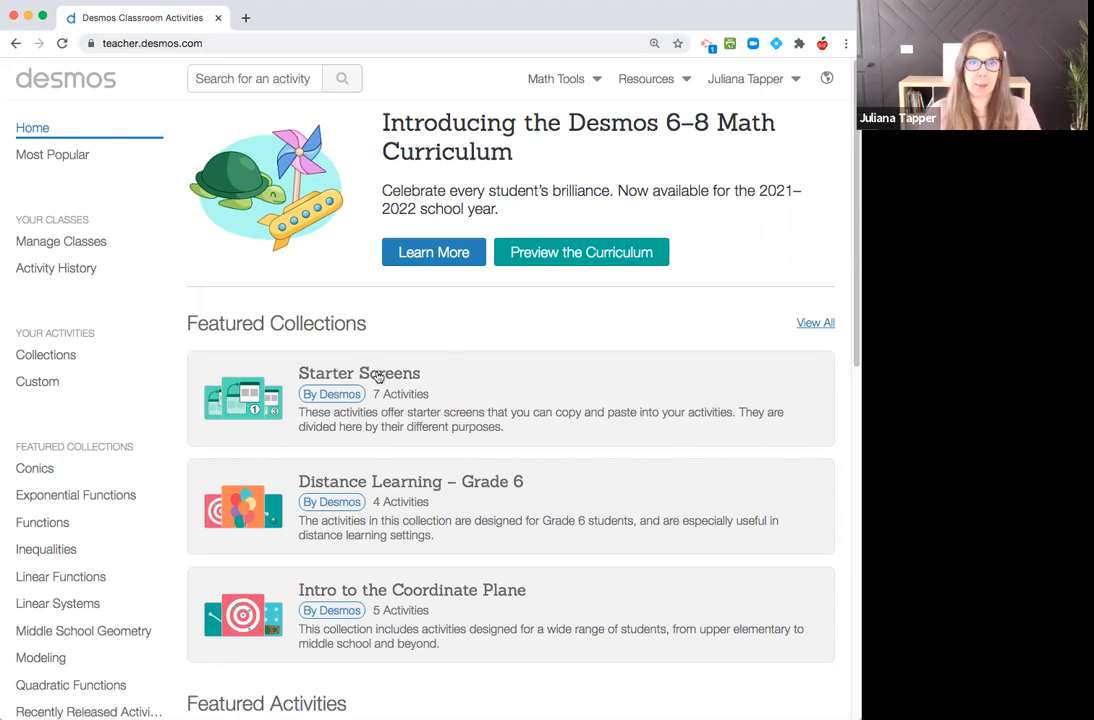
Step: Open Starter Screens' 'Screens for Checking In' activity and scroll to its seven screens
click(358, 373)
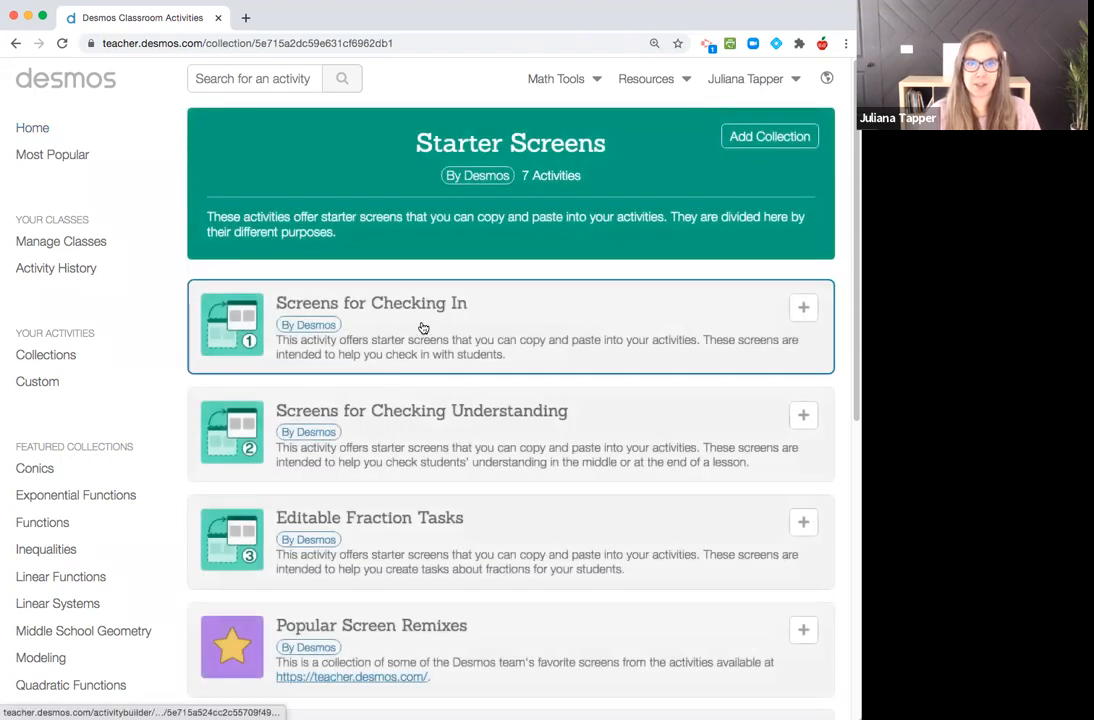
click(371, 303)
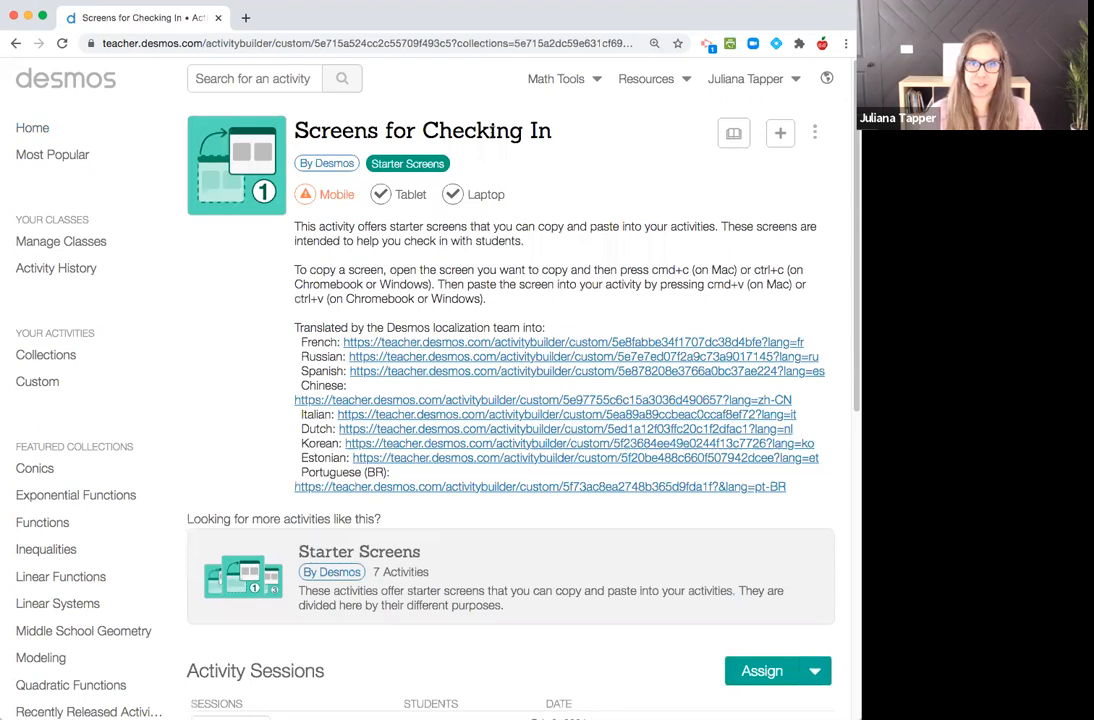
scroll(down, 3)
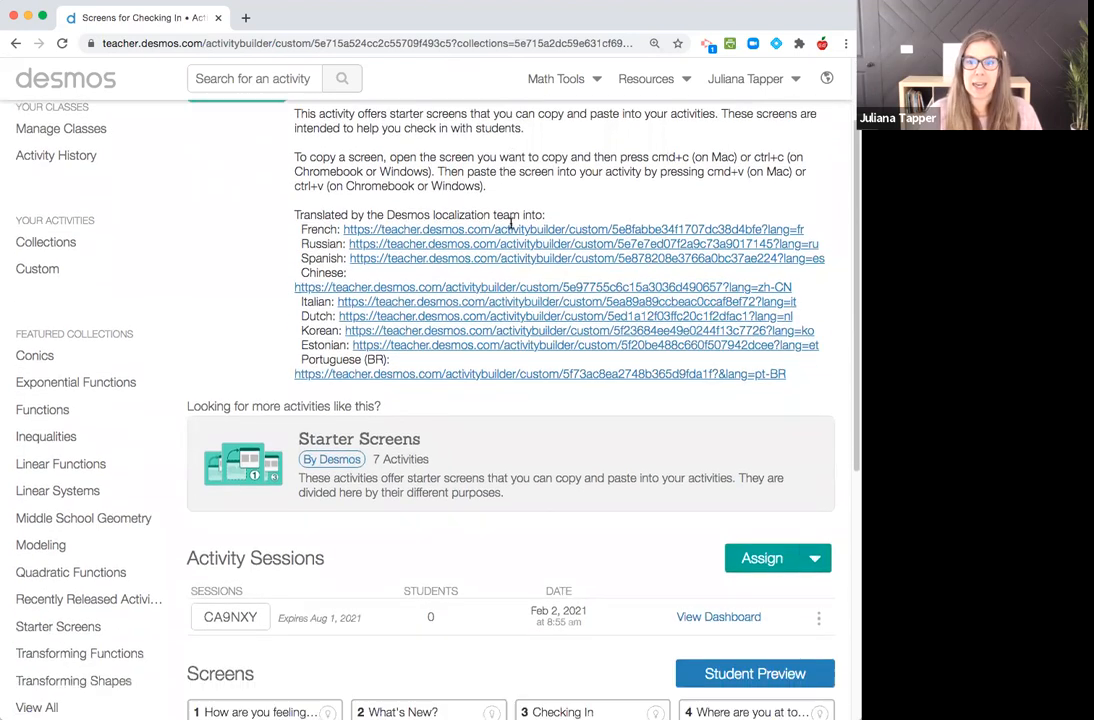
scroll(down, 3)
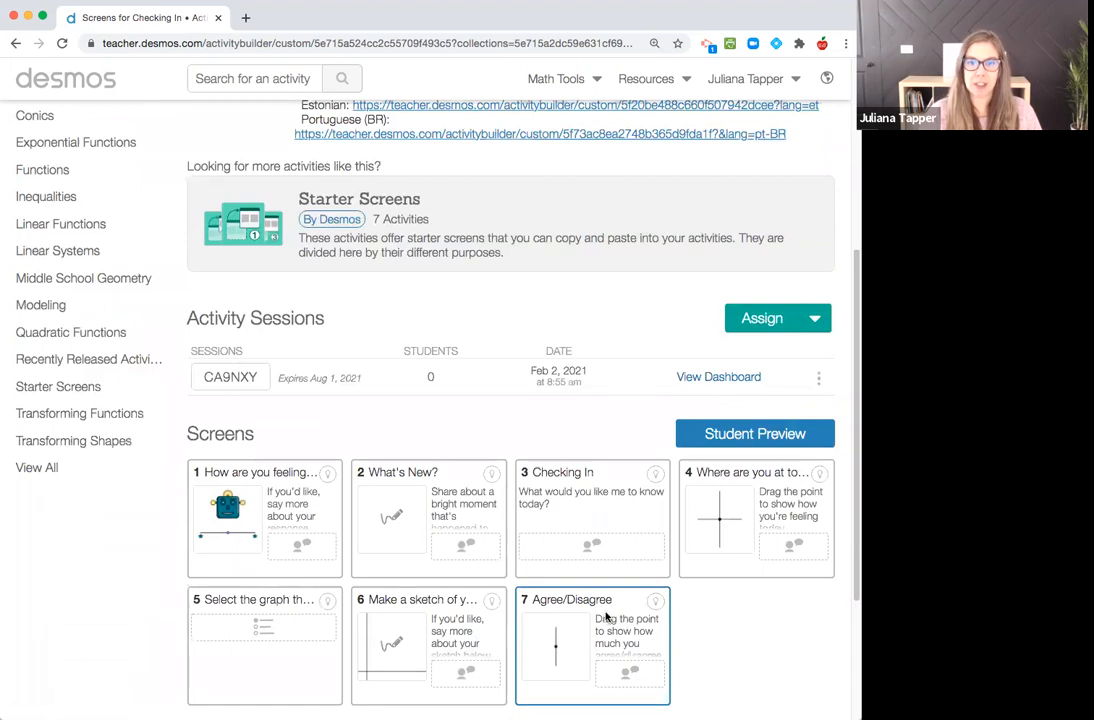
click(592, 645)
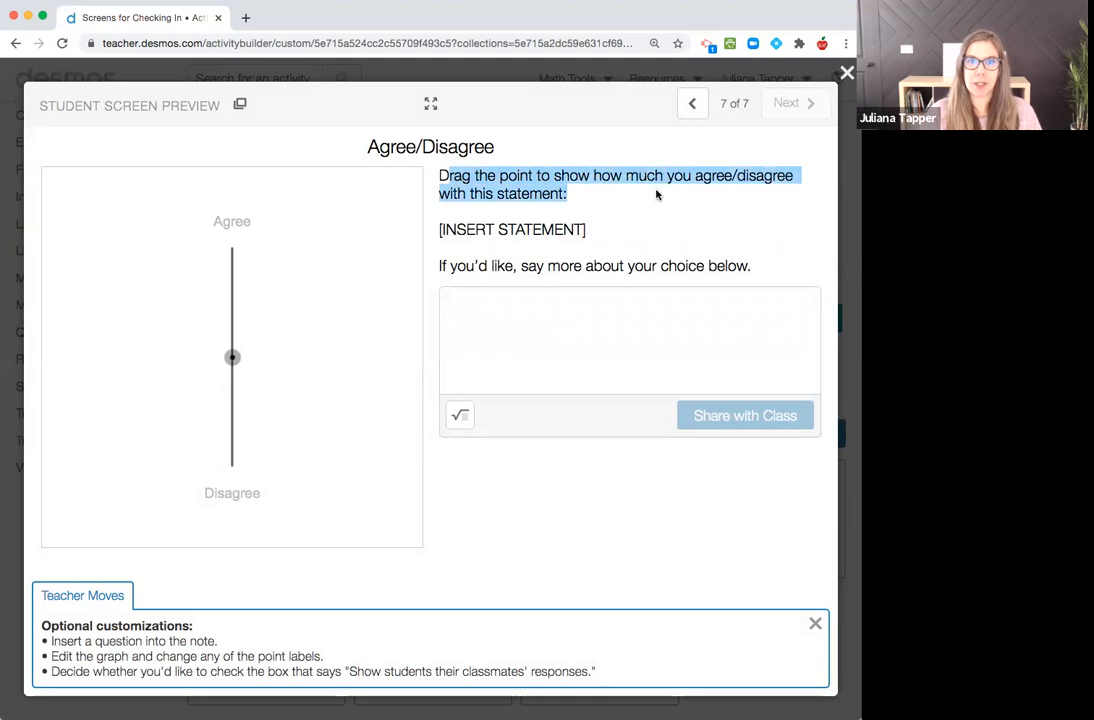
mouse_move(457, 225)
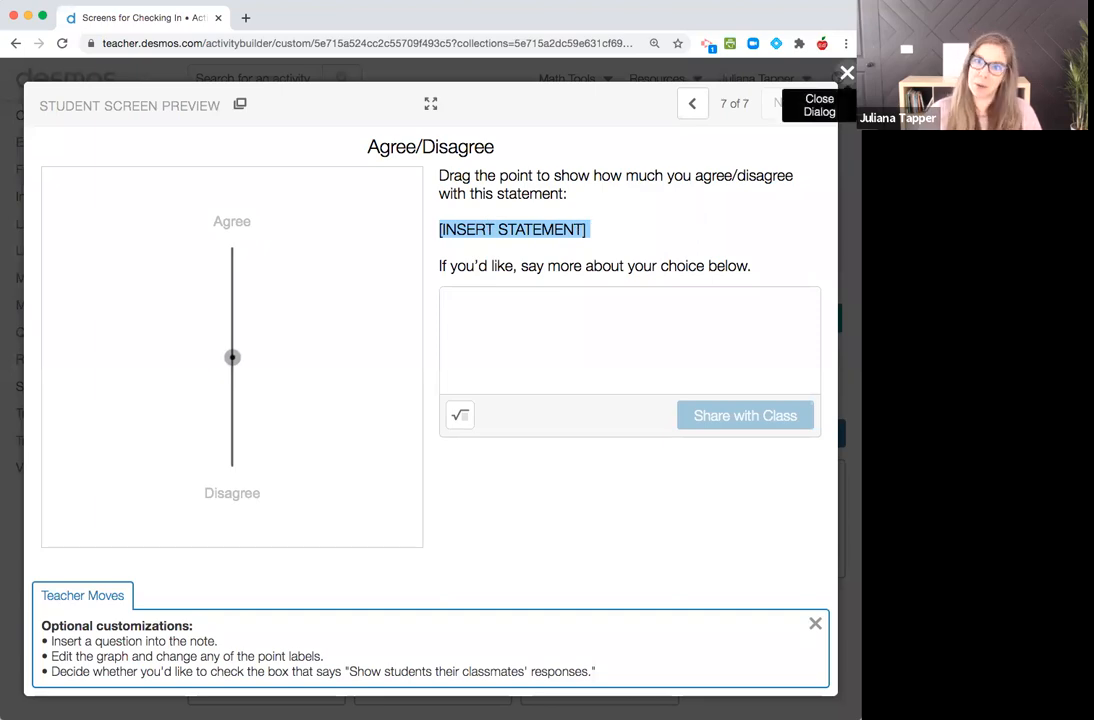
click(847, 72)
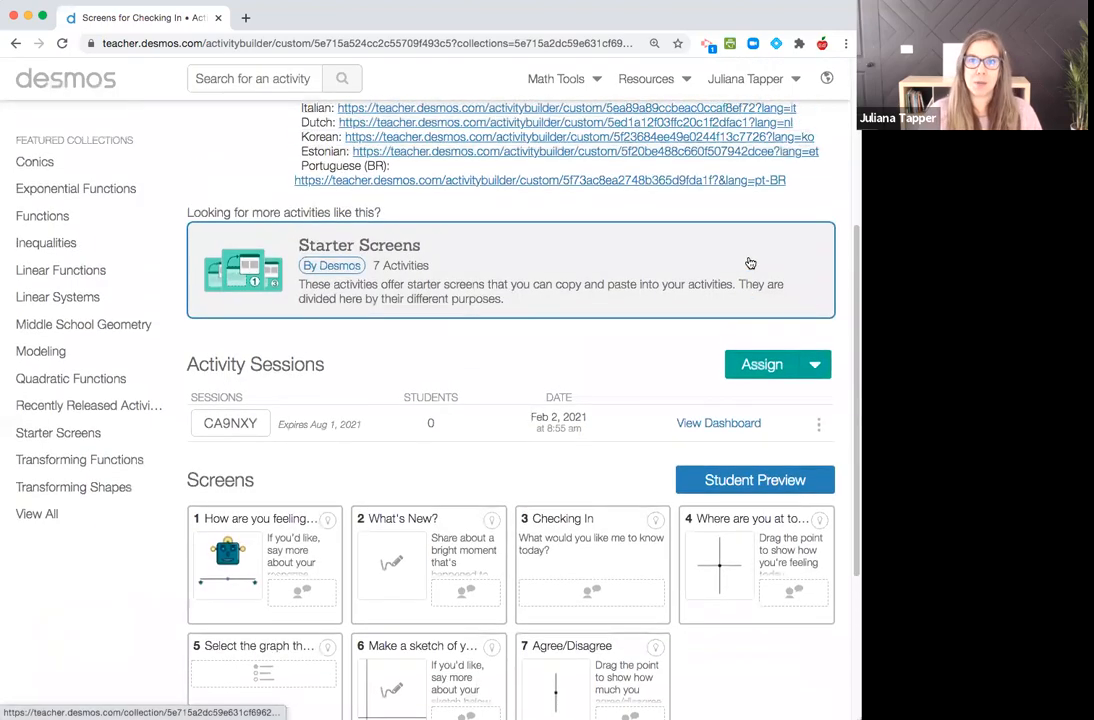
Step: Create an editable '[Copy of] Screens for Checking In' using Copy and edit
scroll(up, 3)
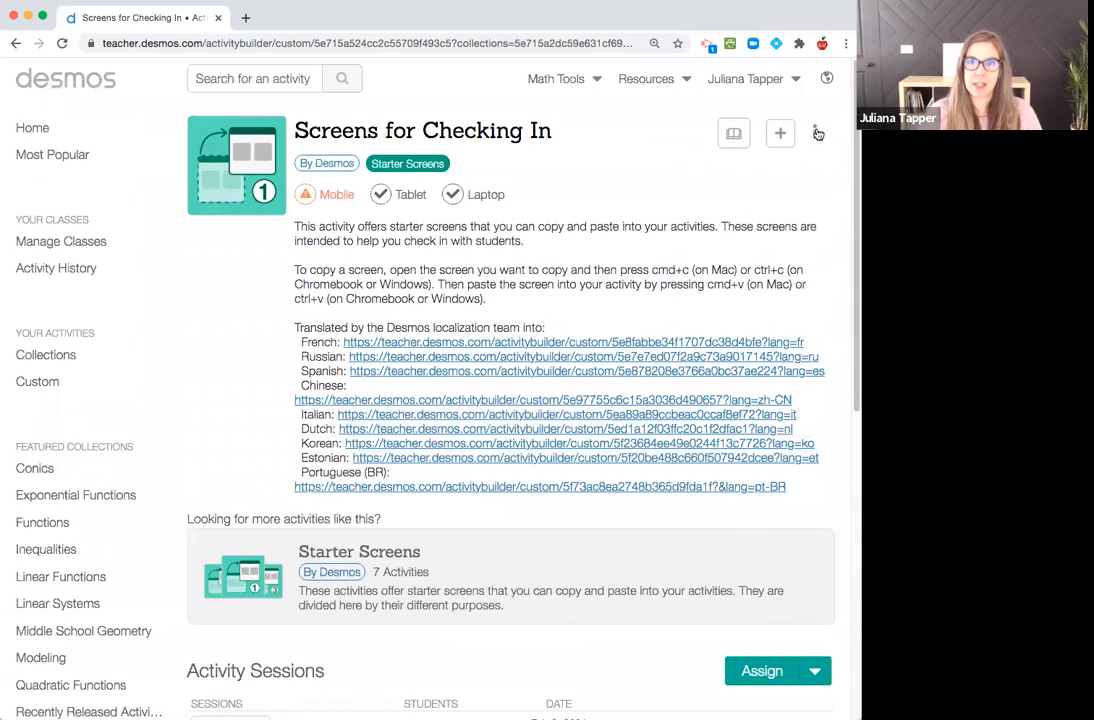
click(814, 132)
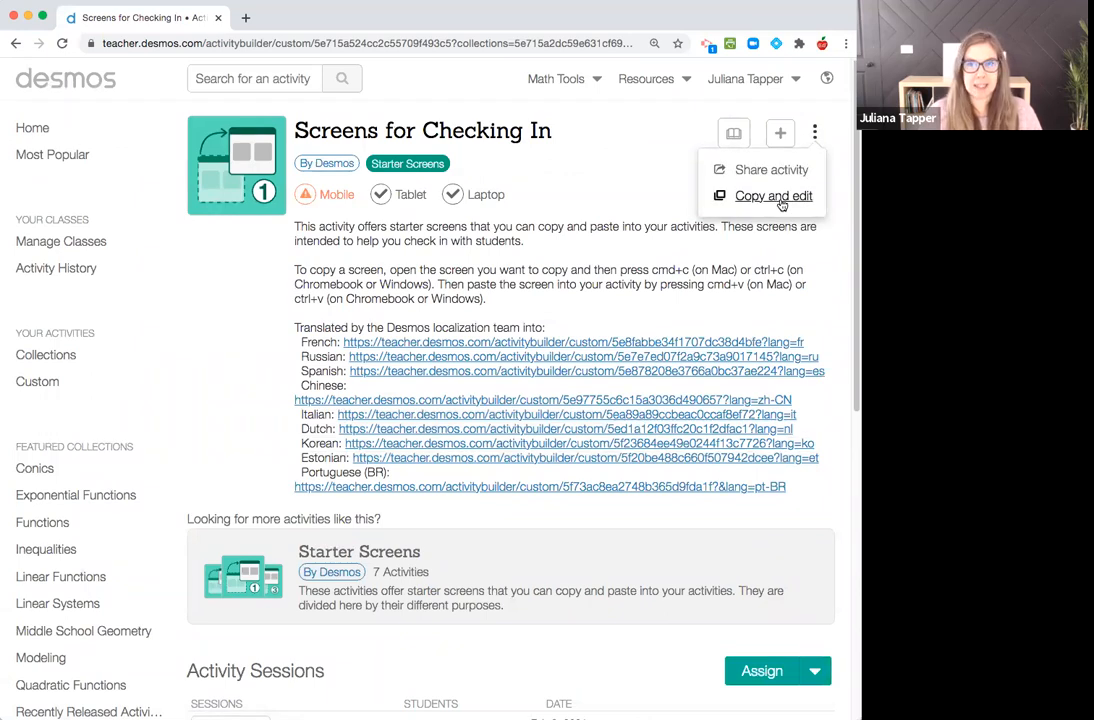
click(773, 195)
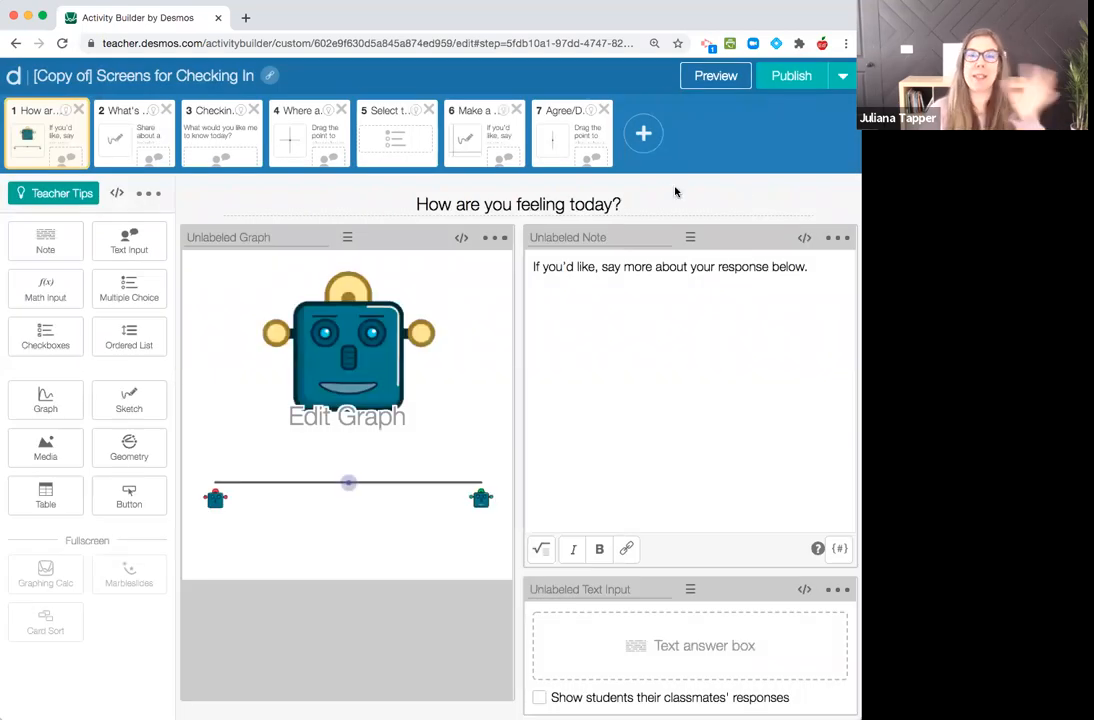
mouse_move(696, 341)
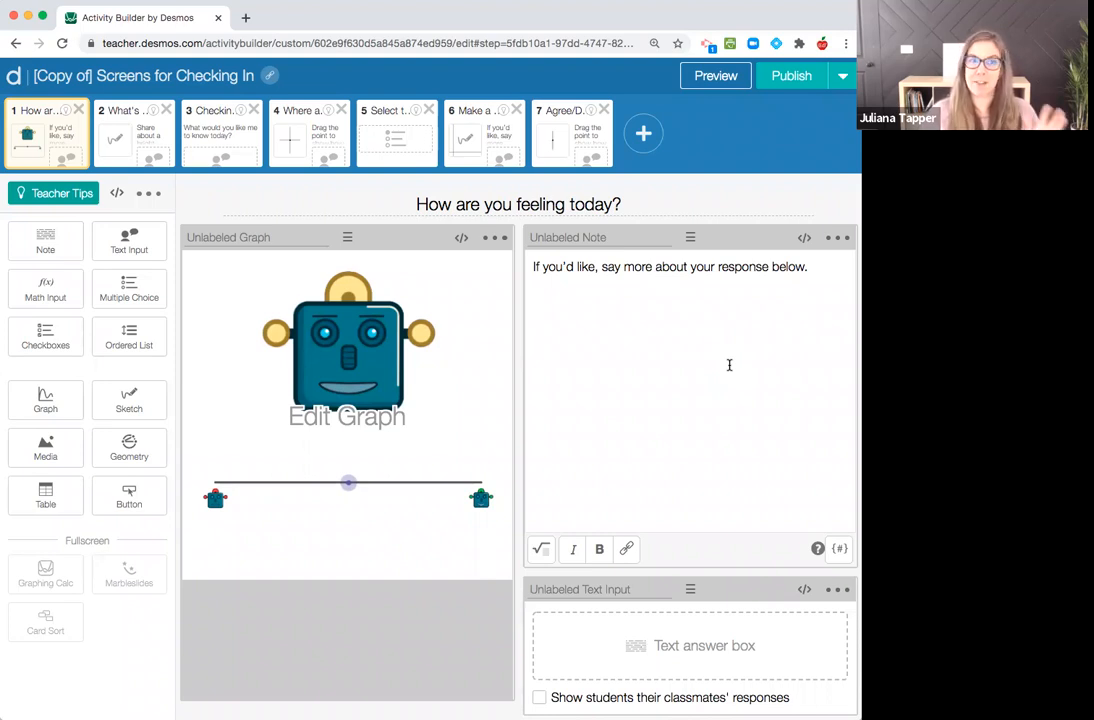
mouse_move(662, 353)
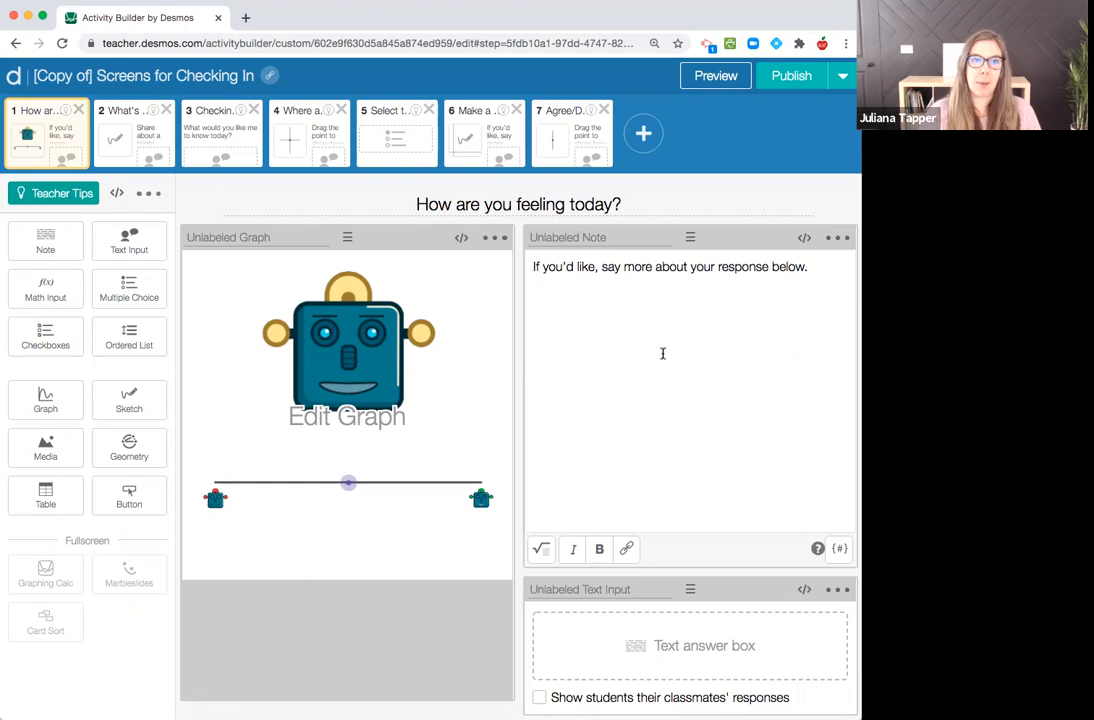
mouse_move(415, 310)
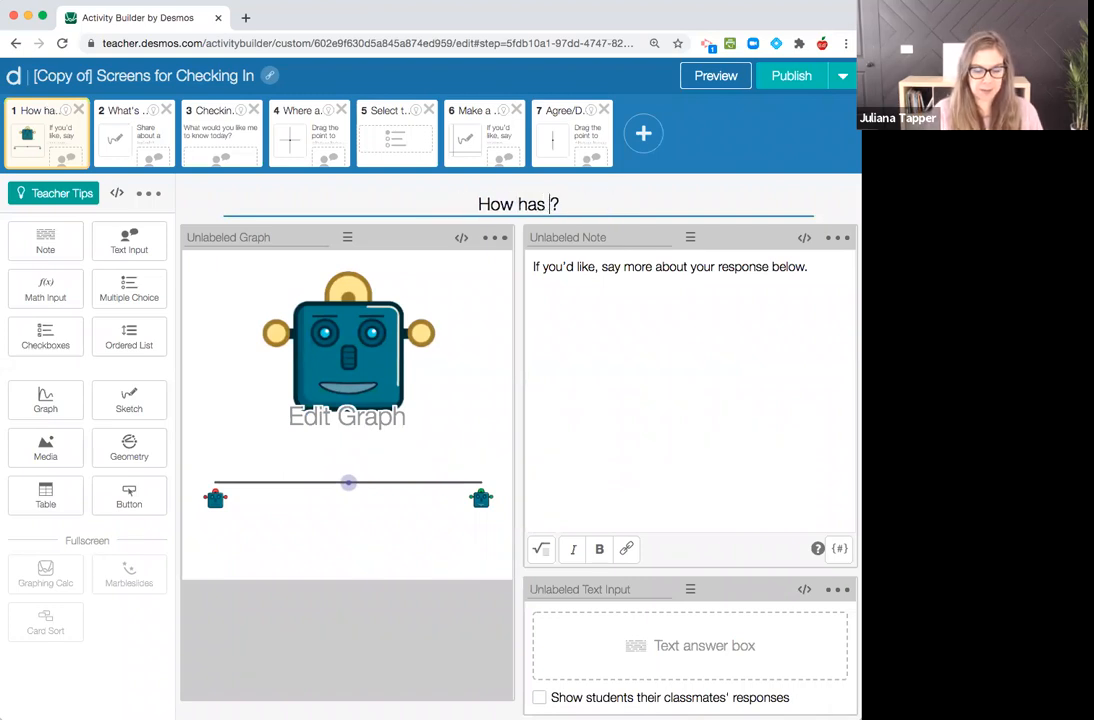
Step: Retitle screen 1 'How has your week been?' and test its slider in student preview
text(your week been)
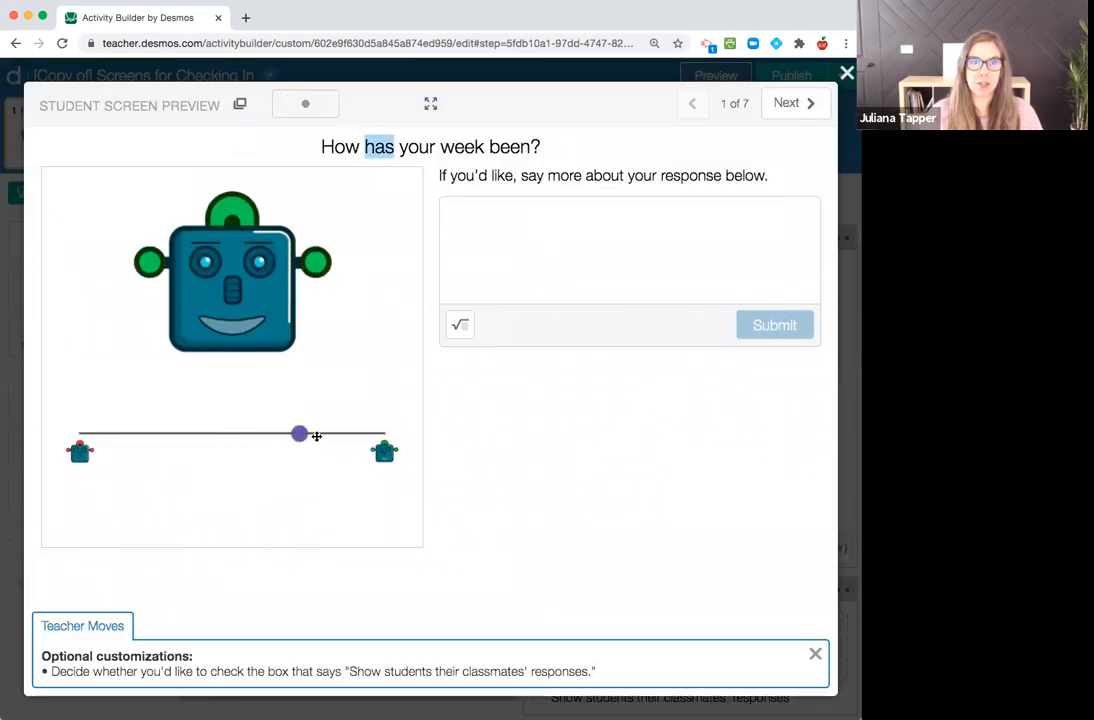
drag(300, 433, 120, 433)
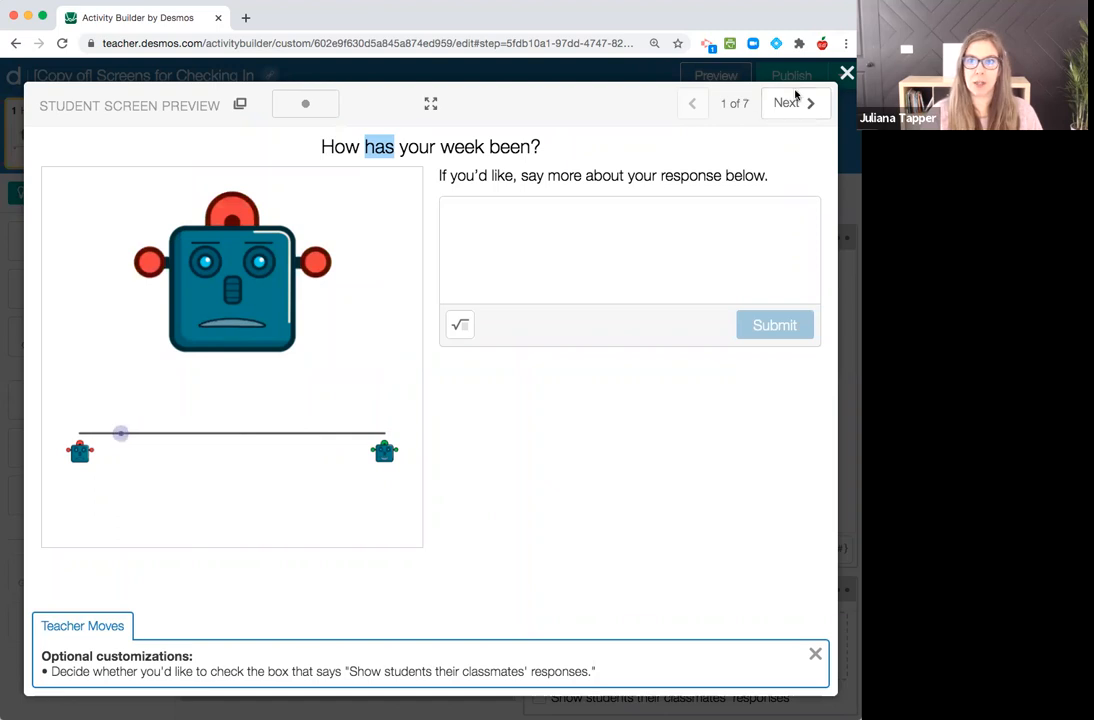
click(847, 72)
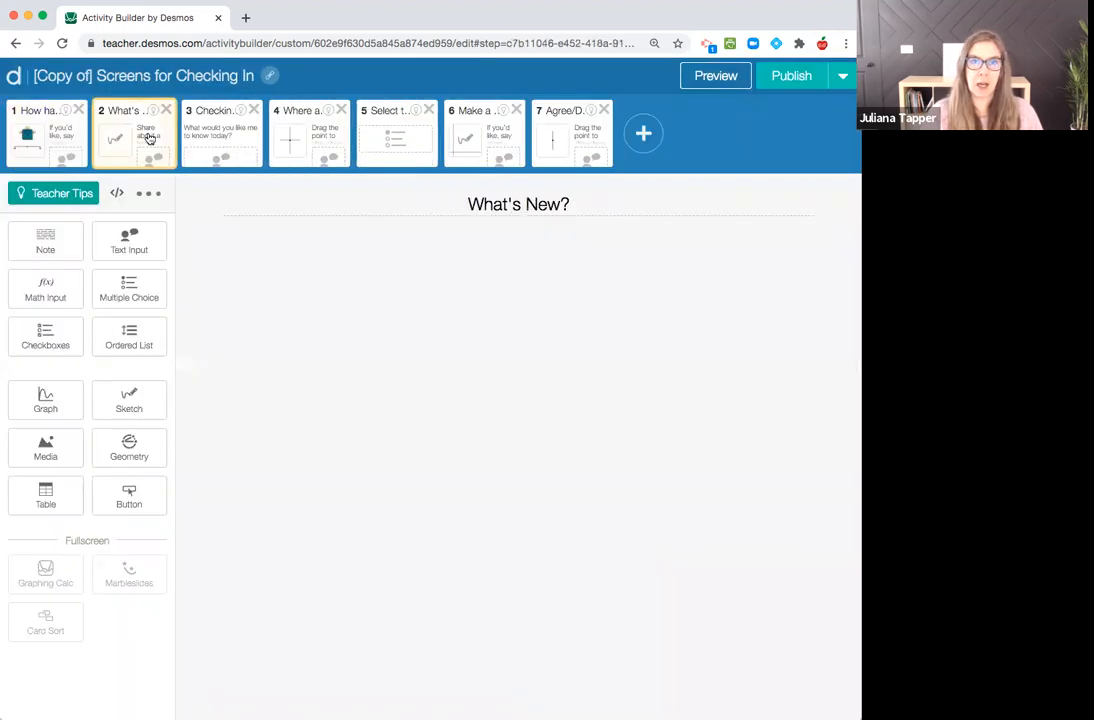
Step: Retitle screen 2 'Sketch what you ate for dinner last night' and test-sketch it in preview
click(133, 133)
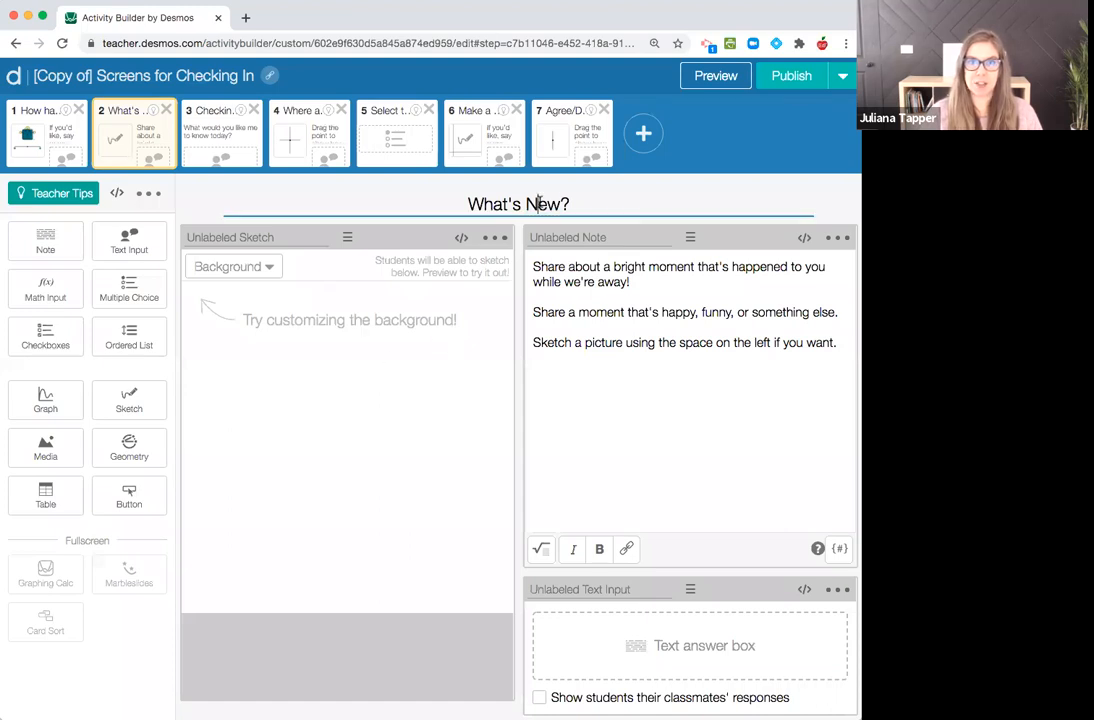
text(Sketch what y)
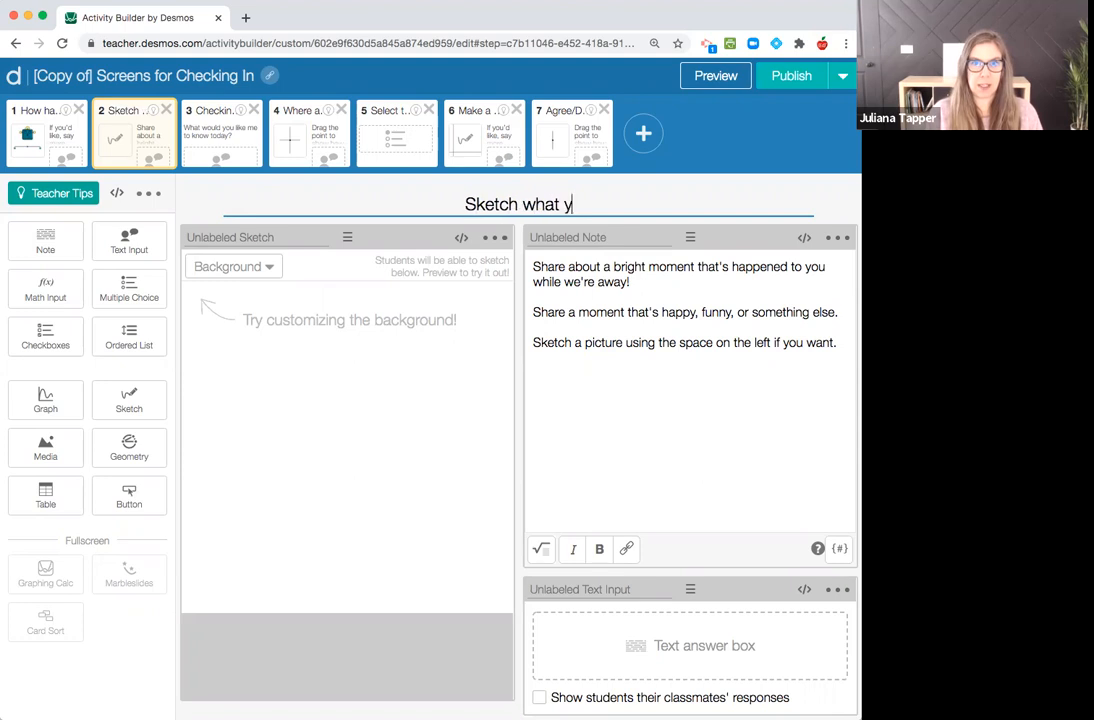
text(ou ate for dinner last night)
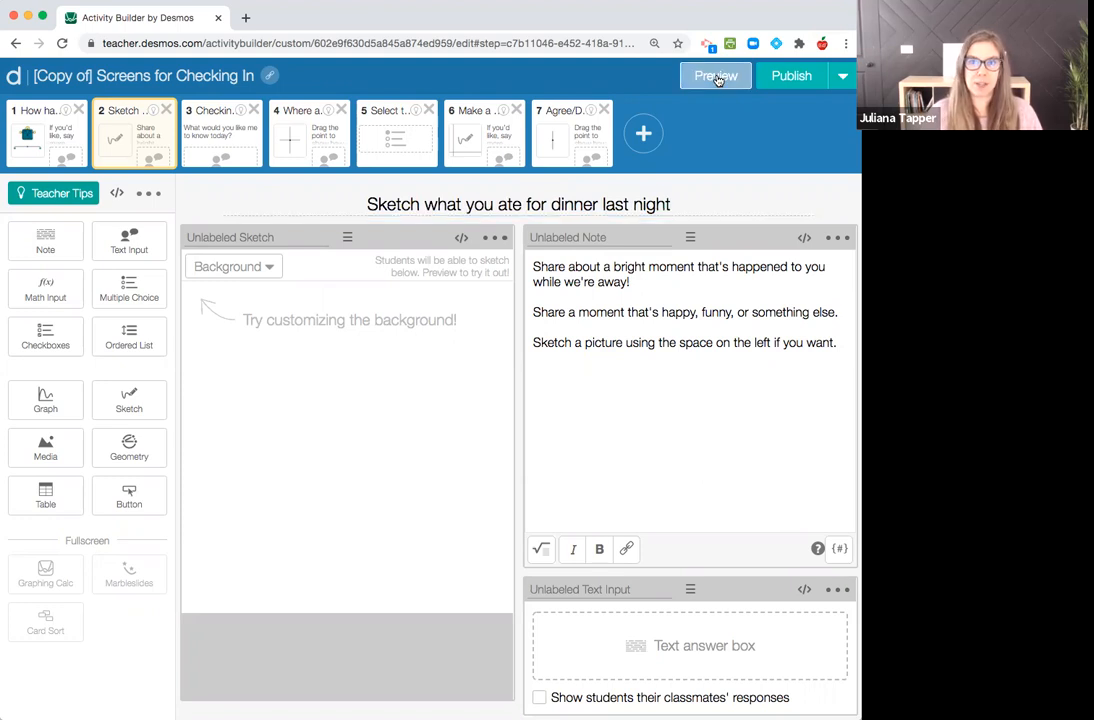
click(715, 75)
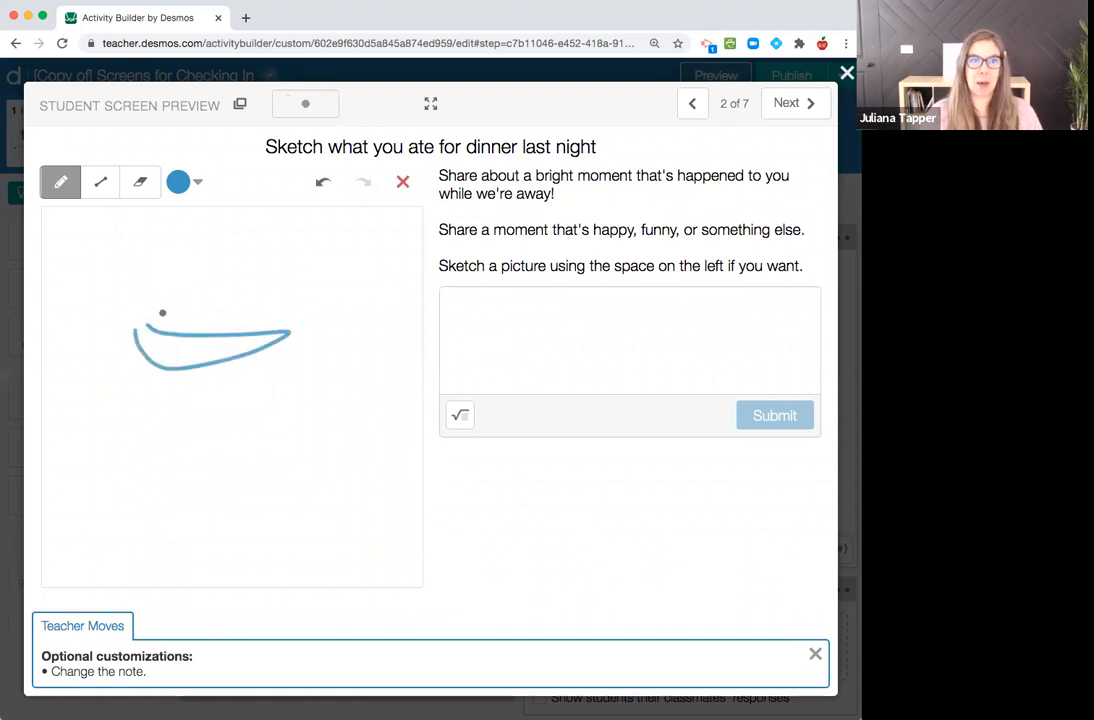
drag(162, 312, 190, 287)
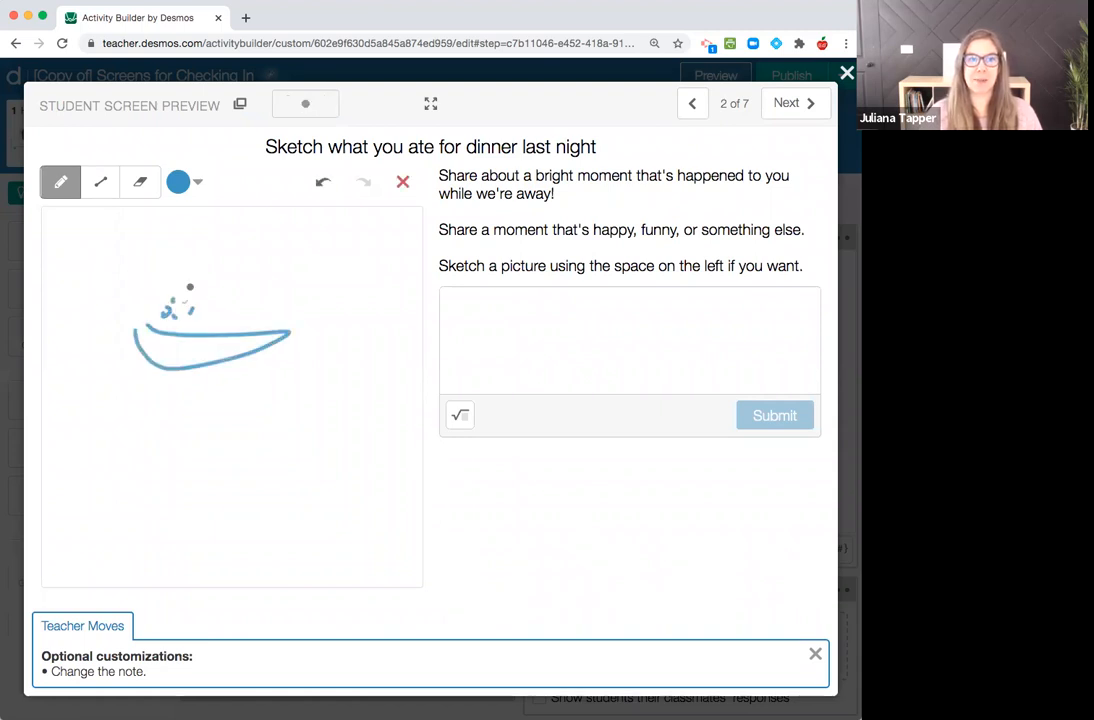
click(847, 72)
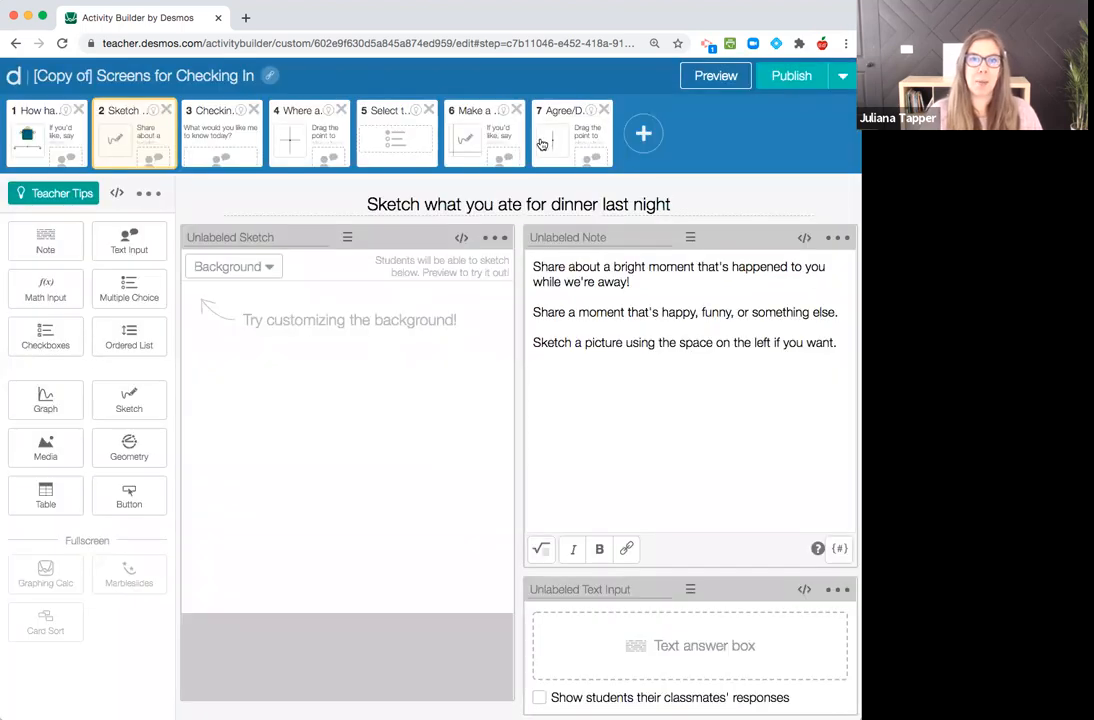
Step: Replace screen 7's placeholder statement with 'I am confident in my math ability'
click(572, 133)
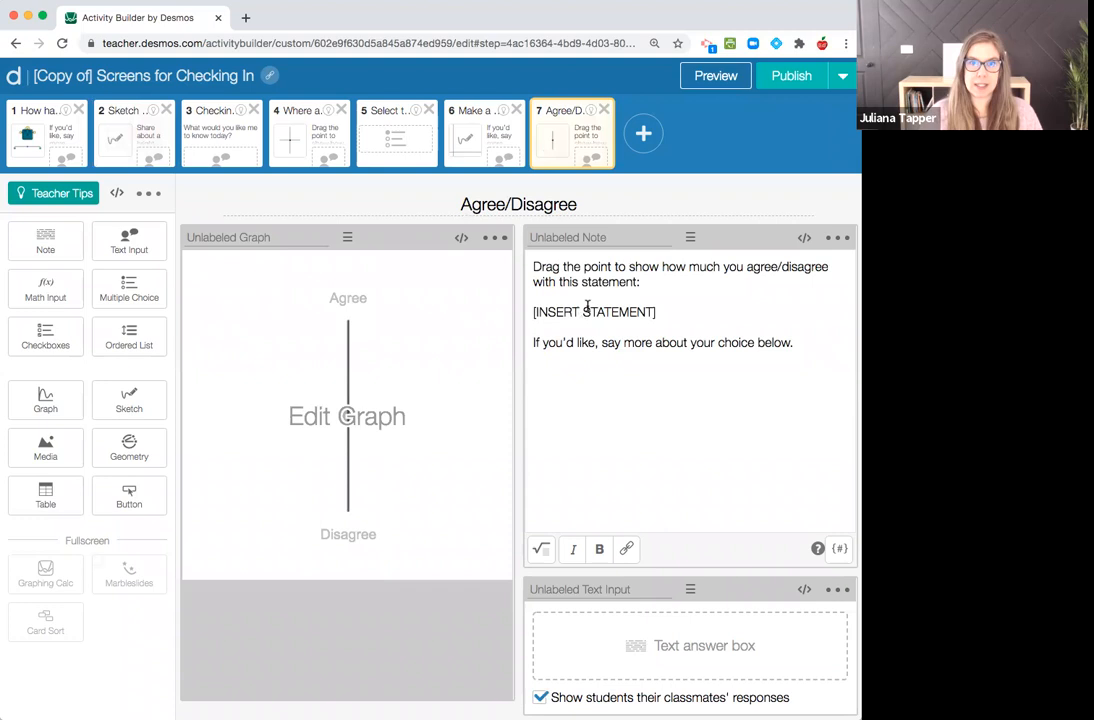
double_click(594, 312)
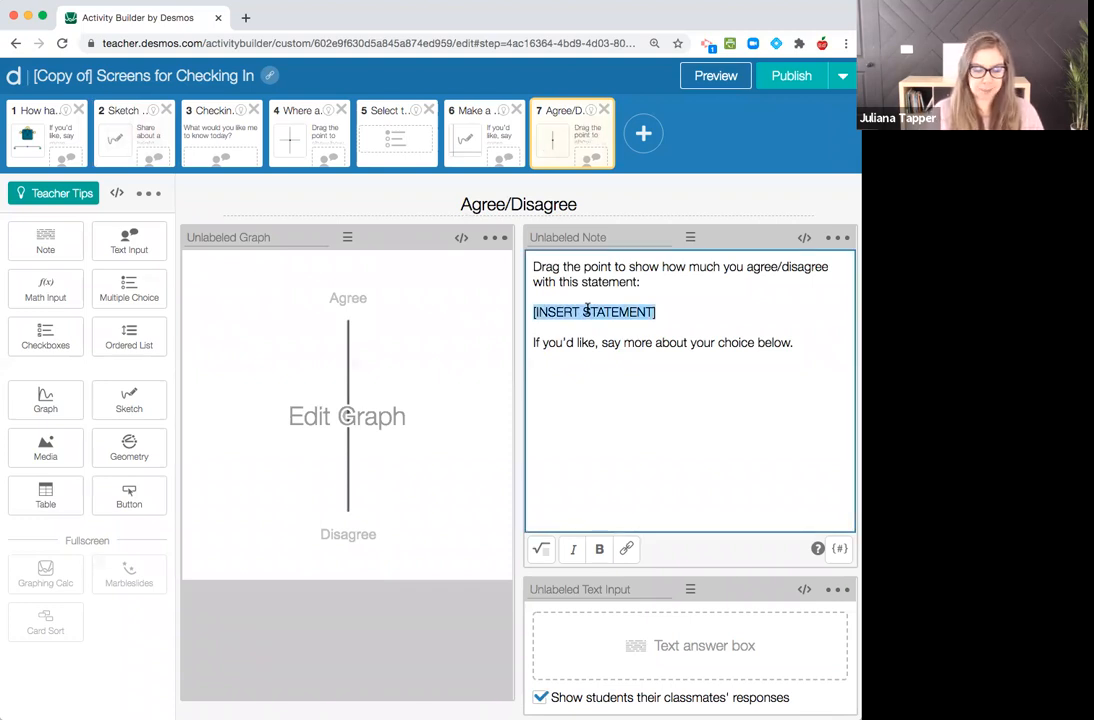
text(I am)
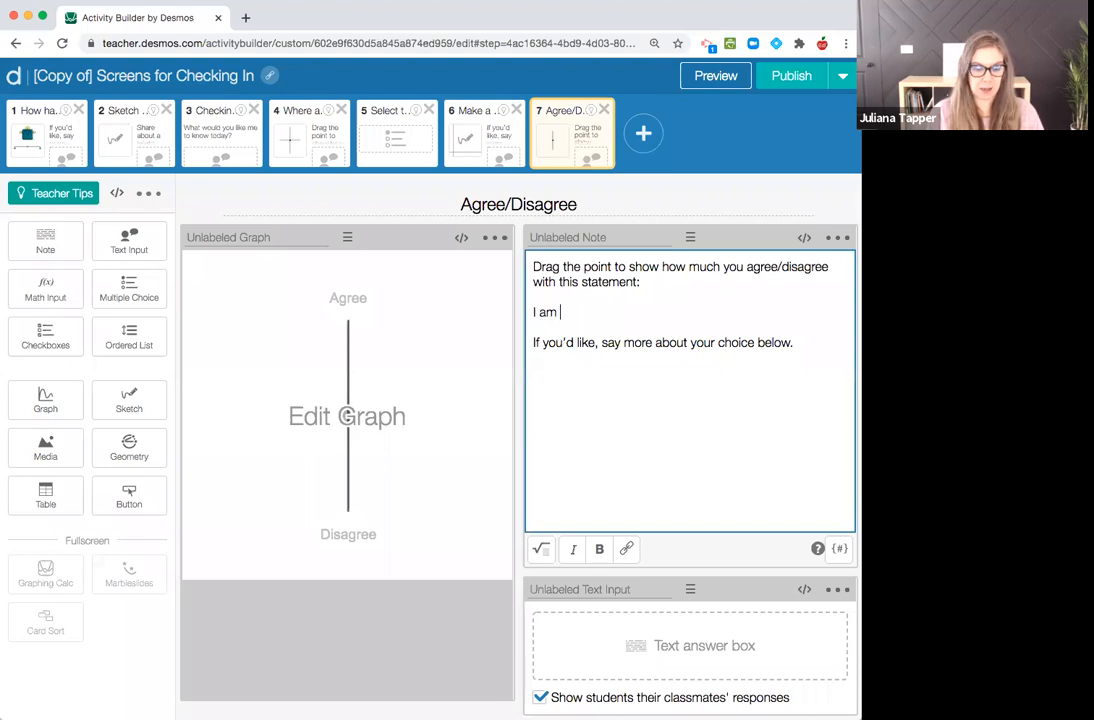
text(confident in m)
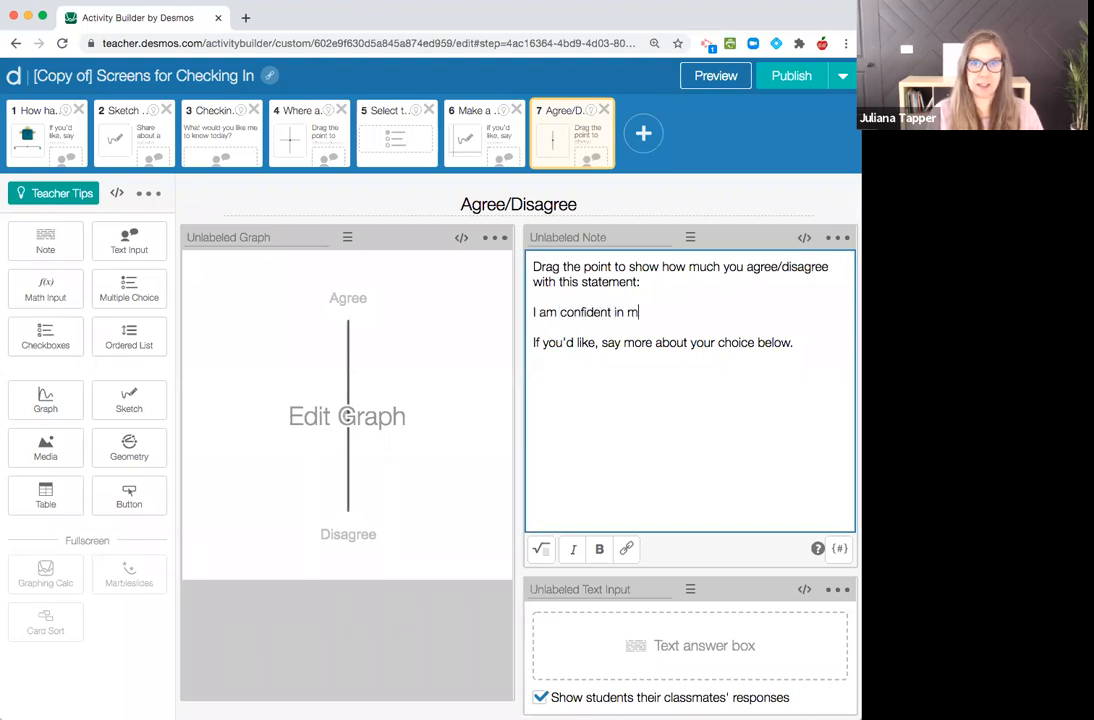
text(y math abi)
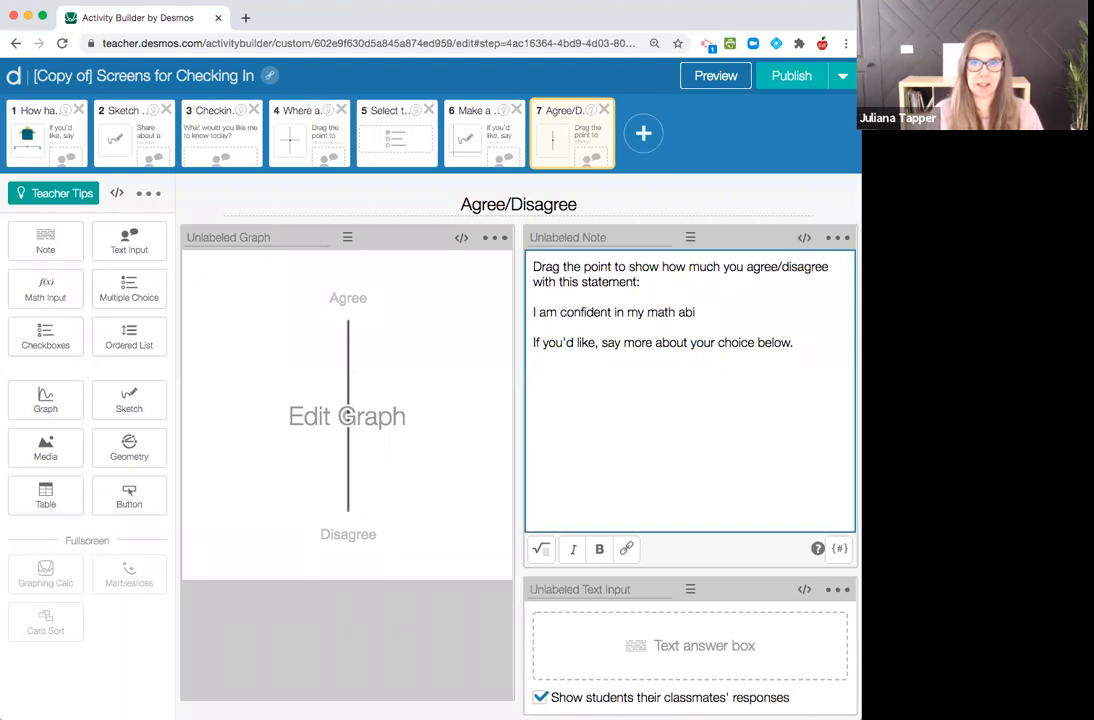
text(lity)
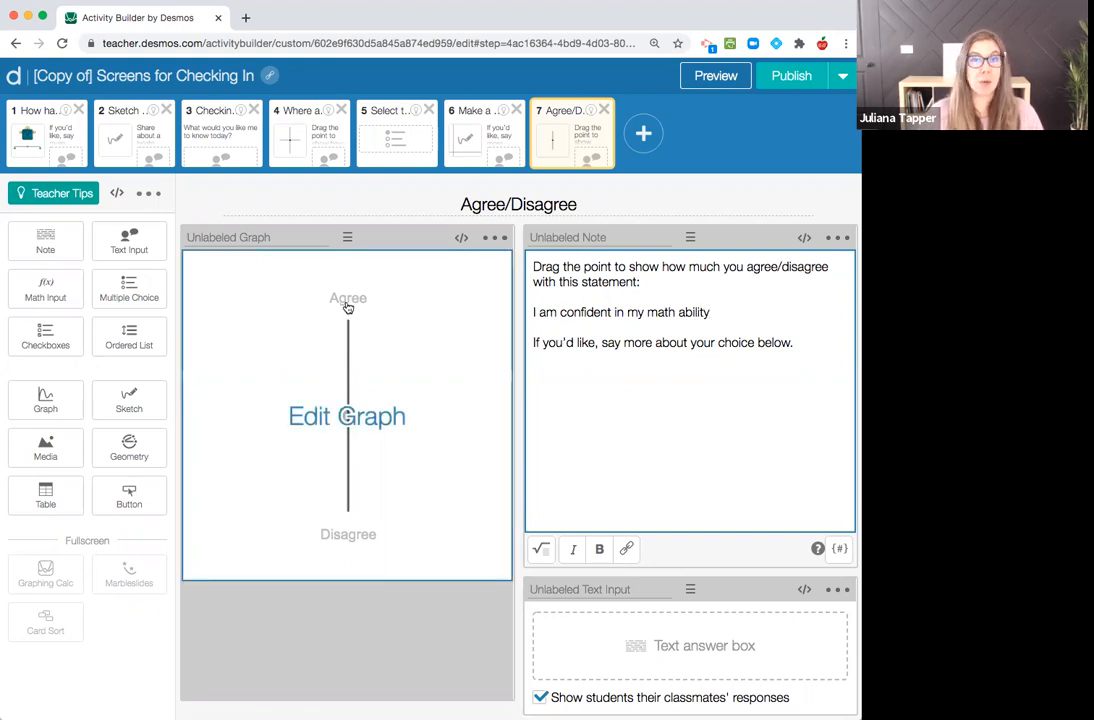
Step: Preview the Agree/Disagree screen, moving the point toward Disagree
click(715, 75)
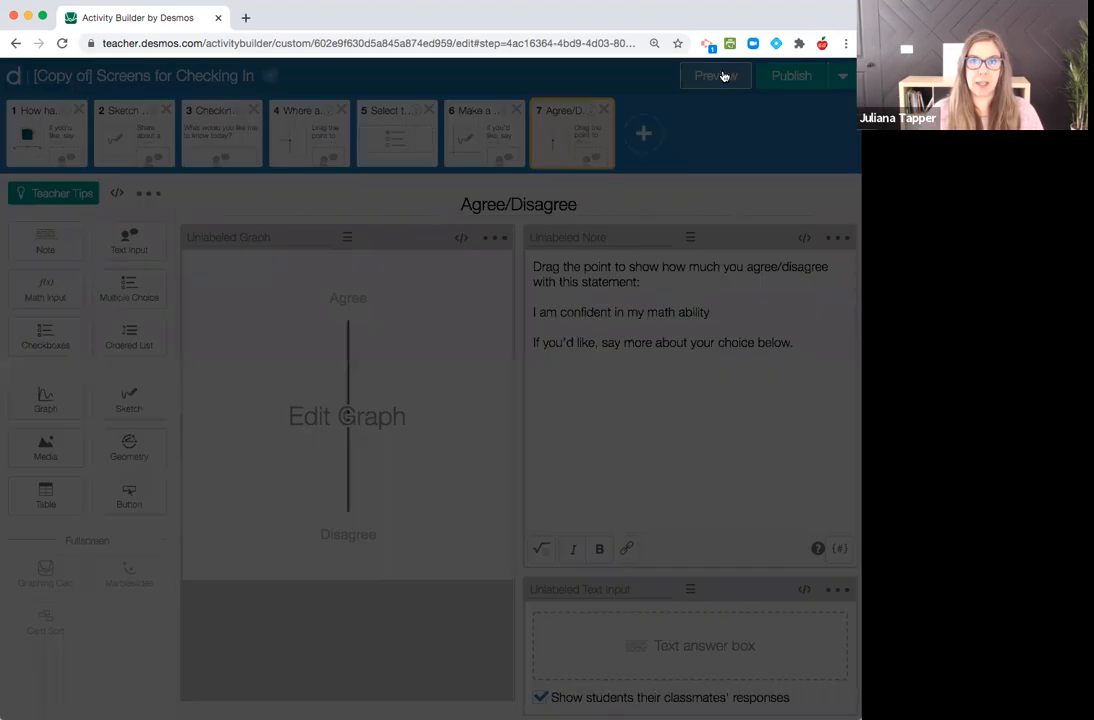
click(716, 75)
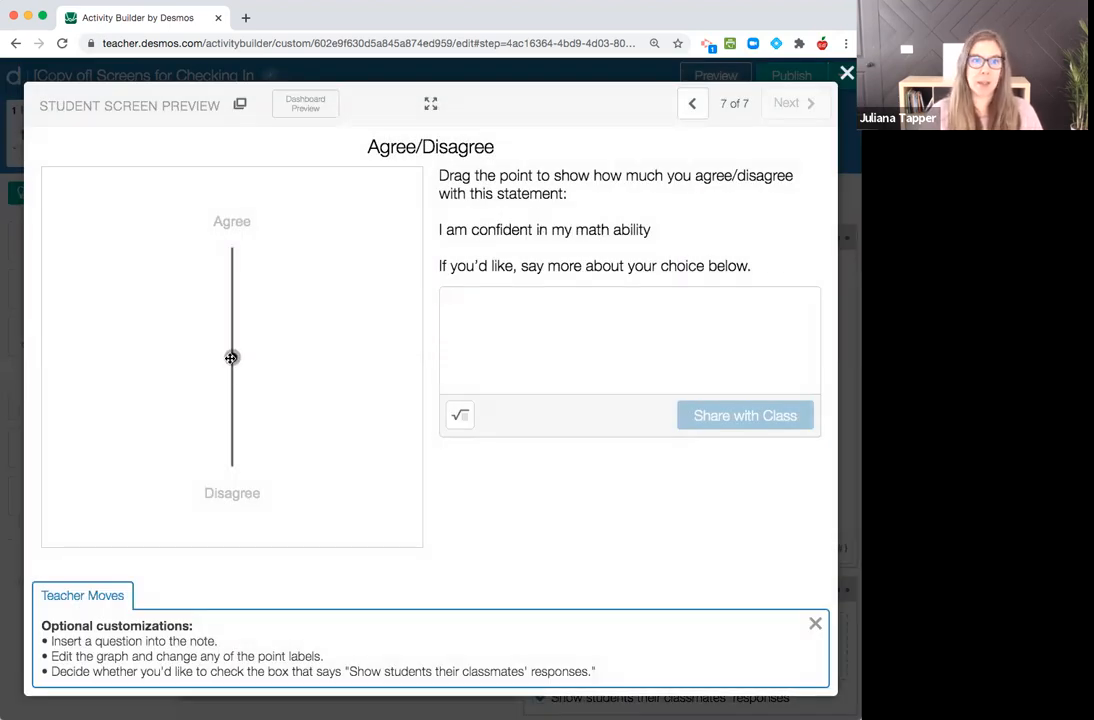
drag(231, 357, 231, 390)
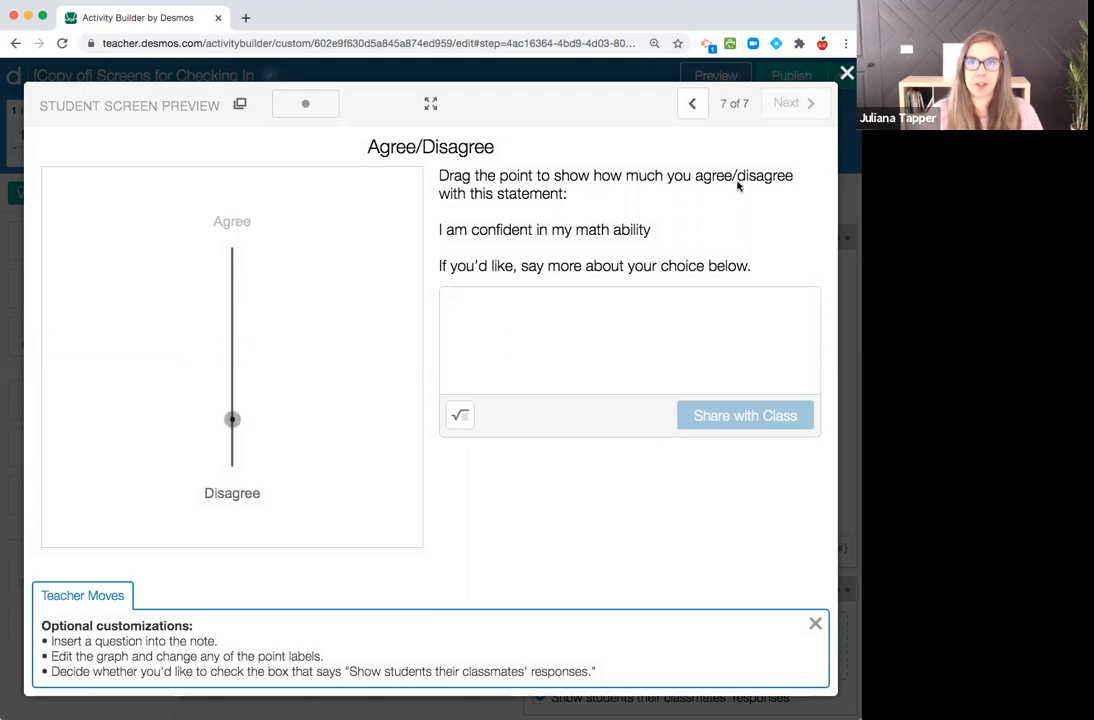
click(847, 72)
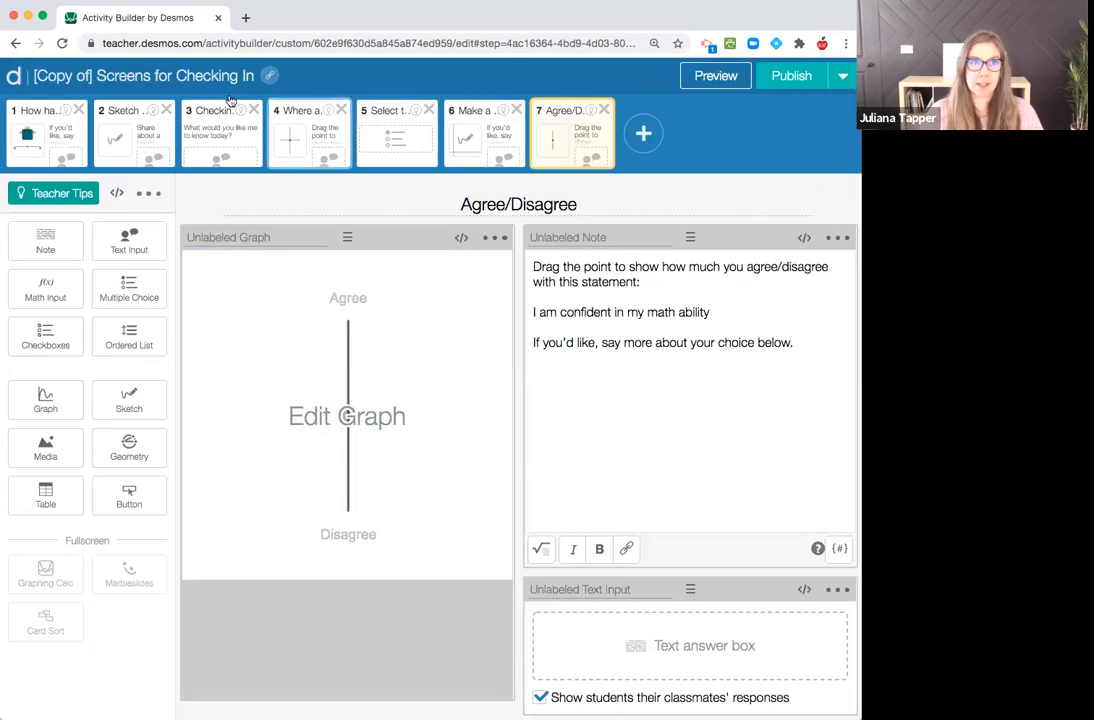
Step: Rename the activity 'DEMO check in', save, and publish it
click(269, 76)
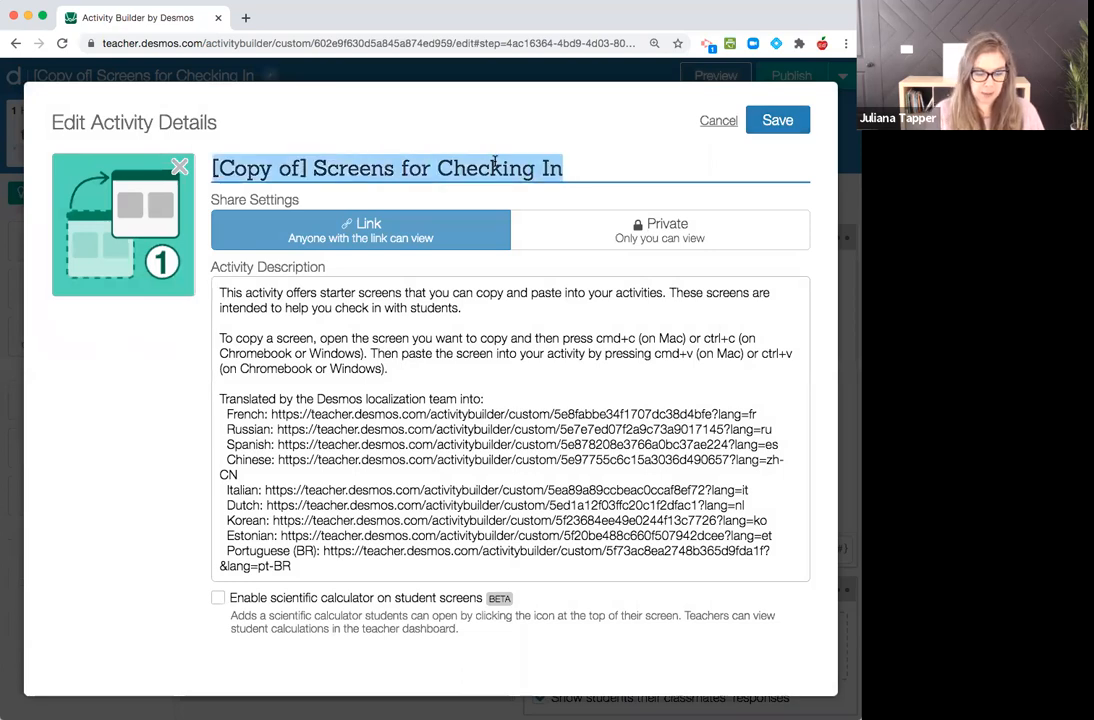
text(DEMO)
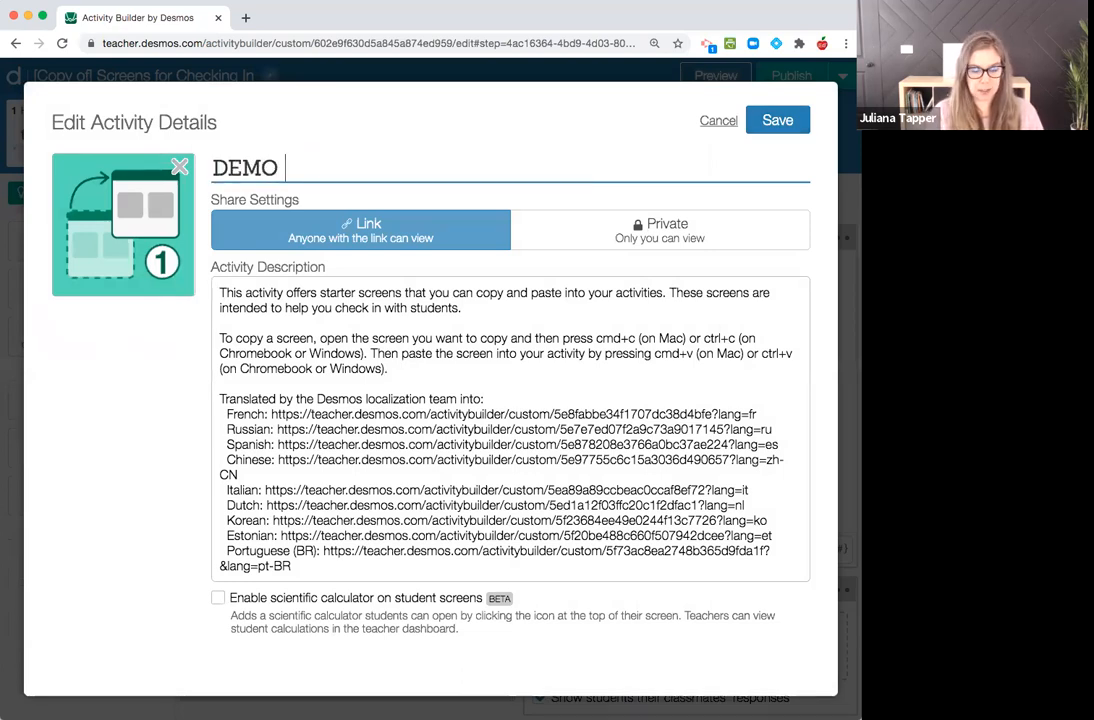
text(check in)
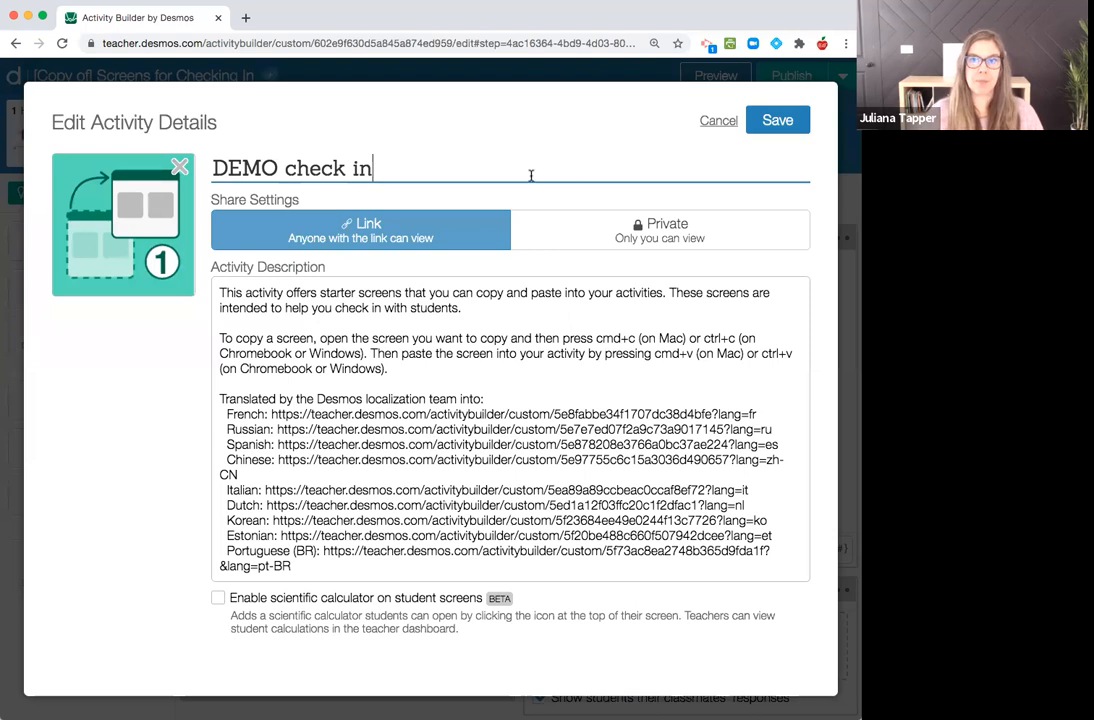
click(777, 120)
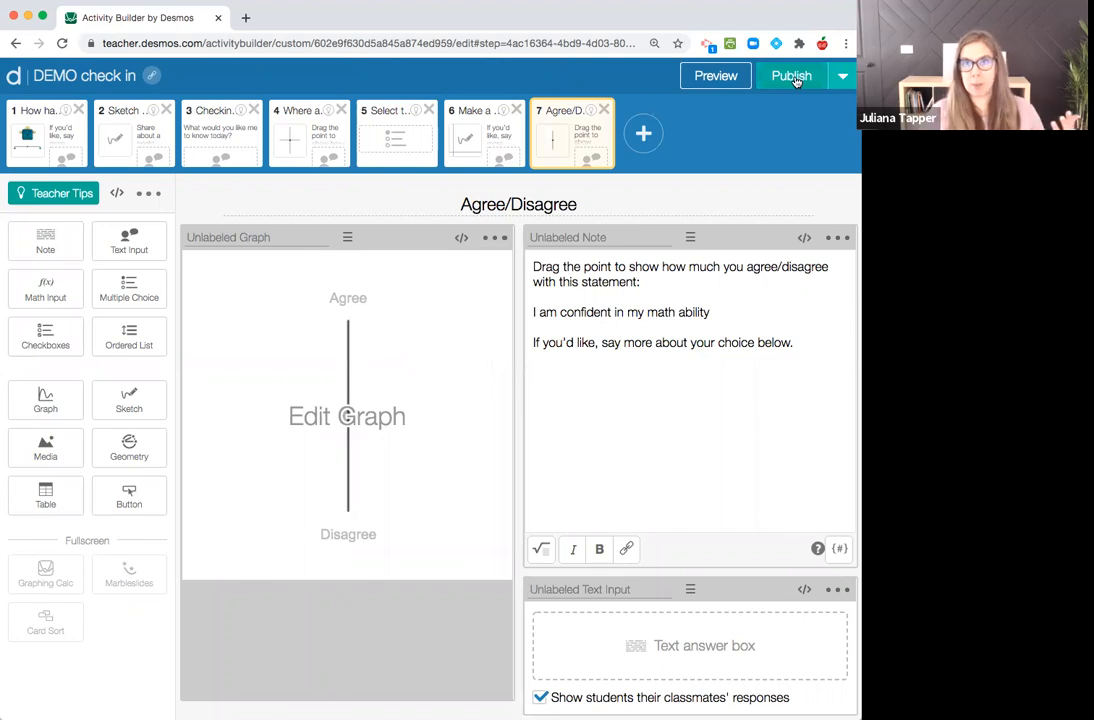
click(791, 76)
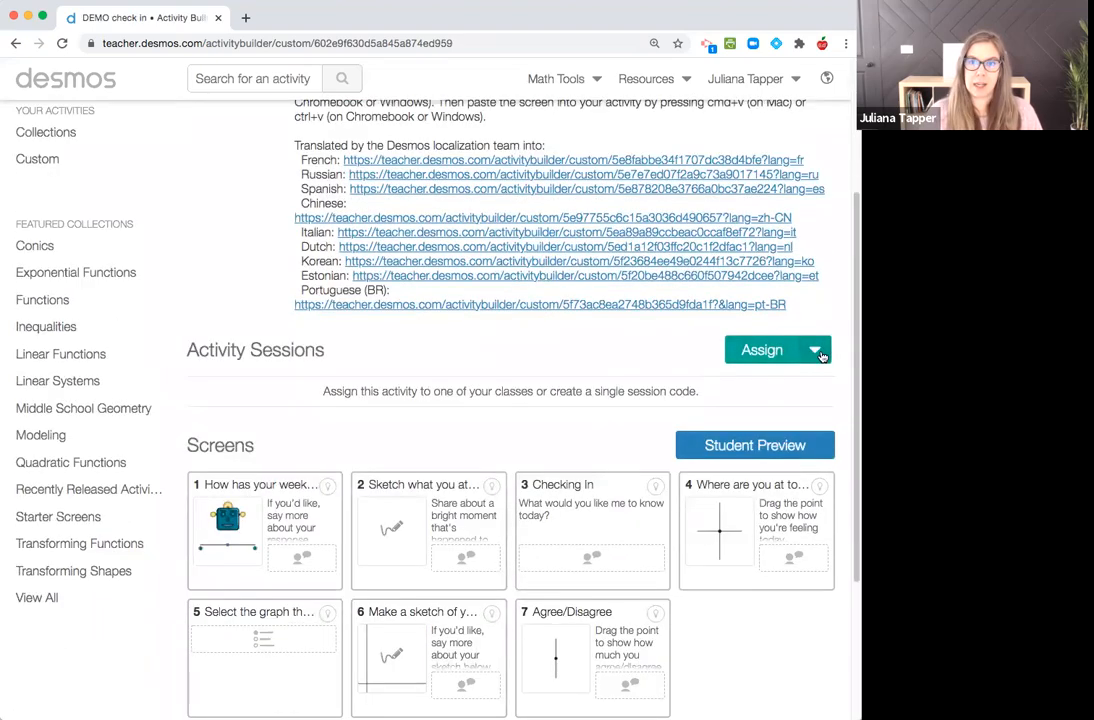
click(816, 350)
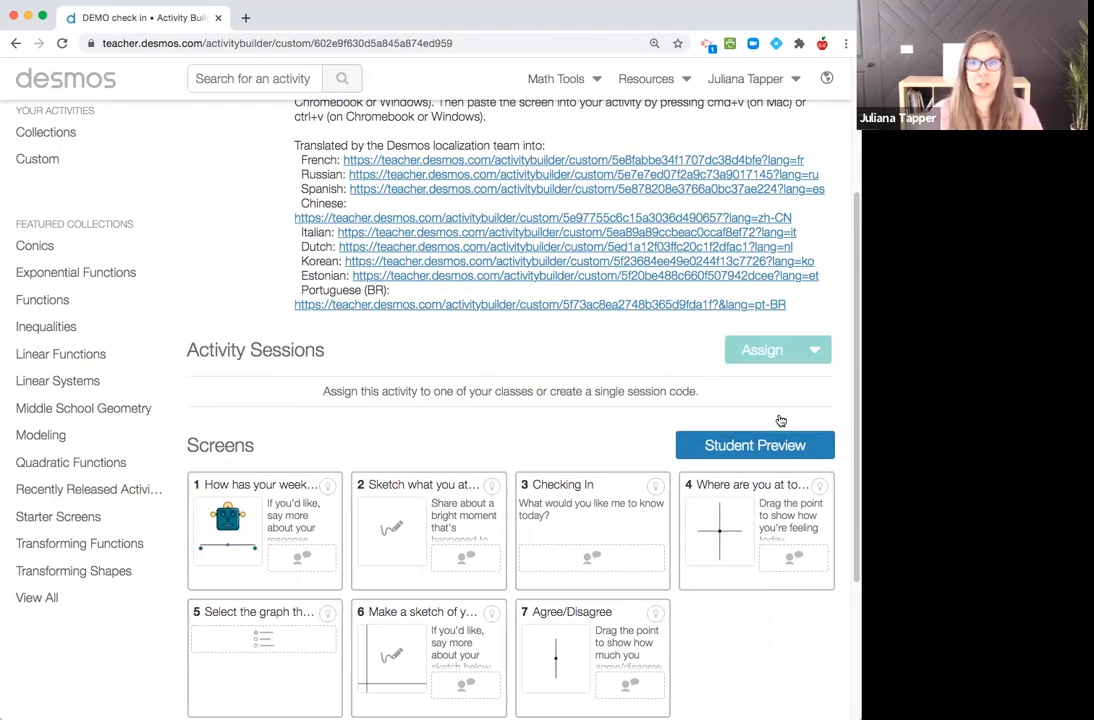
click(762, 349)
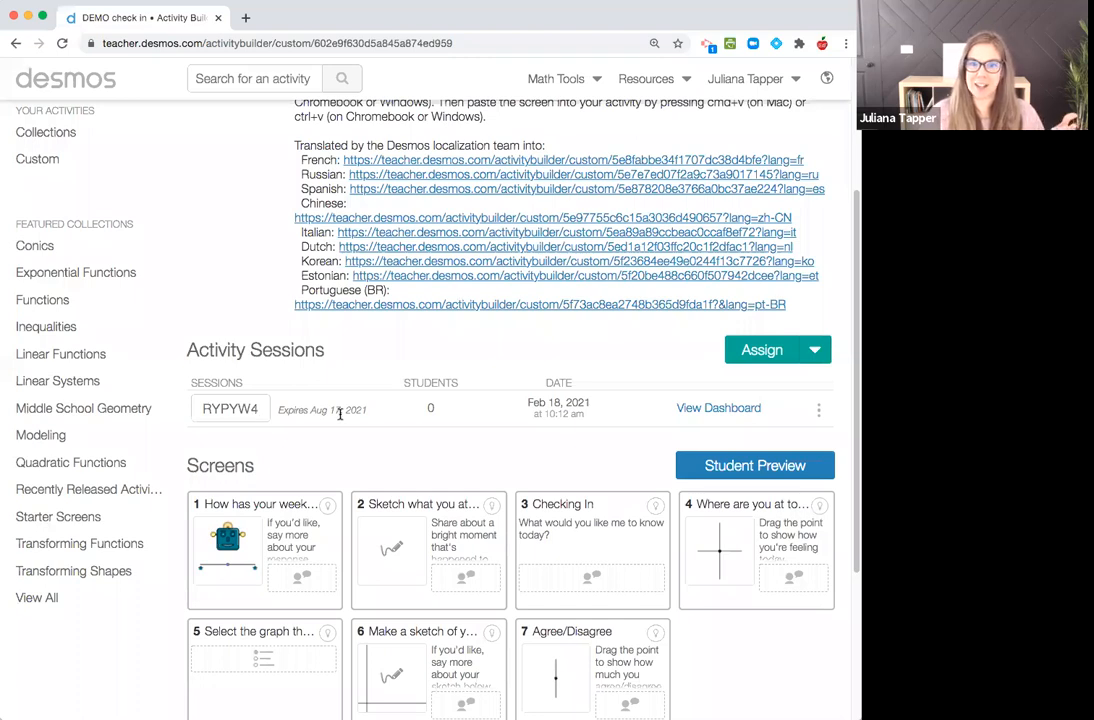
click(815, 132)
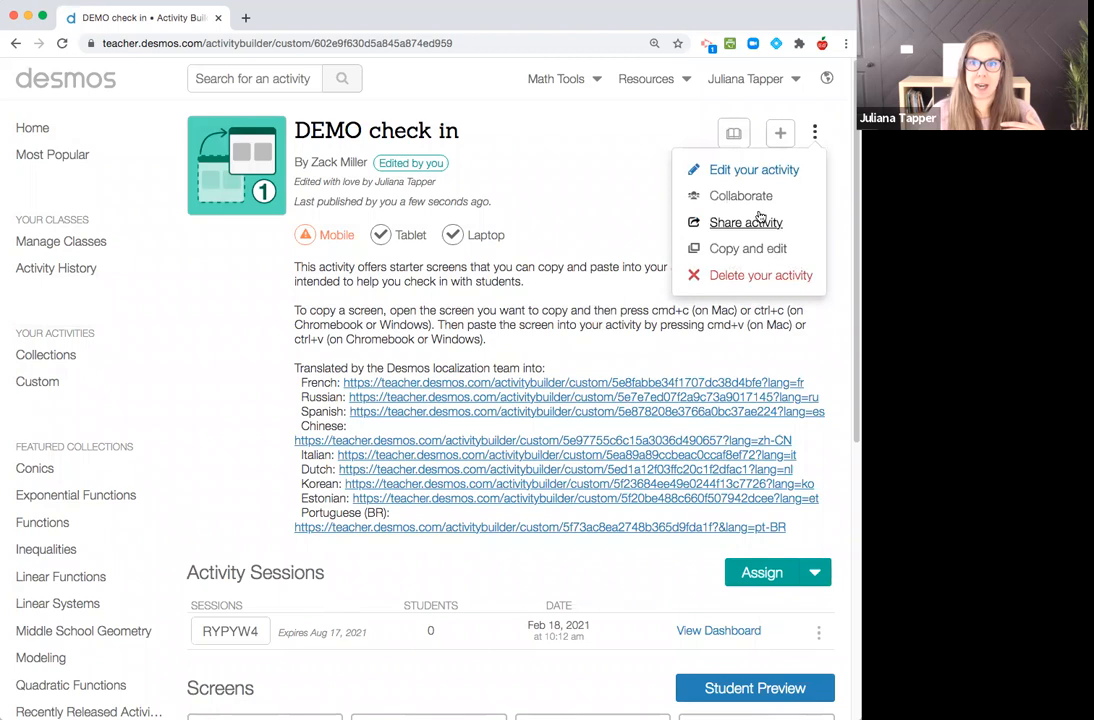
click(753, 169)
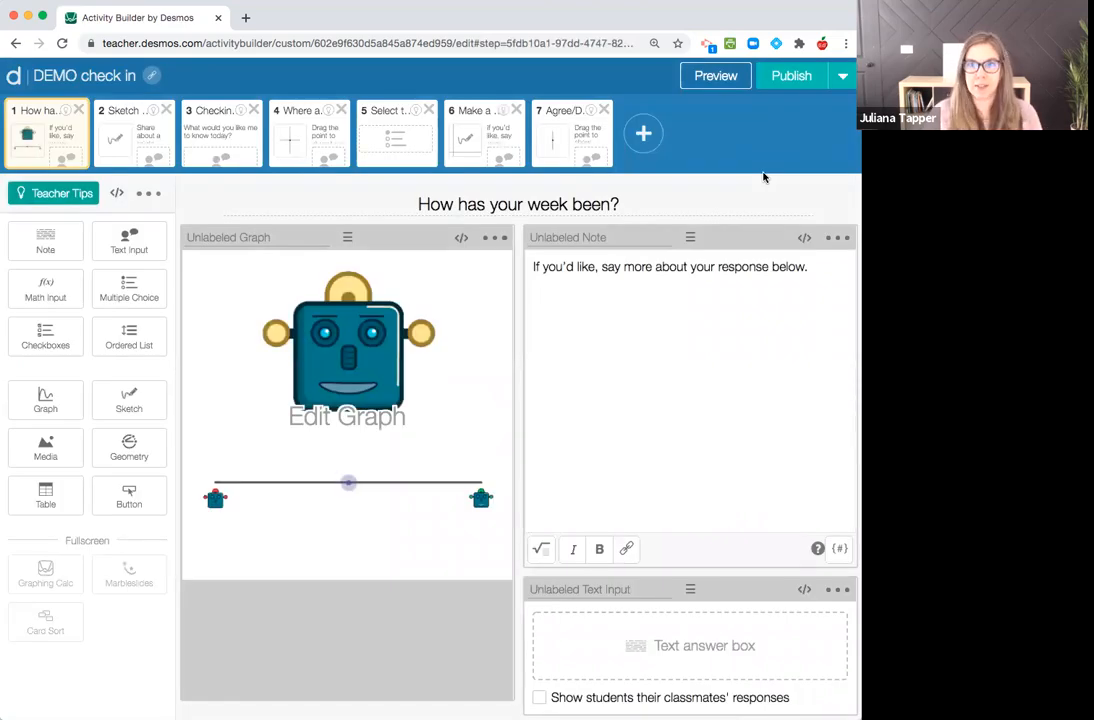
mouse_move(765, 178)
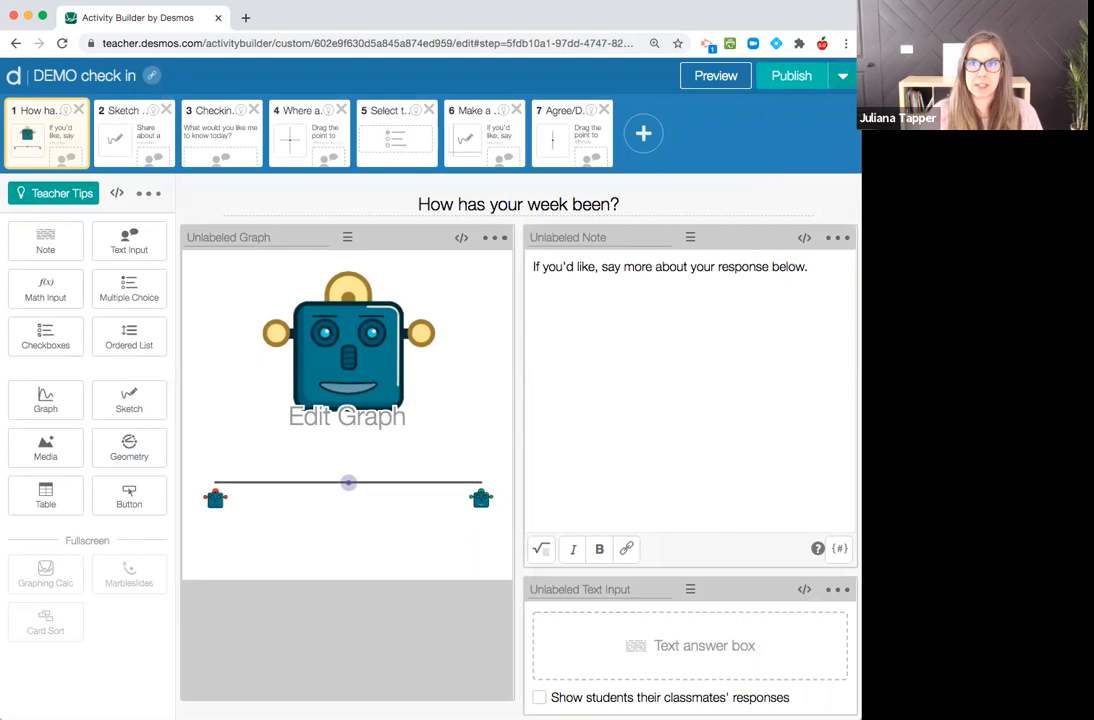
click(842, 76)
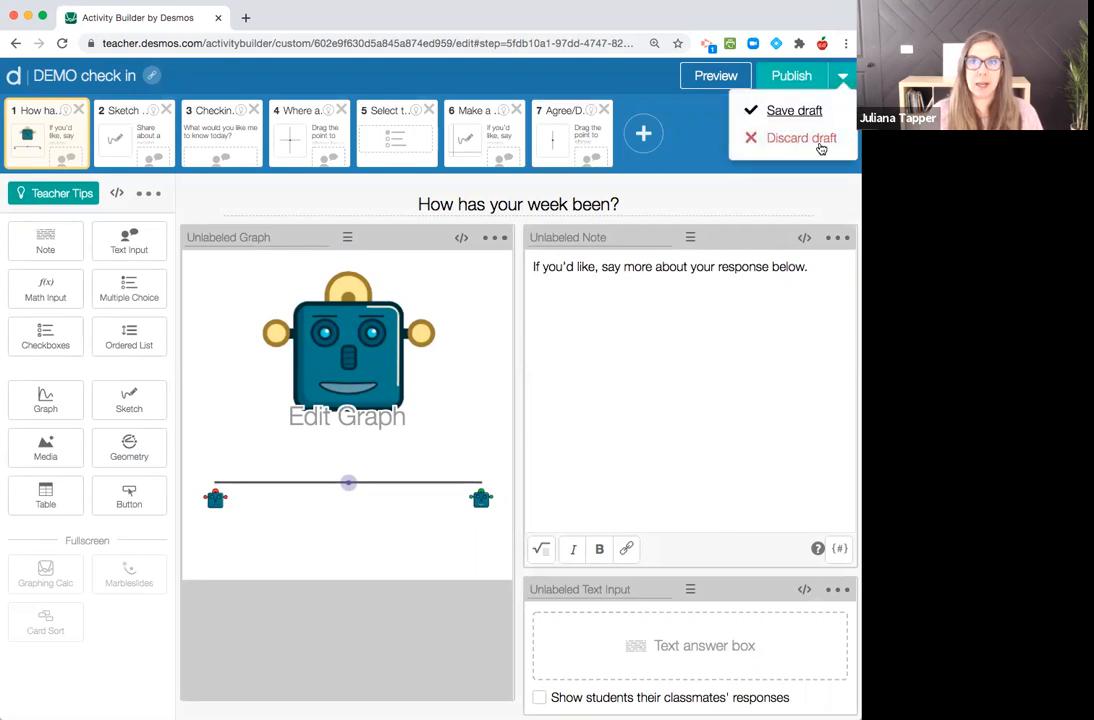
click(800, 138)
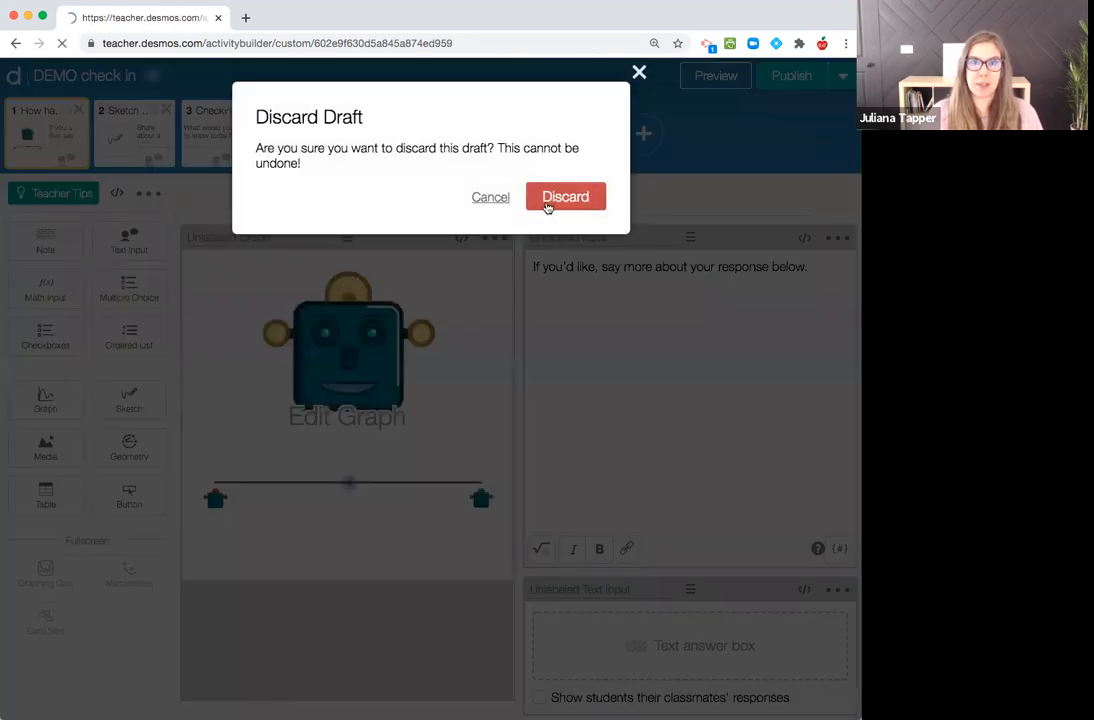
click(565, 196)
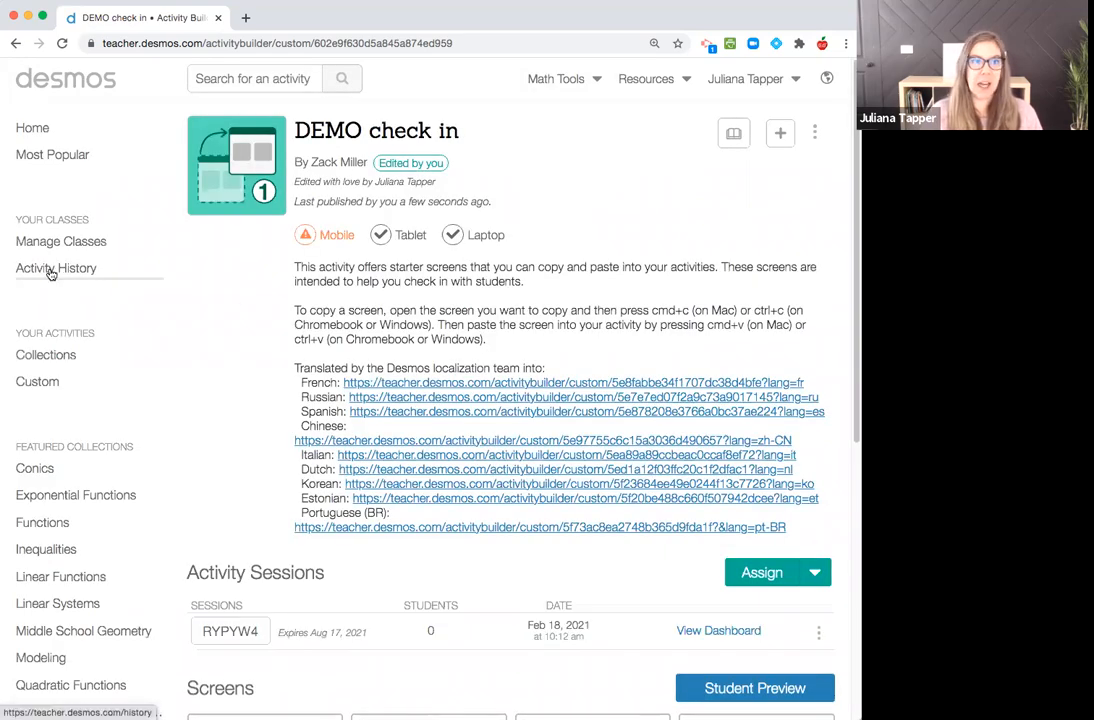
click(56, 268)
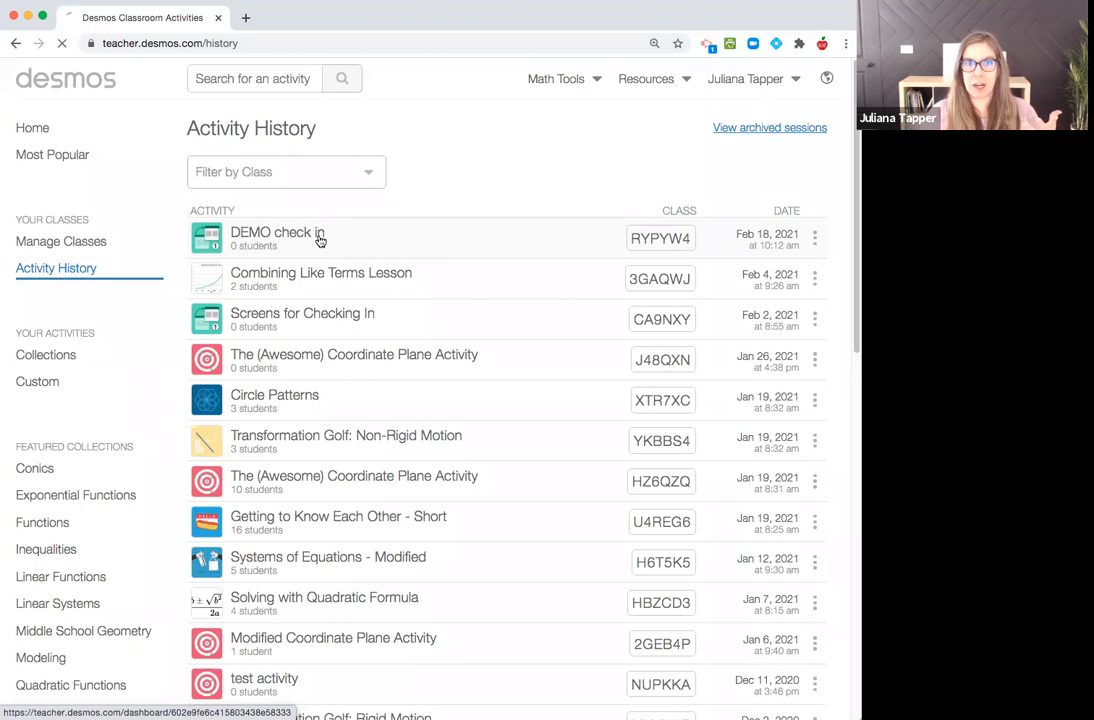
click(277, 232)
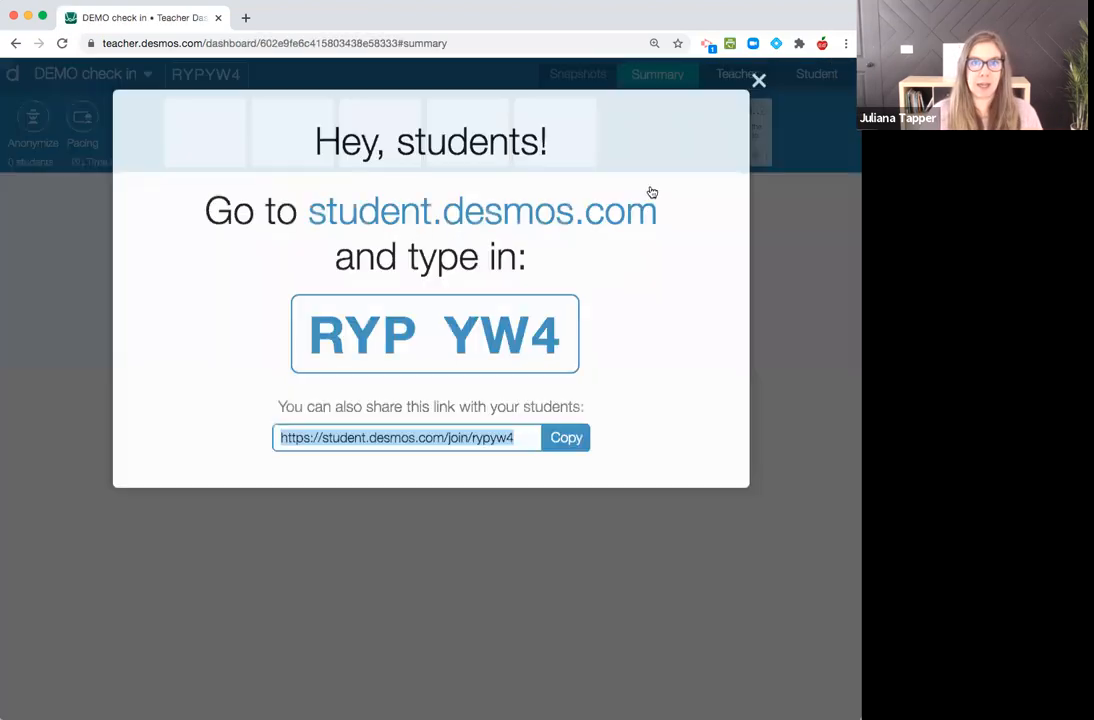
click(759, 80)
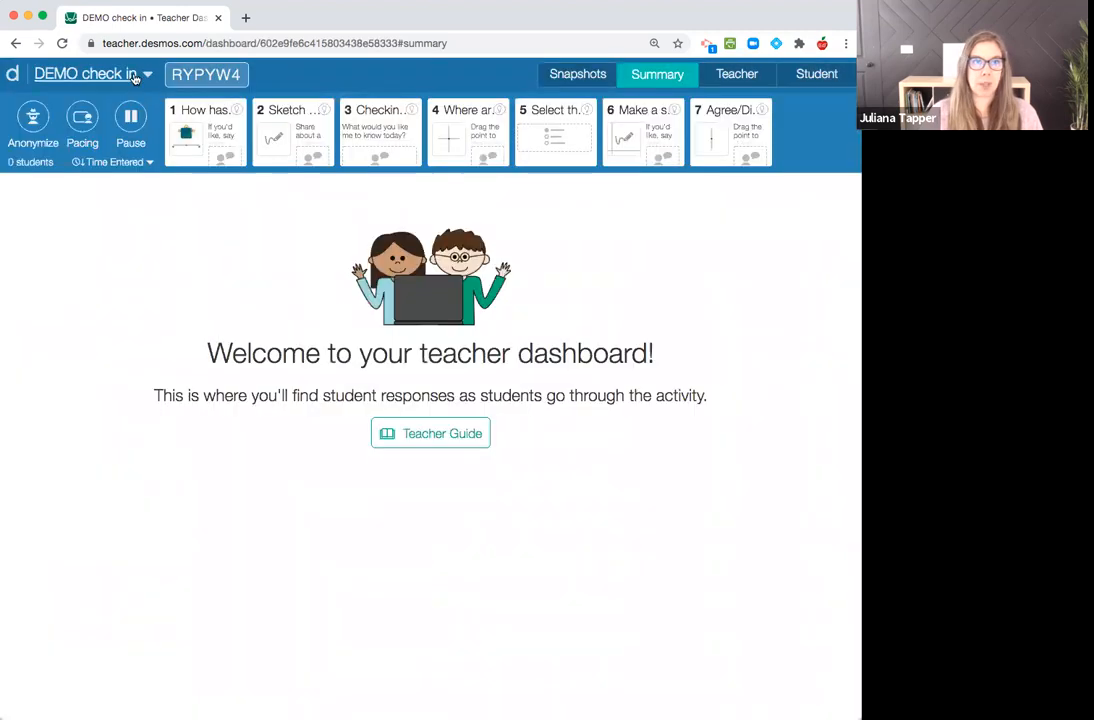
click(85, 73)
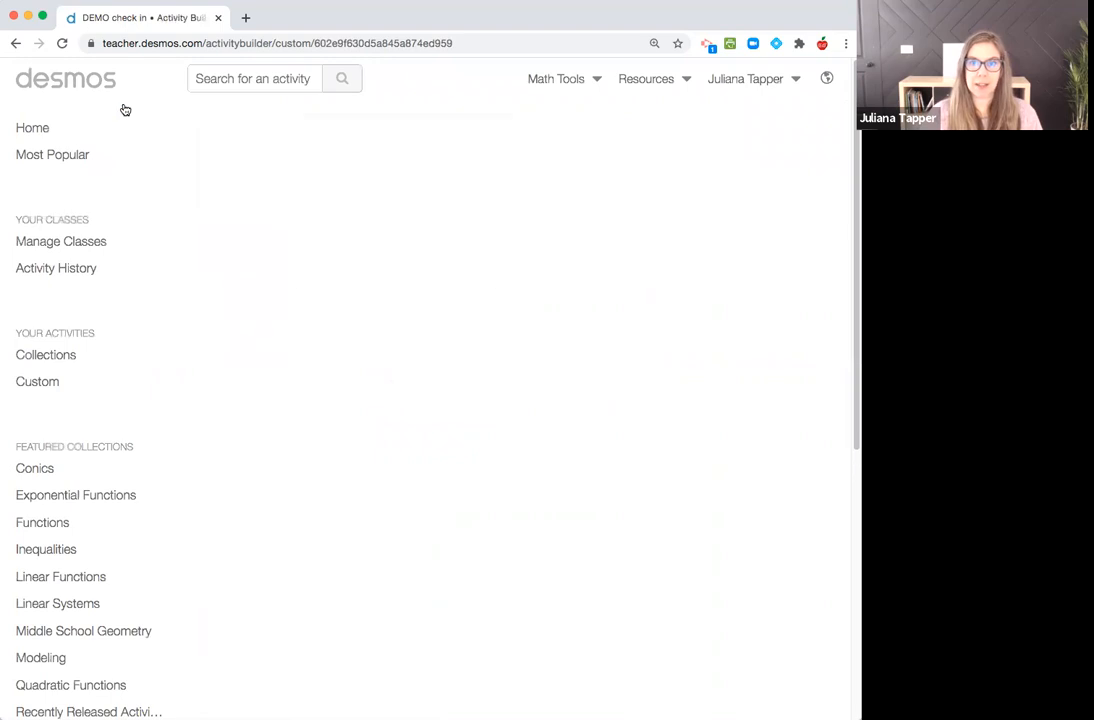
Step: Reopen DEMO check in in the editor and start a new browser tab
click(816, 133)
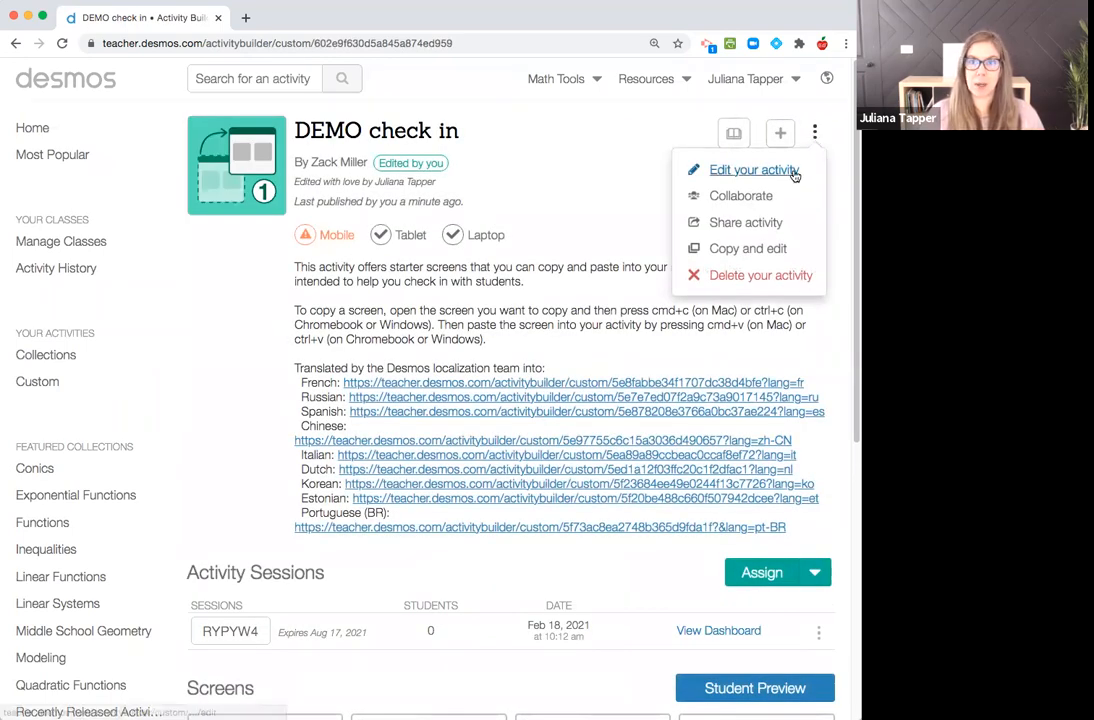
click(753, 169)
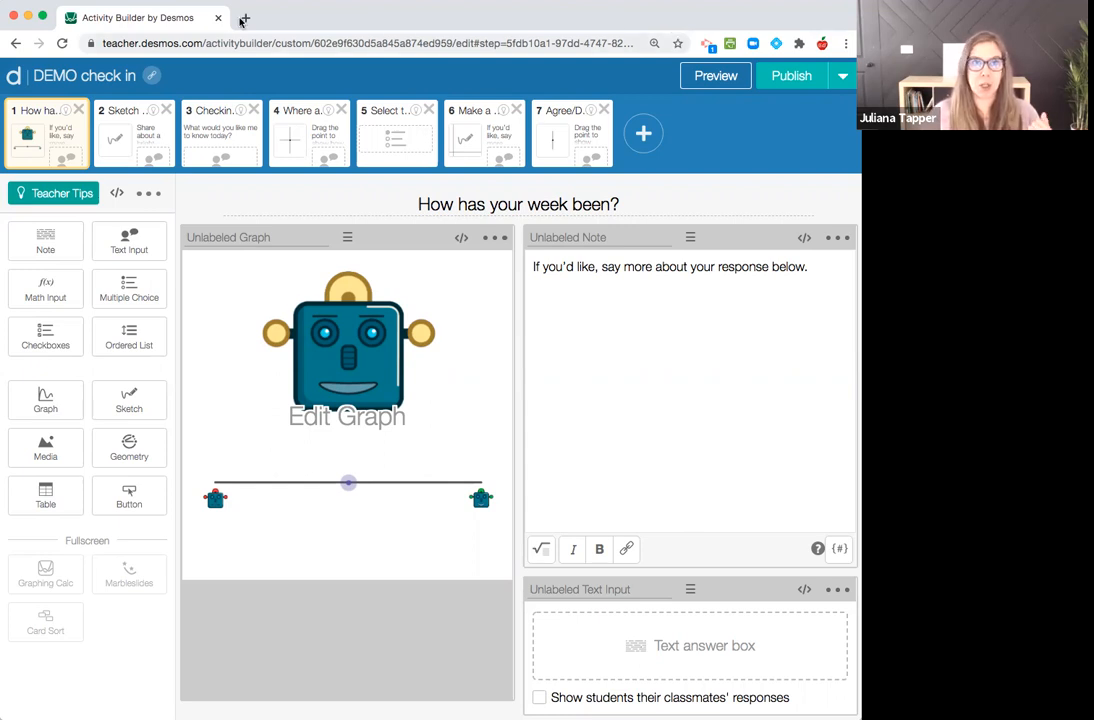
click(244, 18)
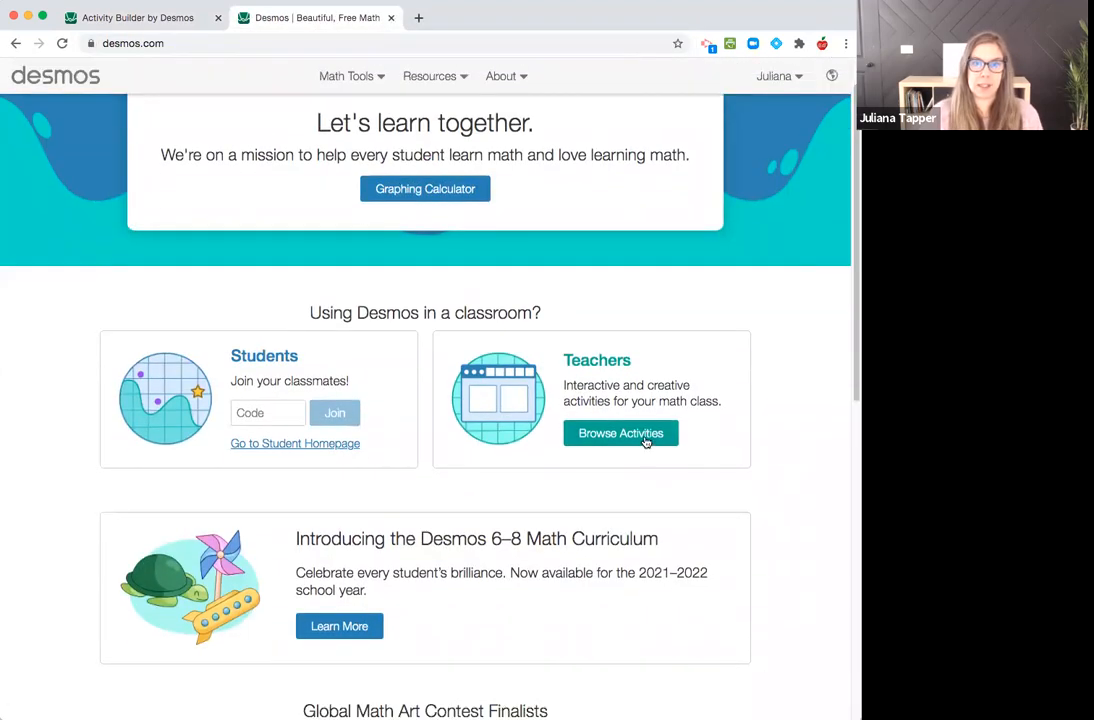
Step: Go to the teacher activities site and duplicate its tab twice
click(620, 433)
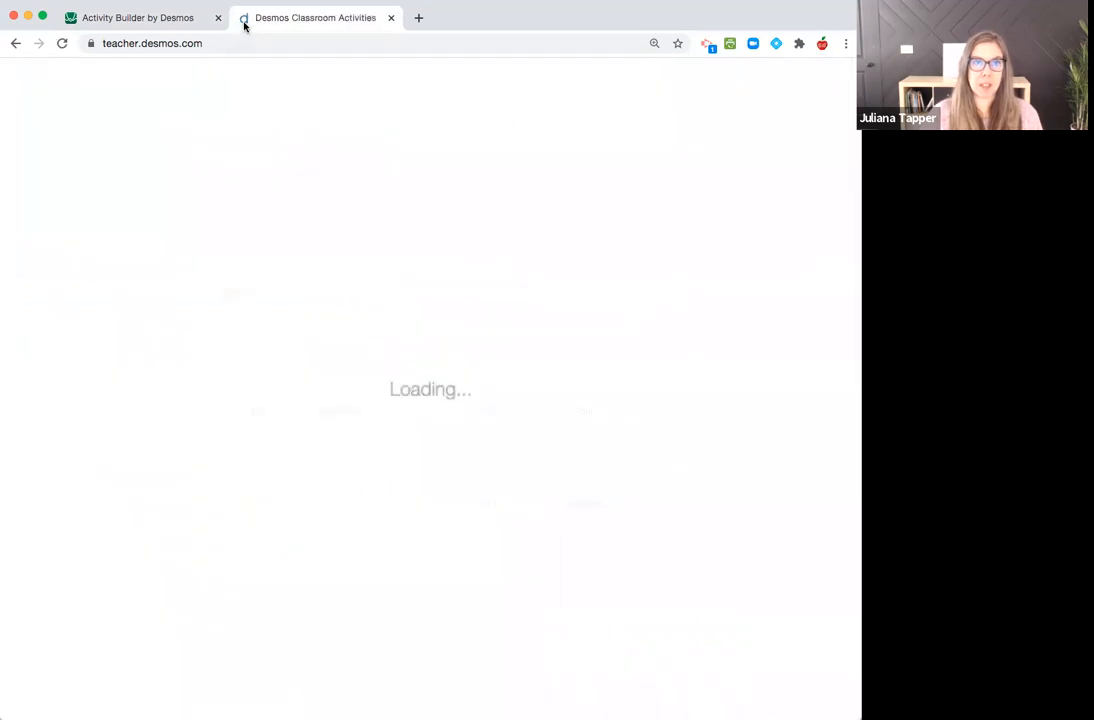
right_click(315, 17)
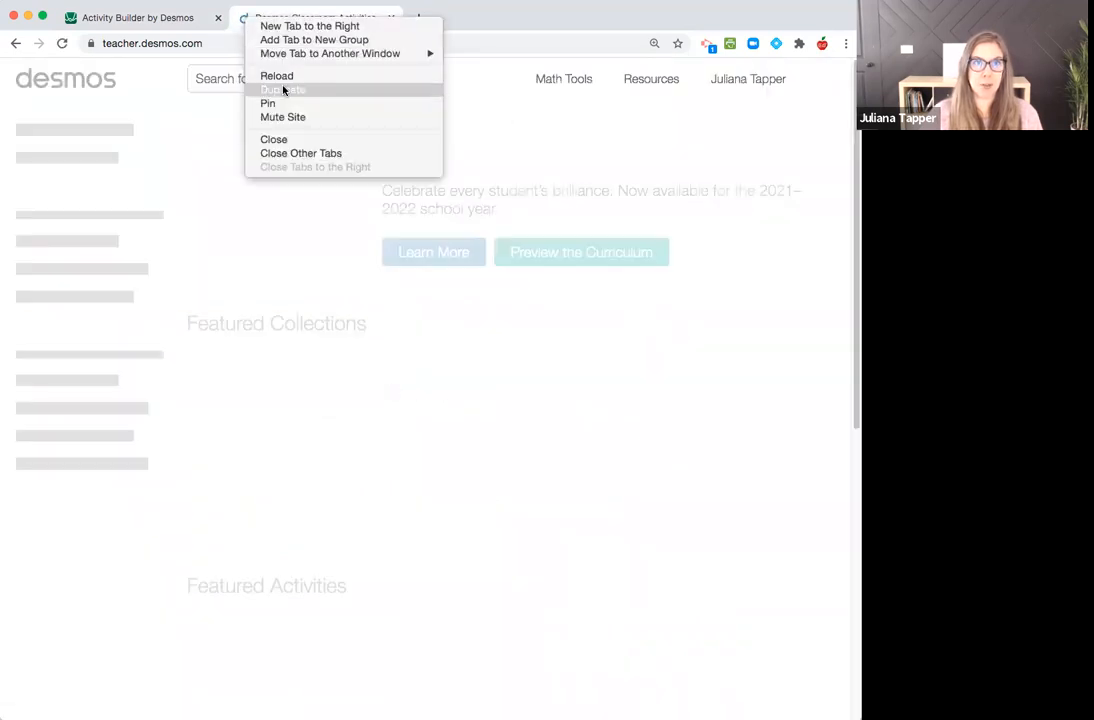
click(283, 90)
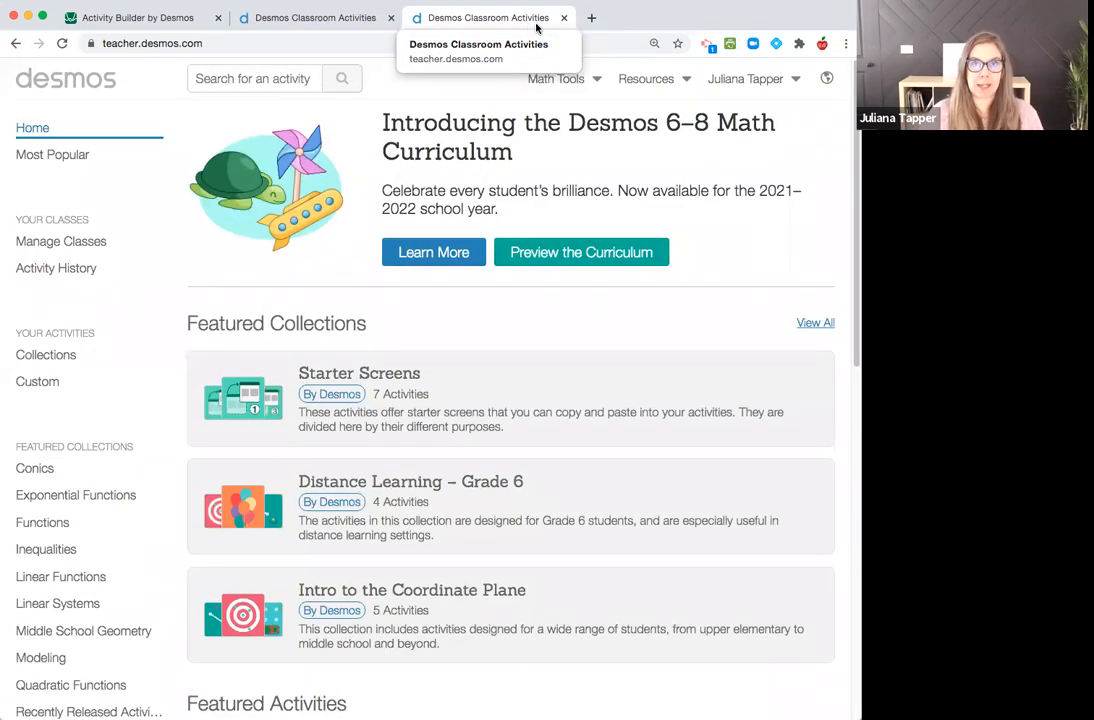
right_click(490, 17)
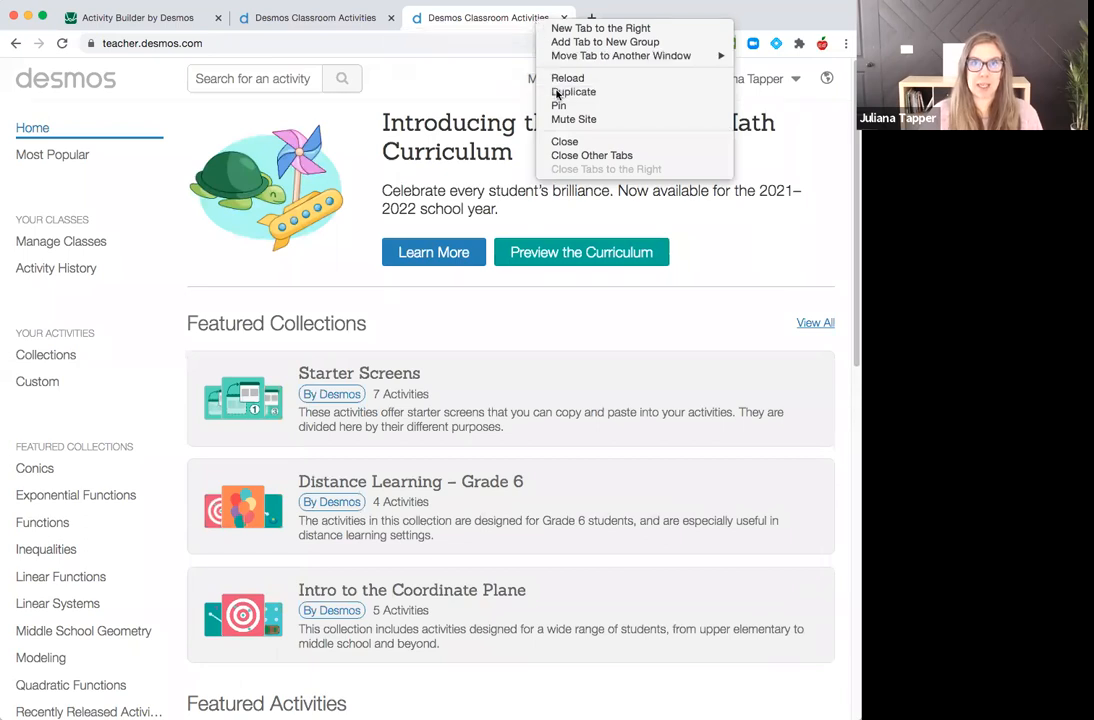
click(573, 91)
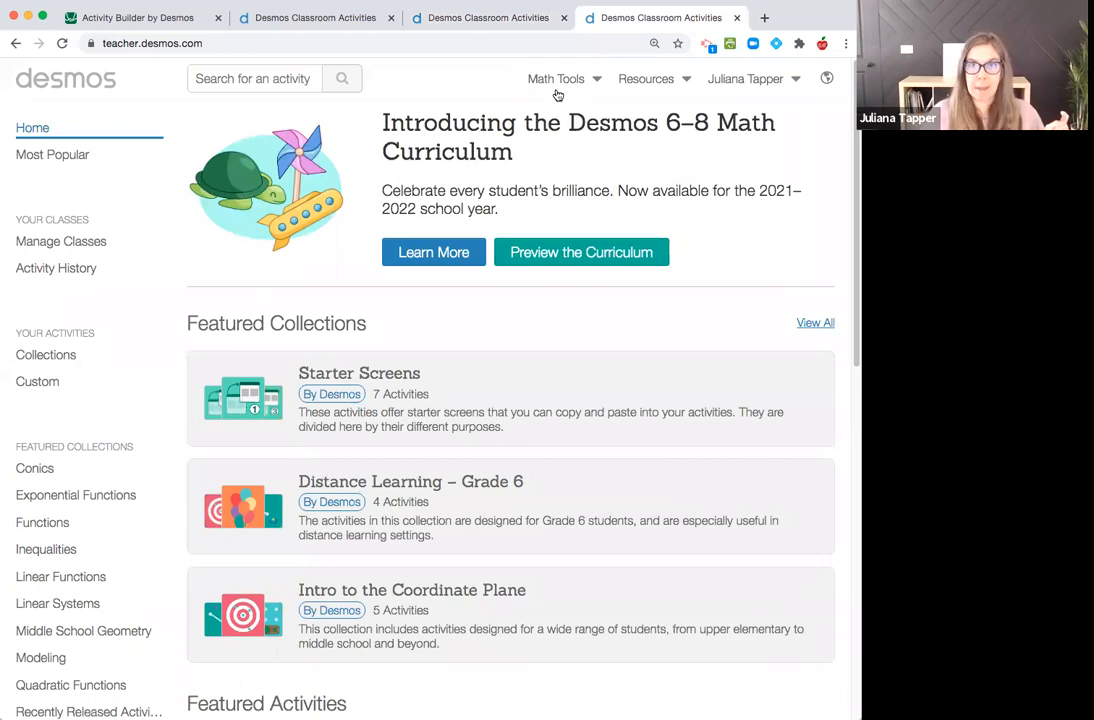
mouse_move(335, 162)
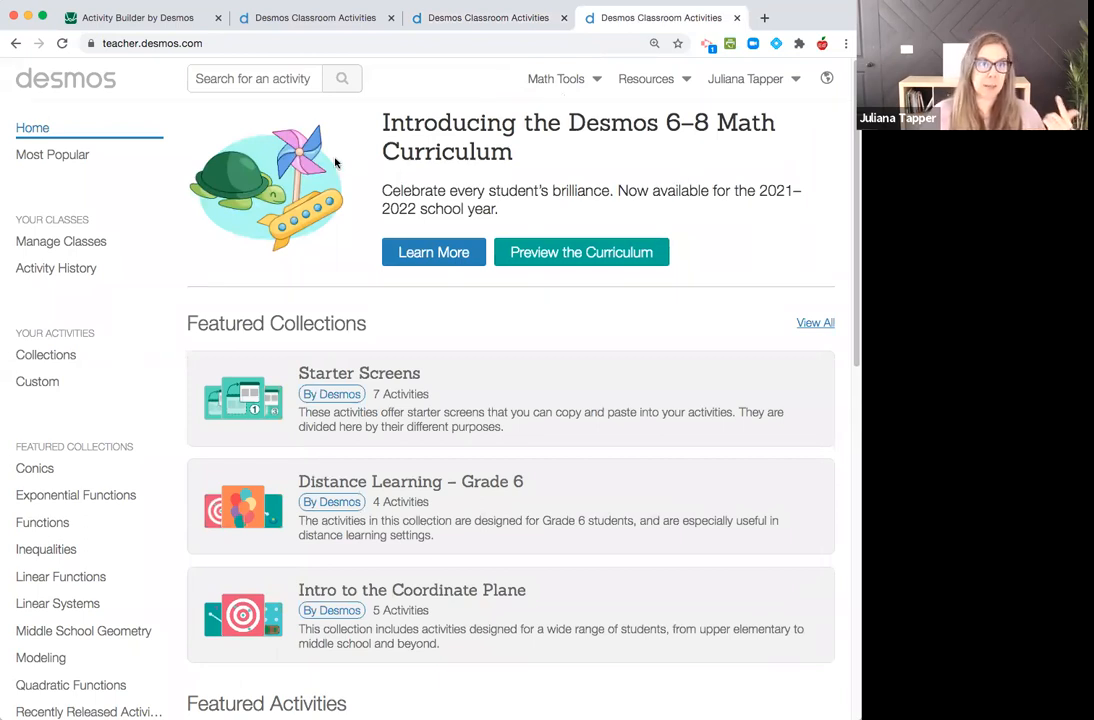
mouse_move(37, 381)
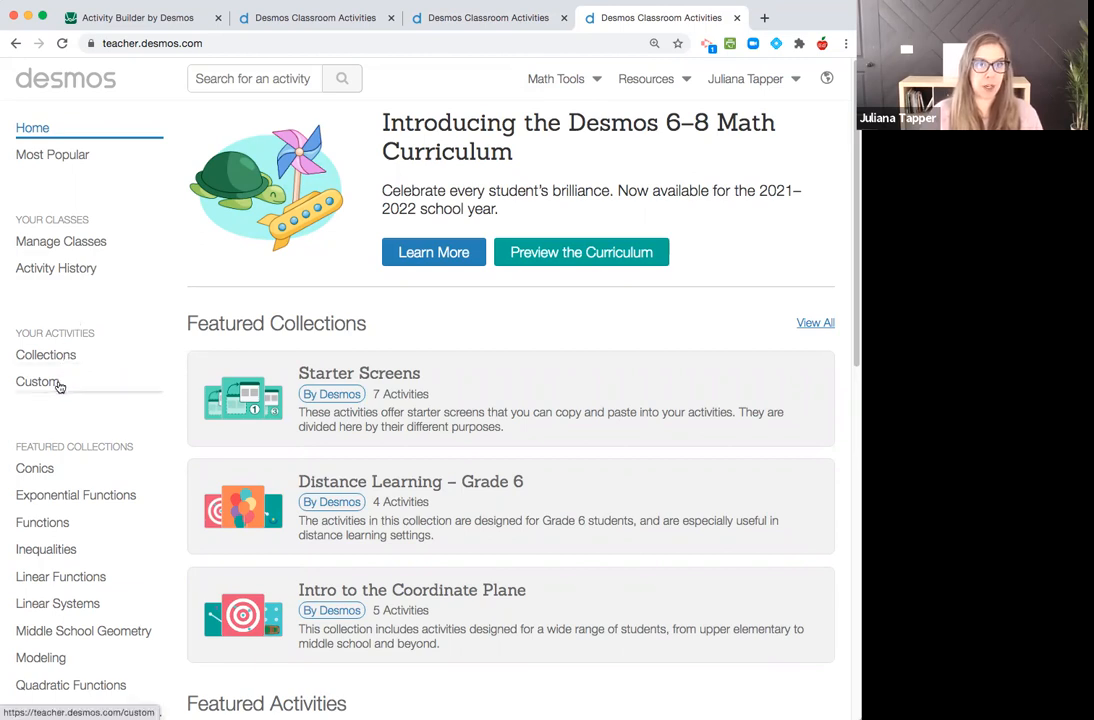
Step: Create a Custom activity 'DEMO lesson' described as '3 combined desmos activities'
click(37, 381)
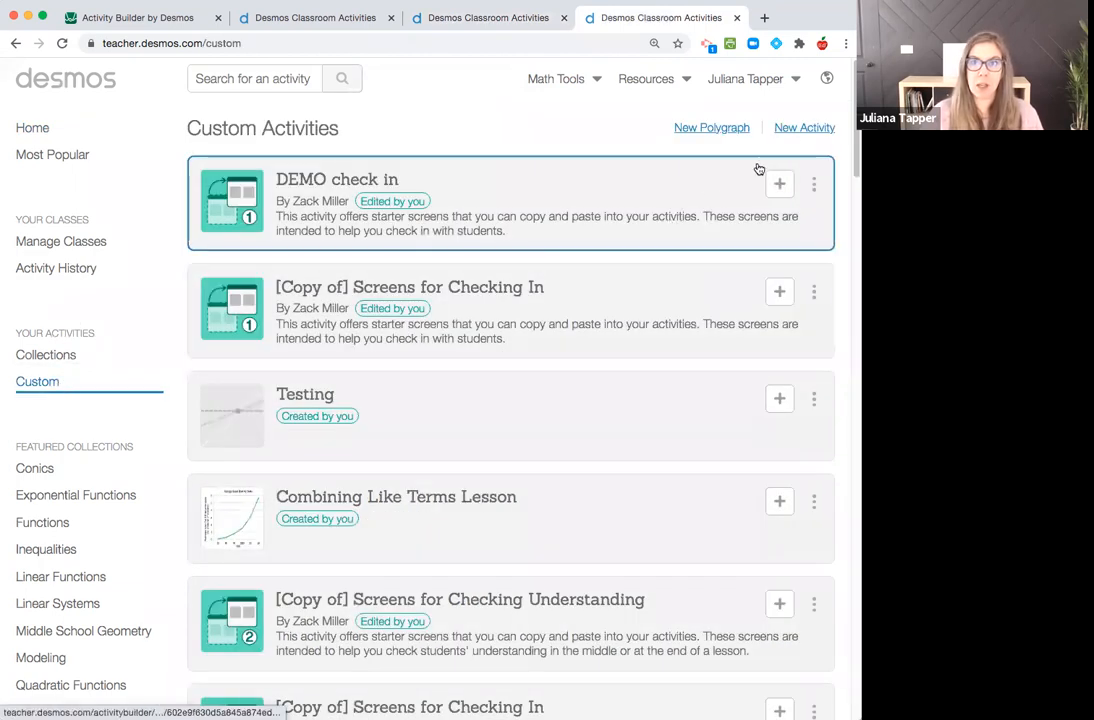
click(804, 127)
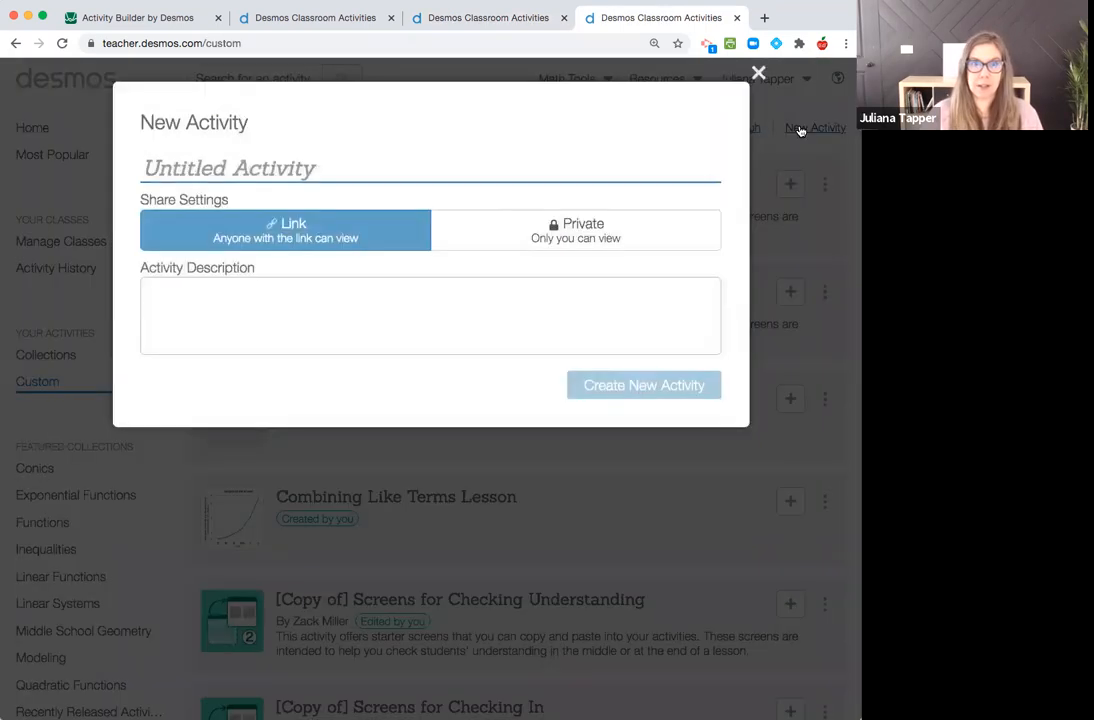
text(DEMO)
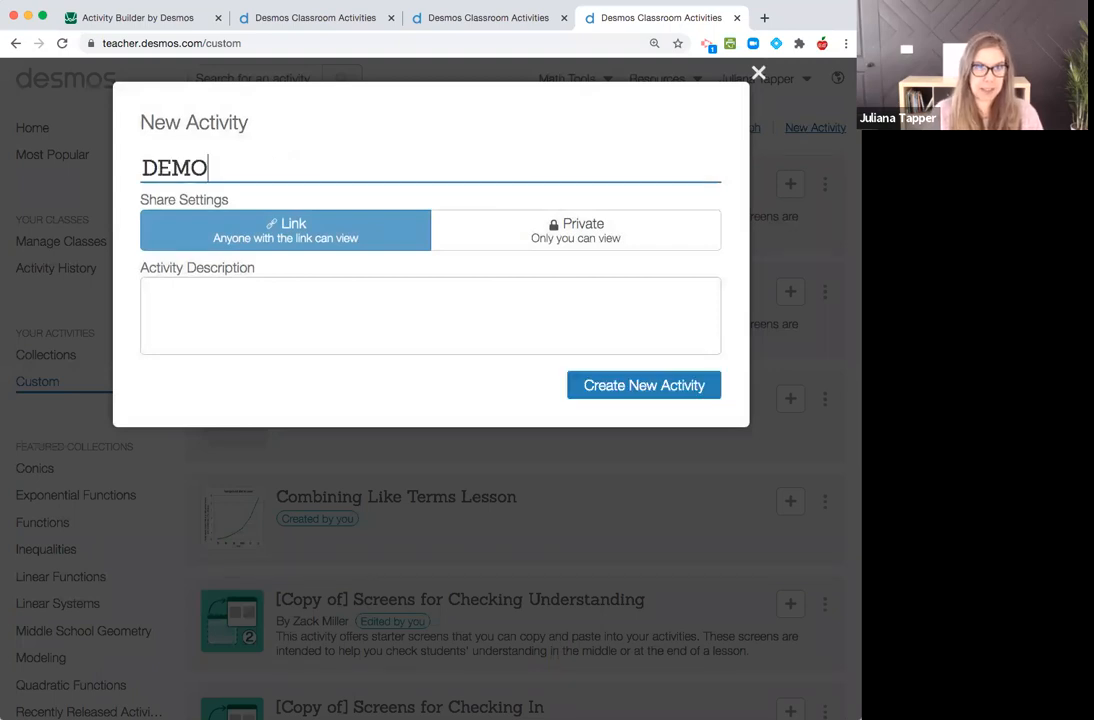
text(lesson)
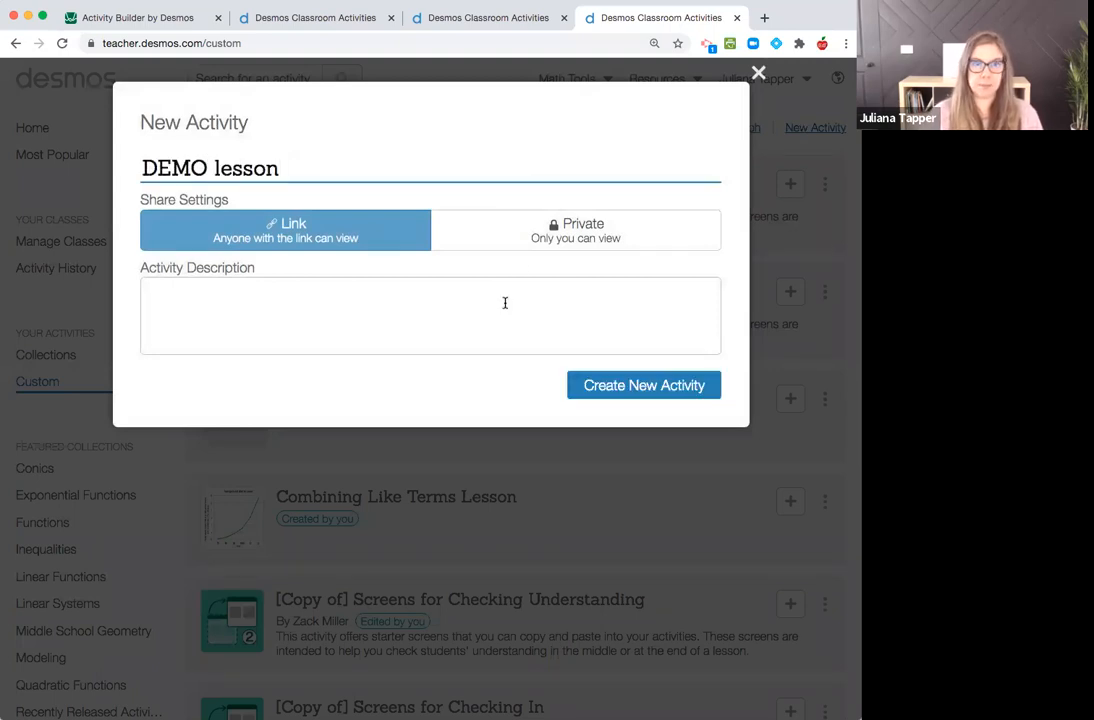
text(3)
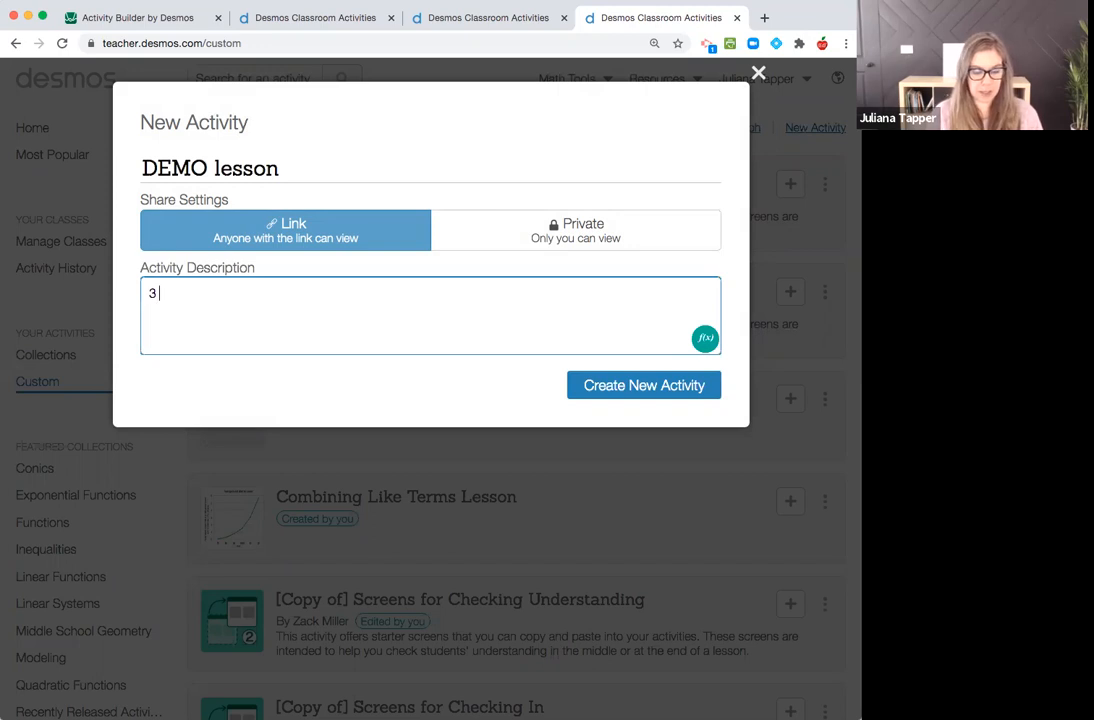
text(combined desmos)
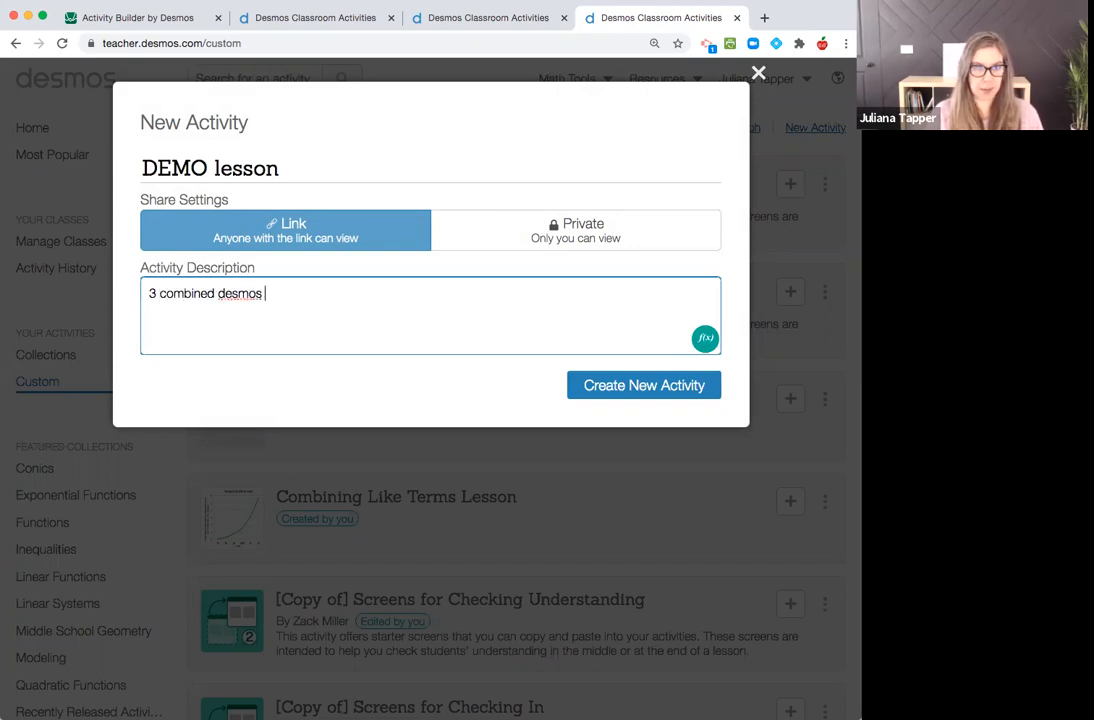
text(activities)
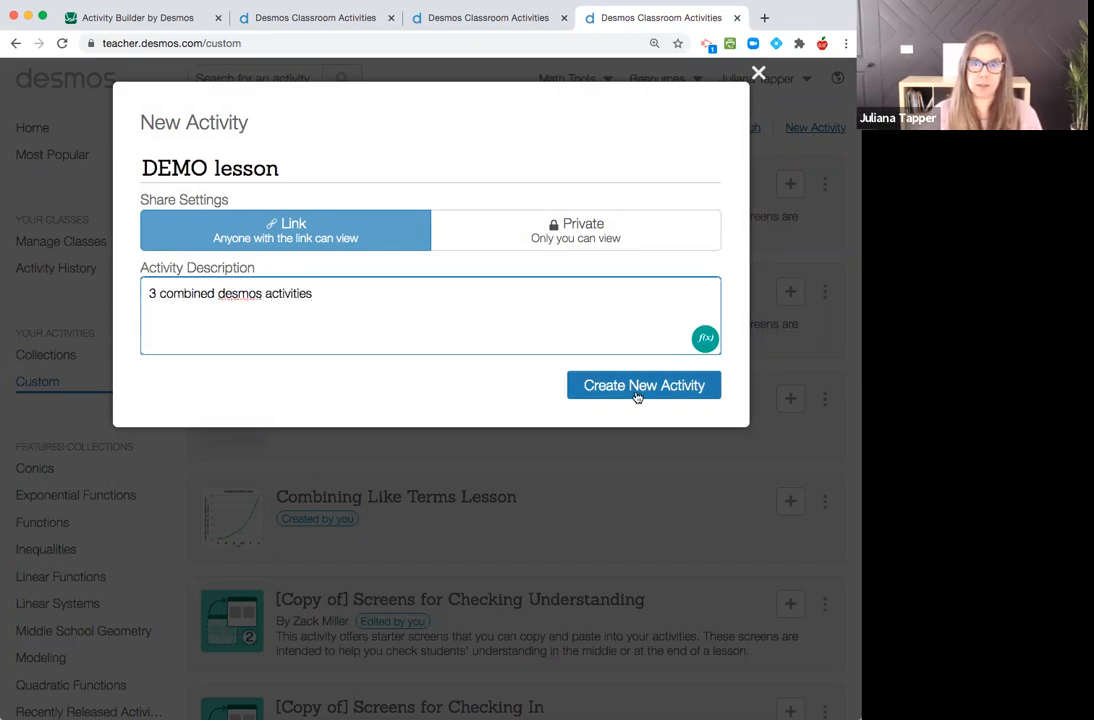
click(644, 385)
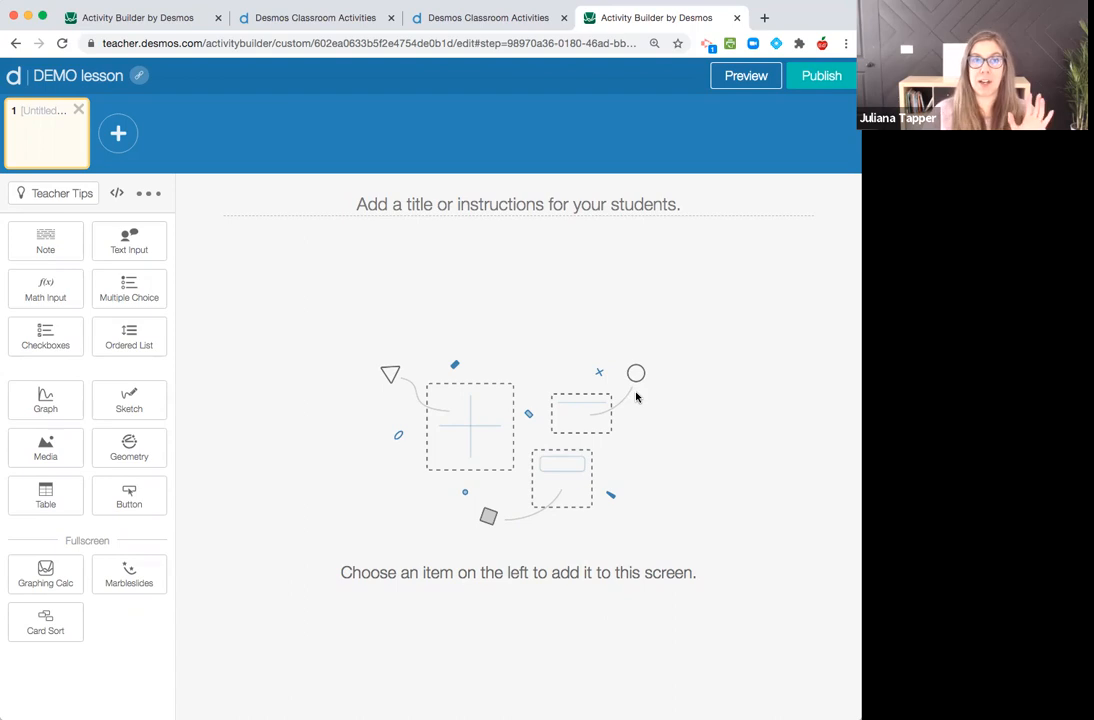
mouse_move(478, 232)
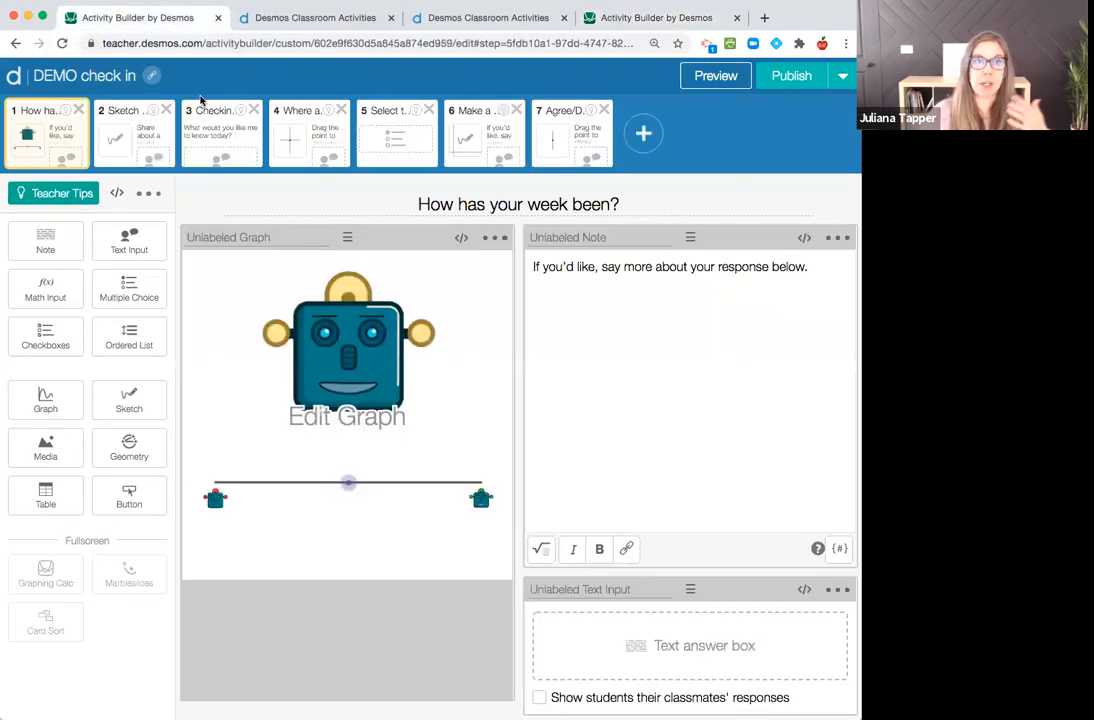
mouse_move(308, 135)
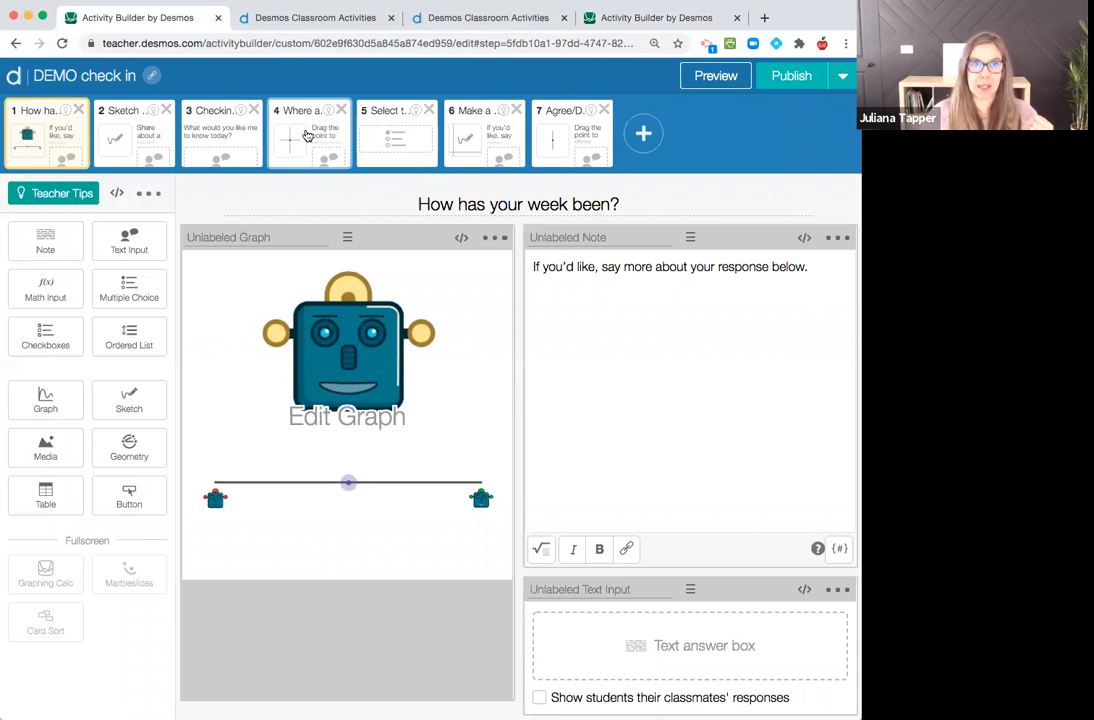
Step: Paste the 'Where are you at today?' screen from DEMO check in into DEMO lesson, then return home
click(309, 133)
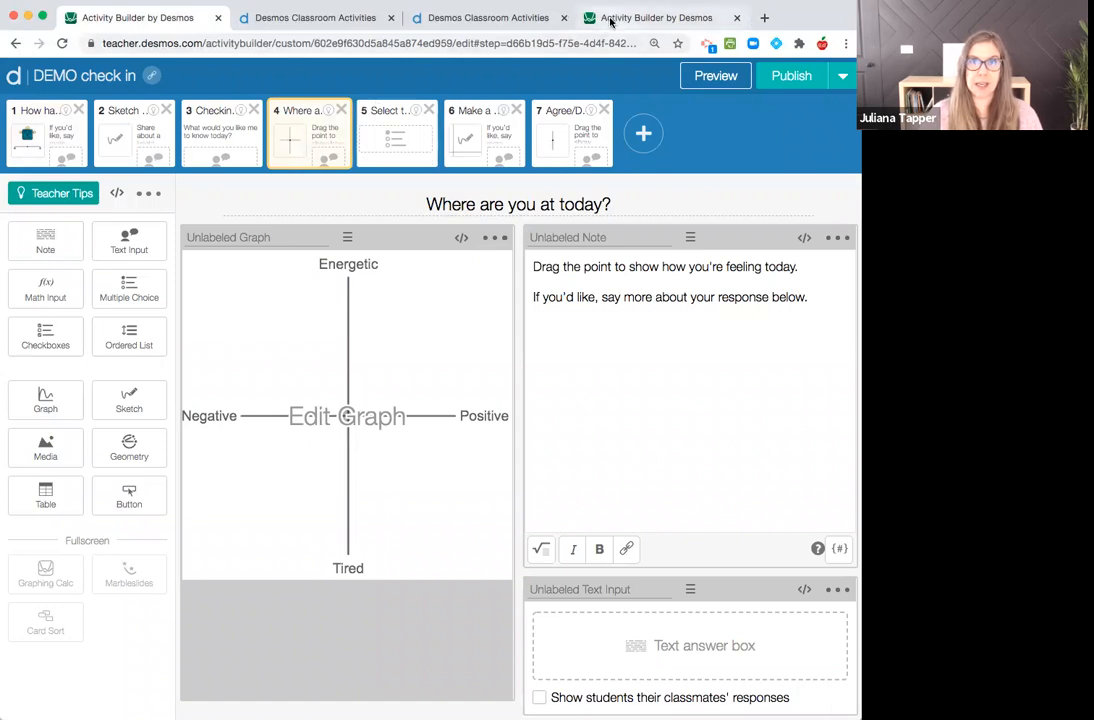
click(652, 18)
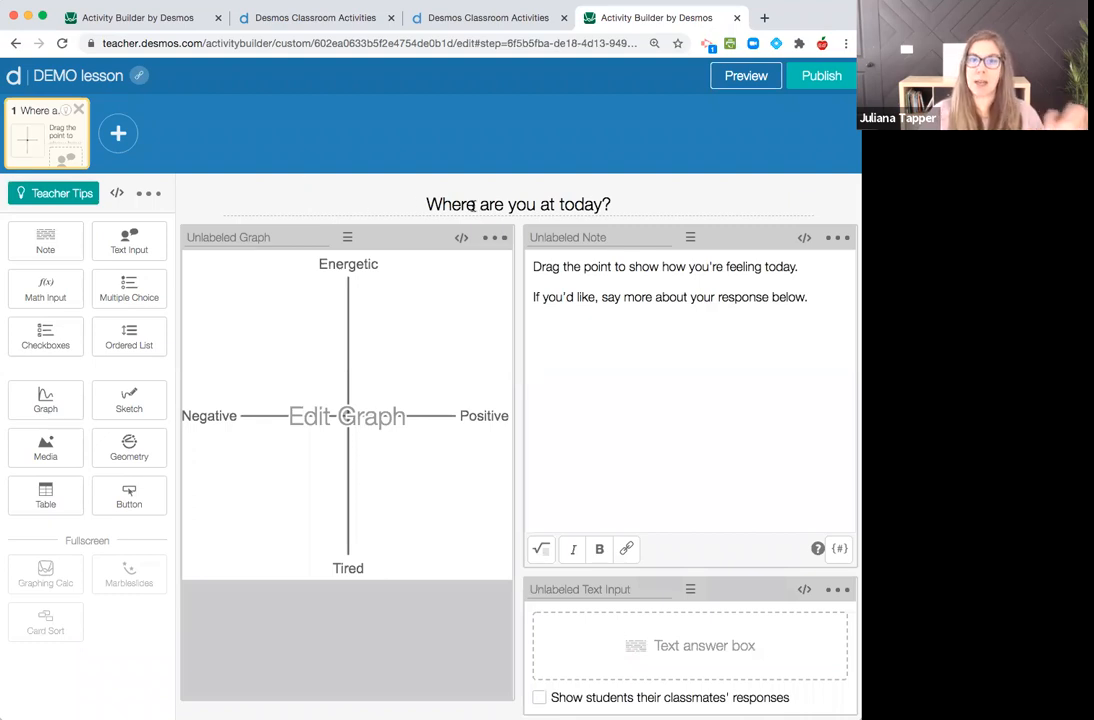
mouse_move(500, 190)
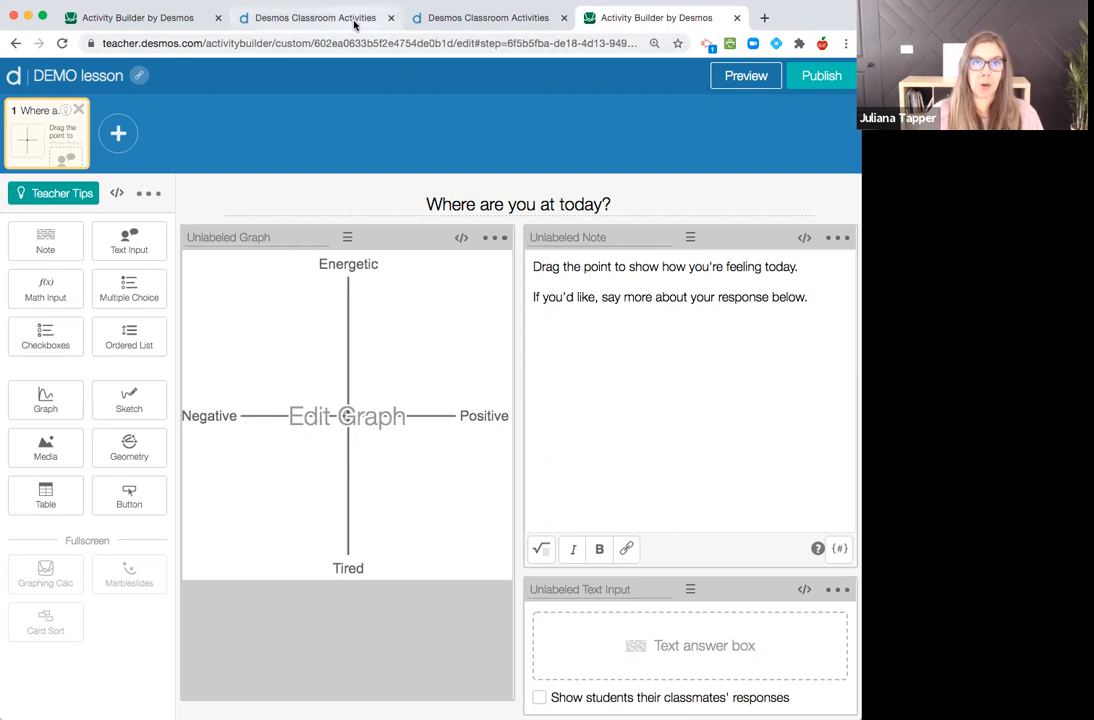
click(314, 18)
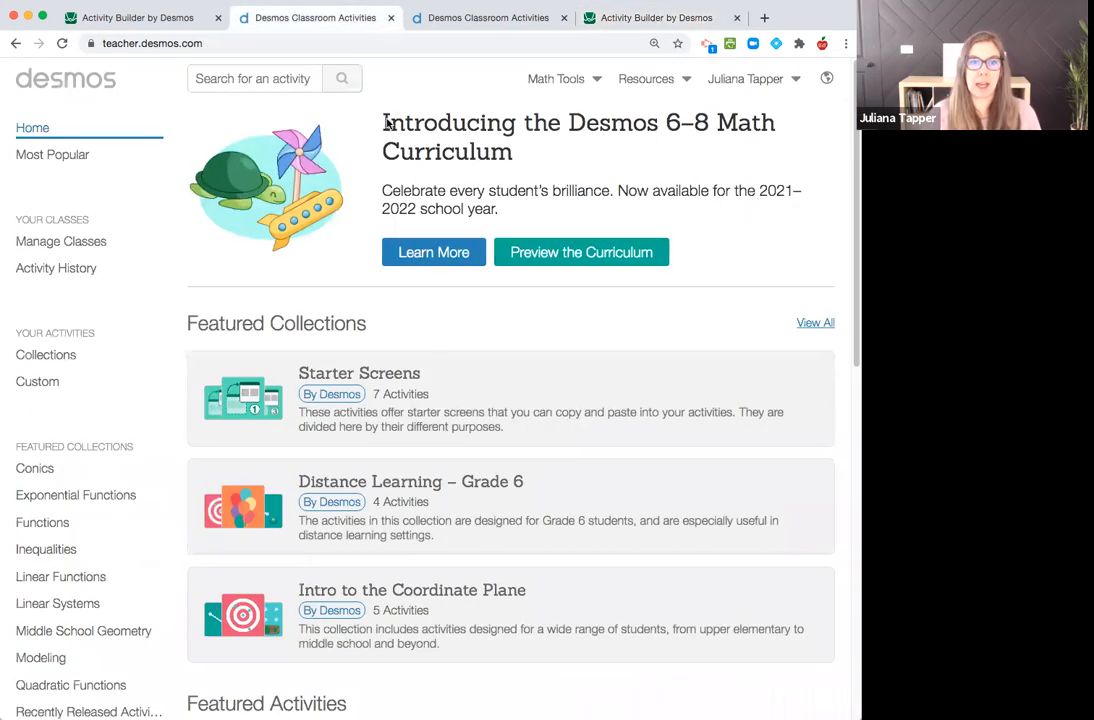
Step: Make an editable copy of The (Awesome) Coordinate Plane Activity from Intro to the Coordinate Plane
click(411, 589)
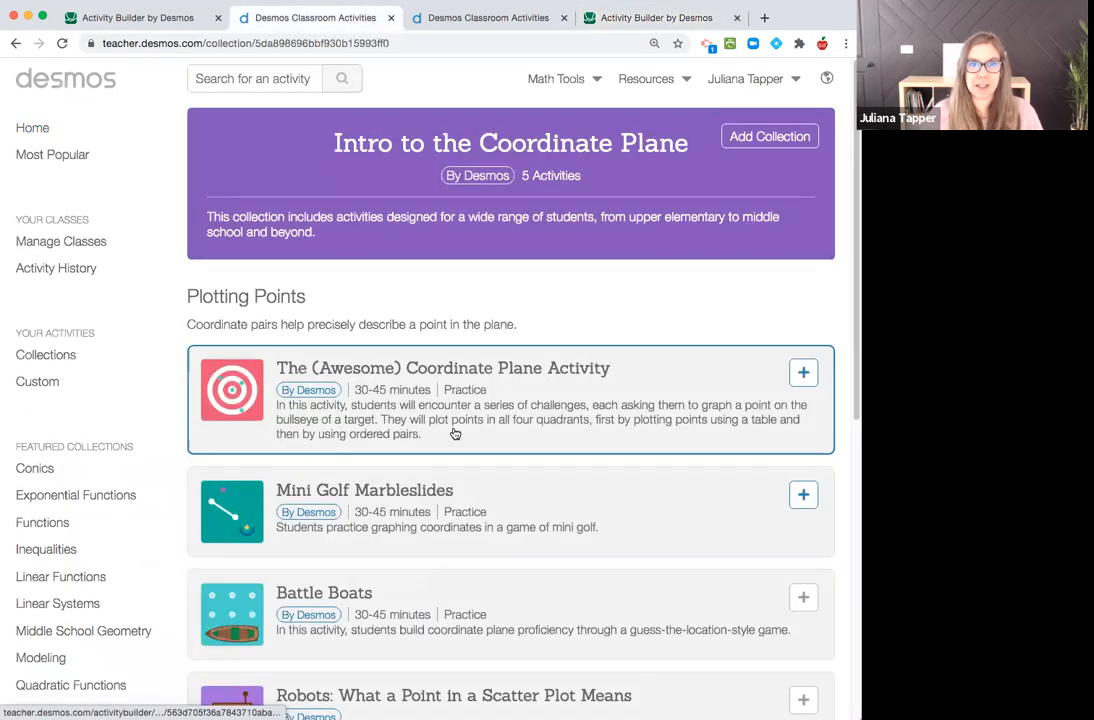
click(443, 368)
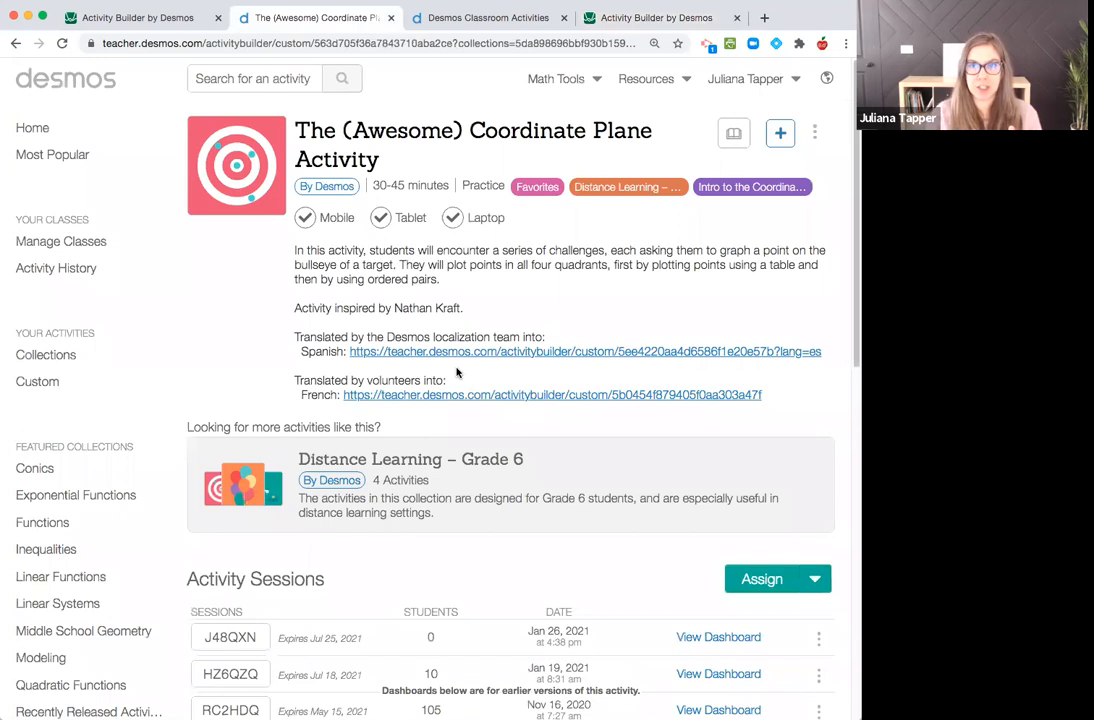
scroll(down, 3)
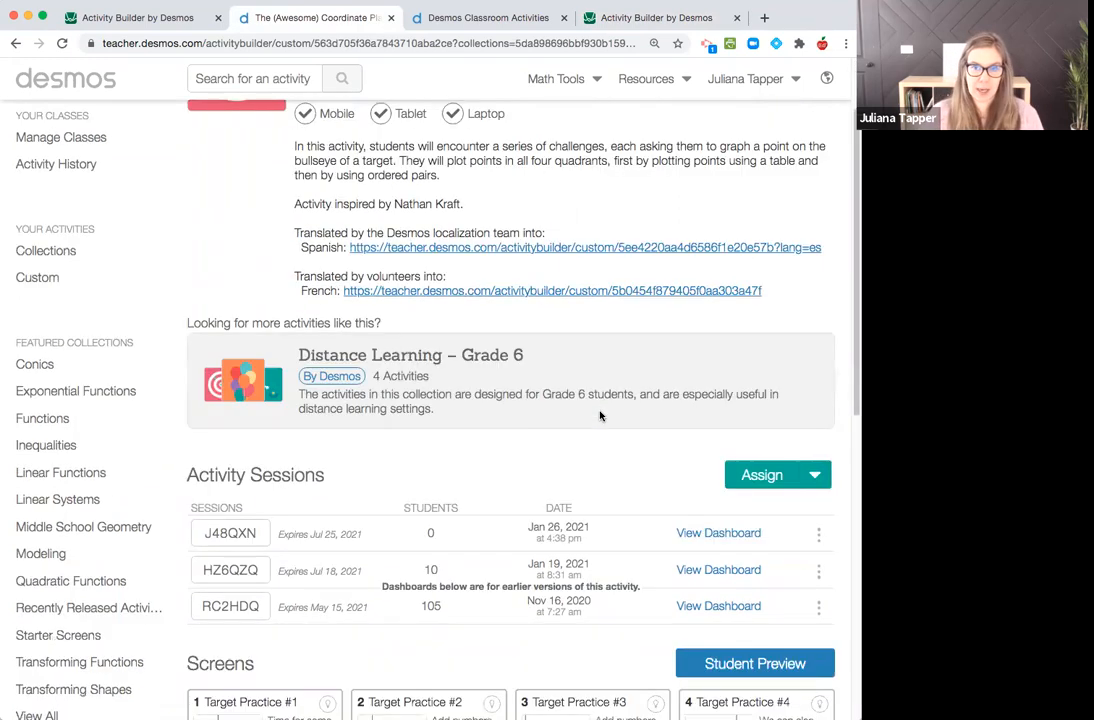
scroll(up, 3)
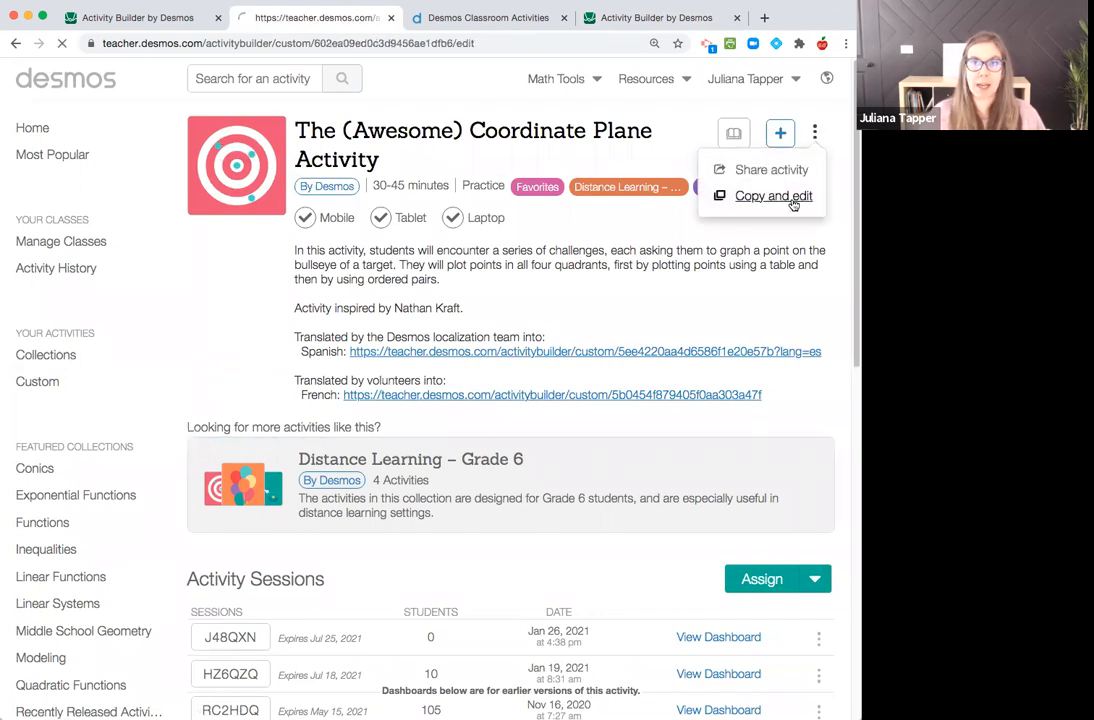
click(773, 195)
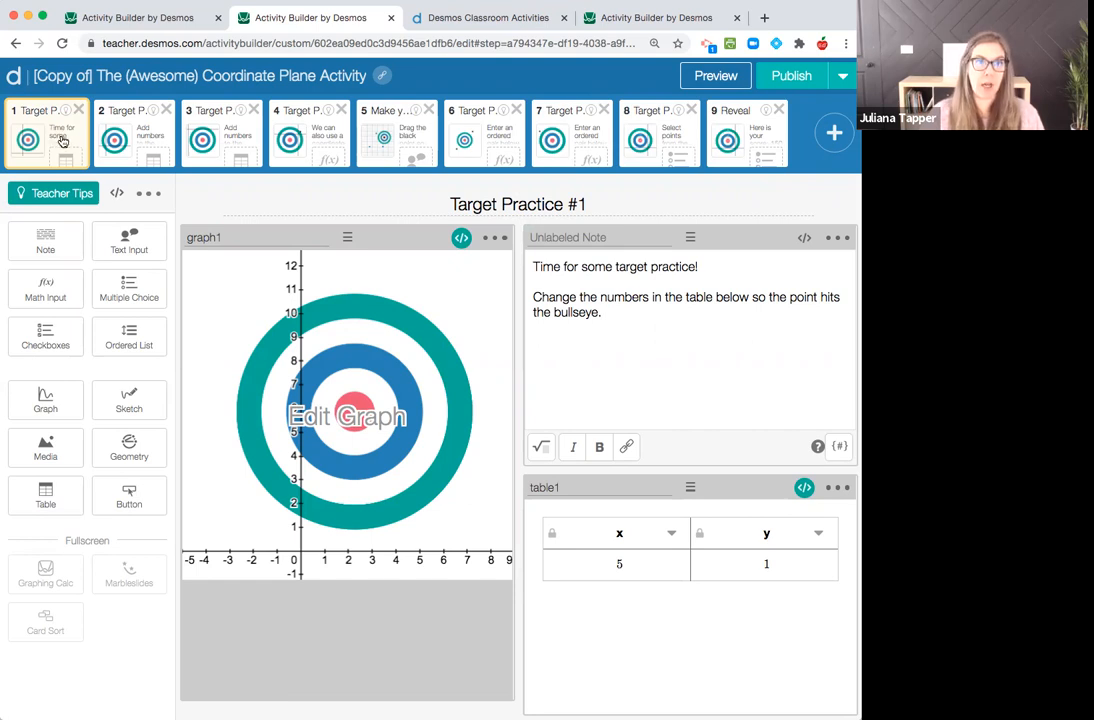
mouse_move(397, 135)
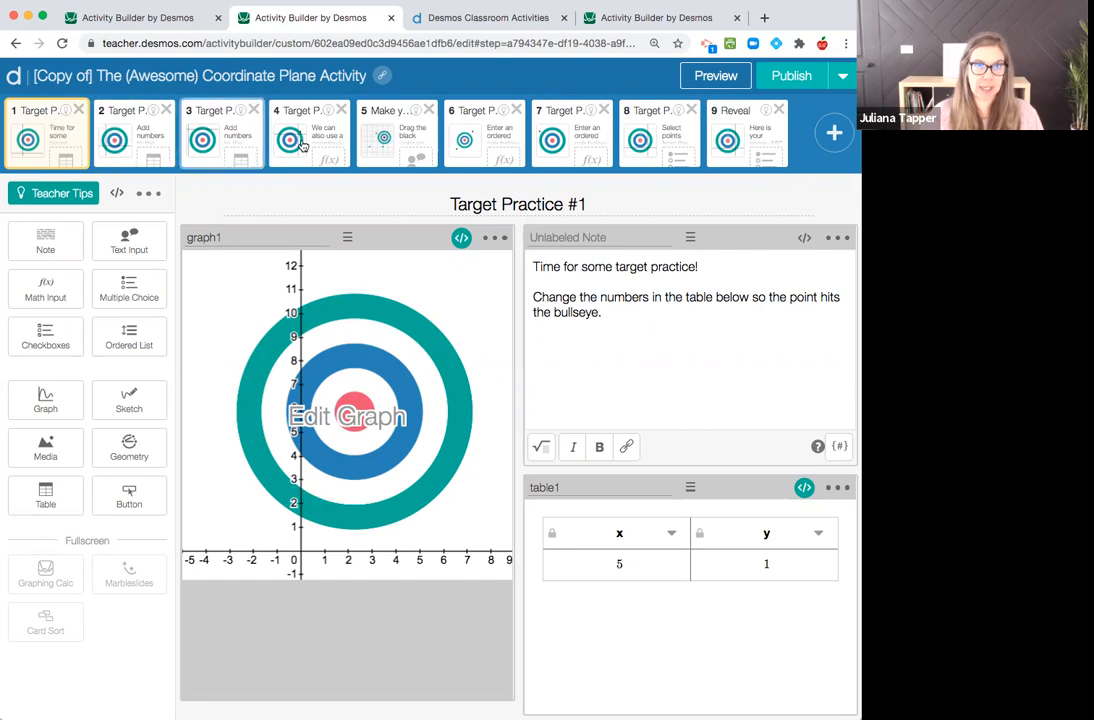
Step: Paste Target Practice #2 and #3 from the Coordinate Plane copy into DEMO lesson after #1
click(396, 133)
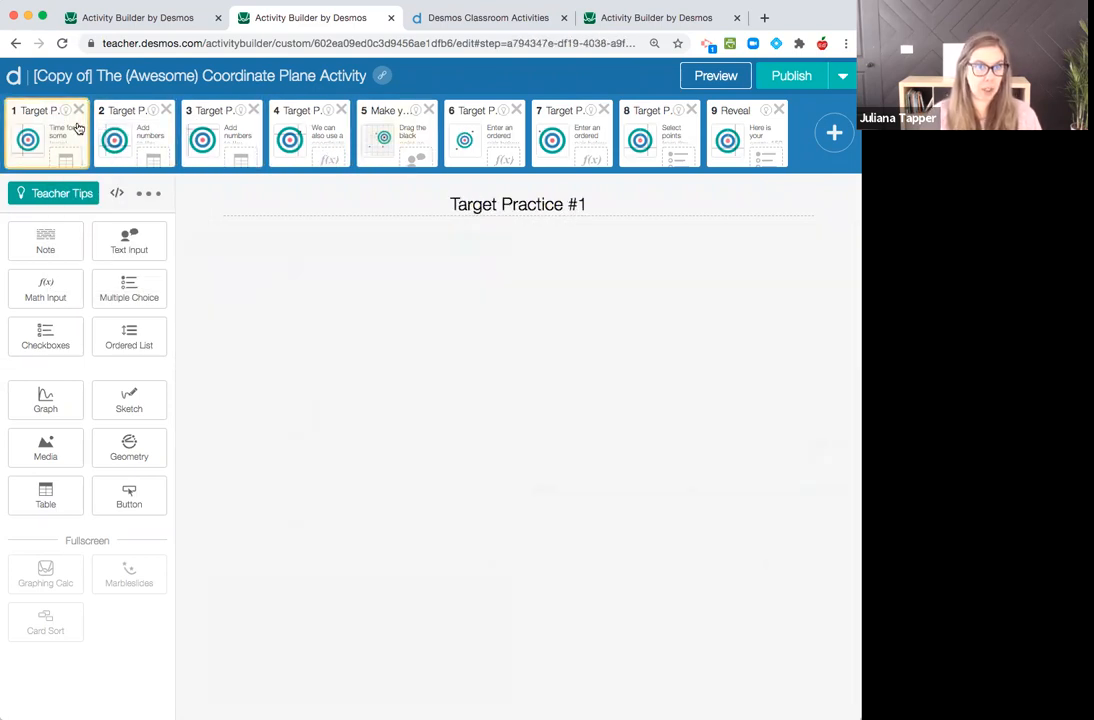
click(47, 135)
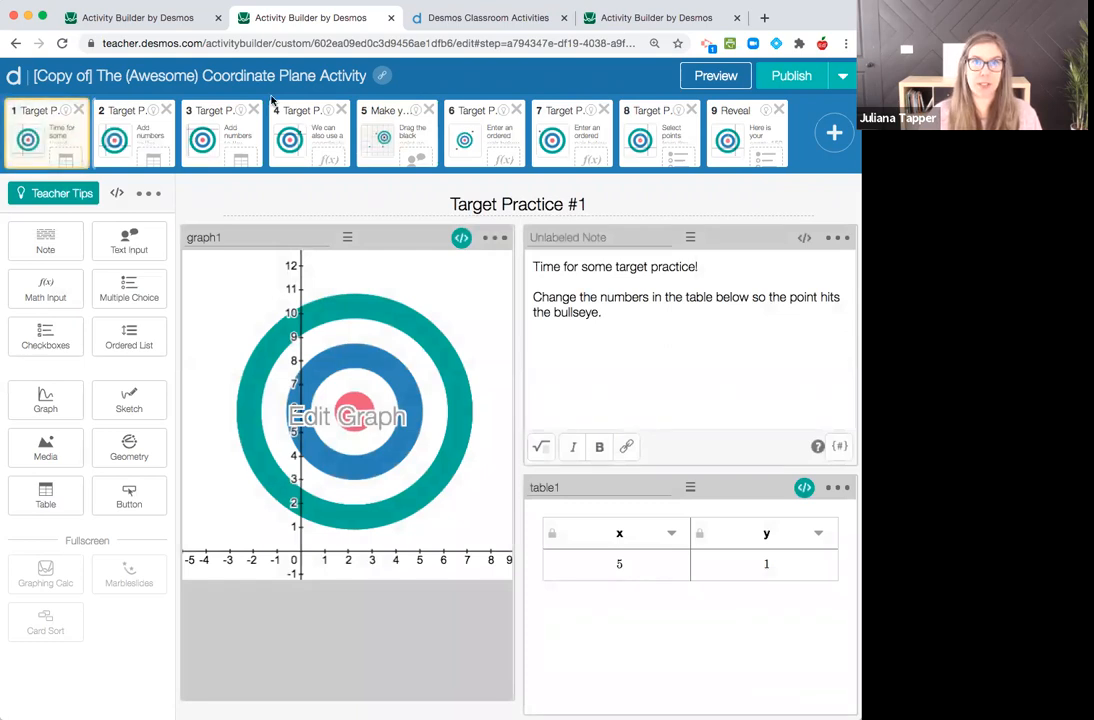
click(650, 18)
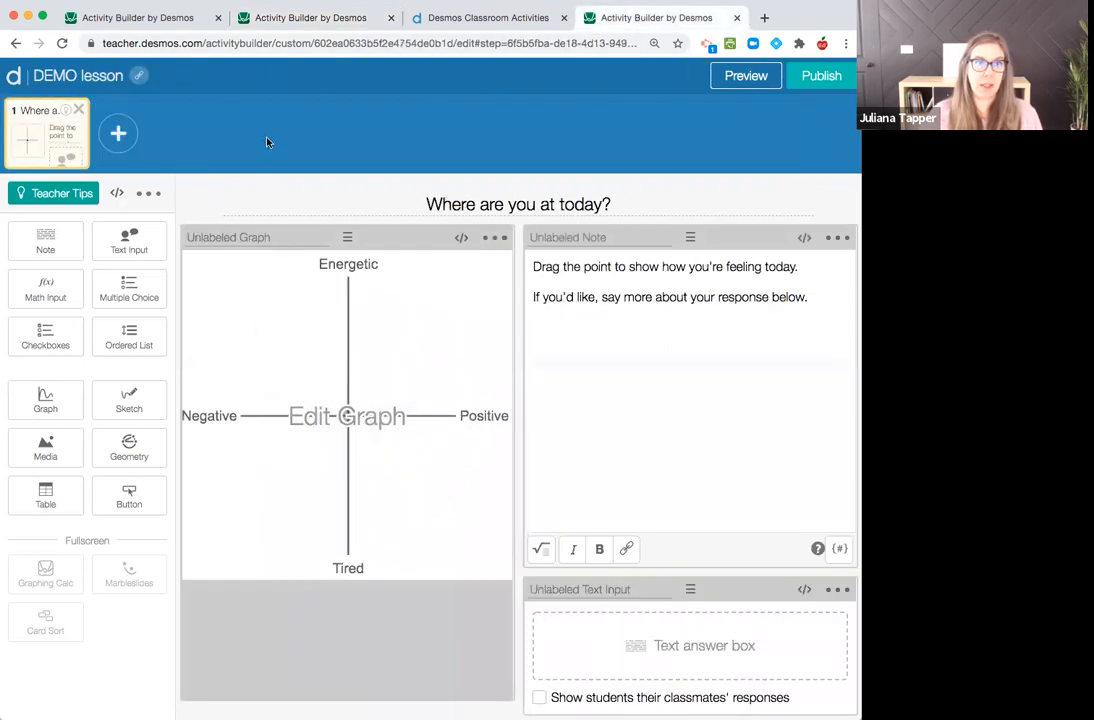
mouse_move(179, 113)
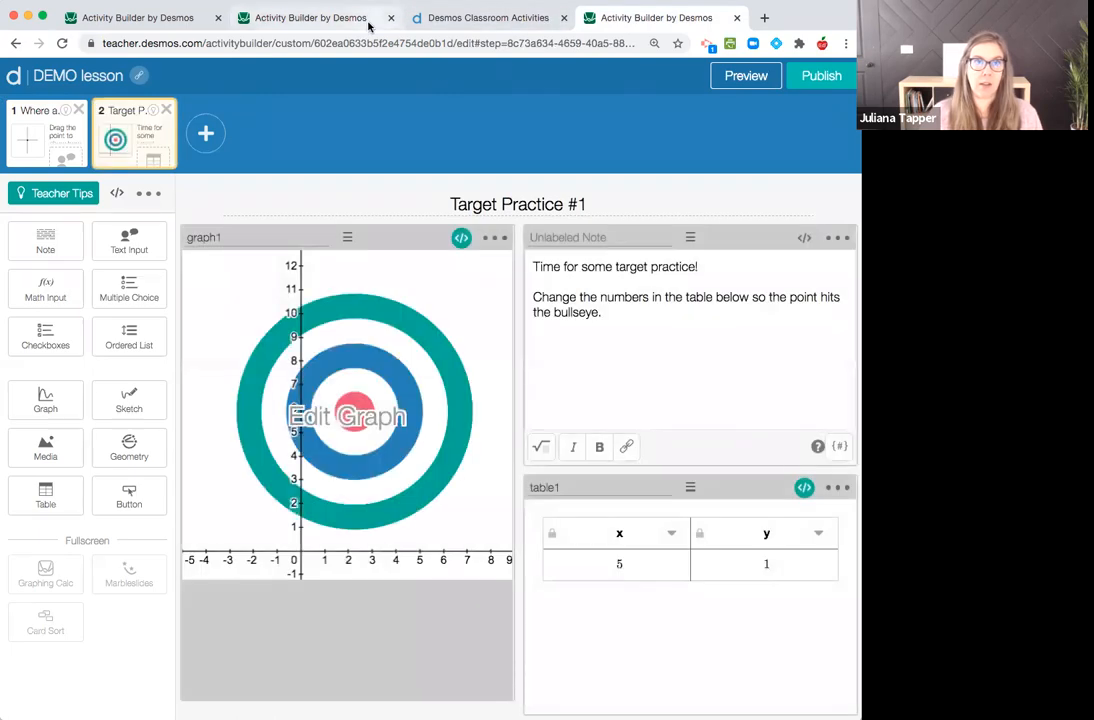
click(315, 18)
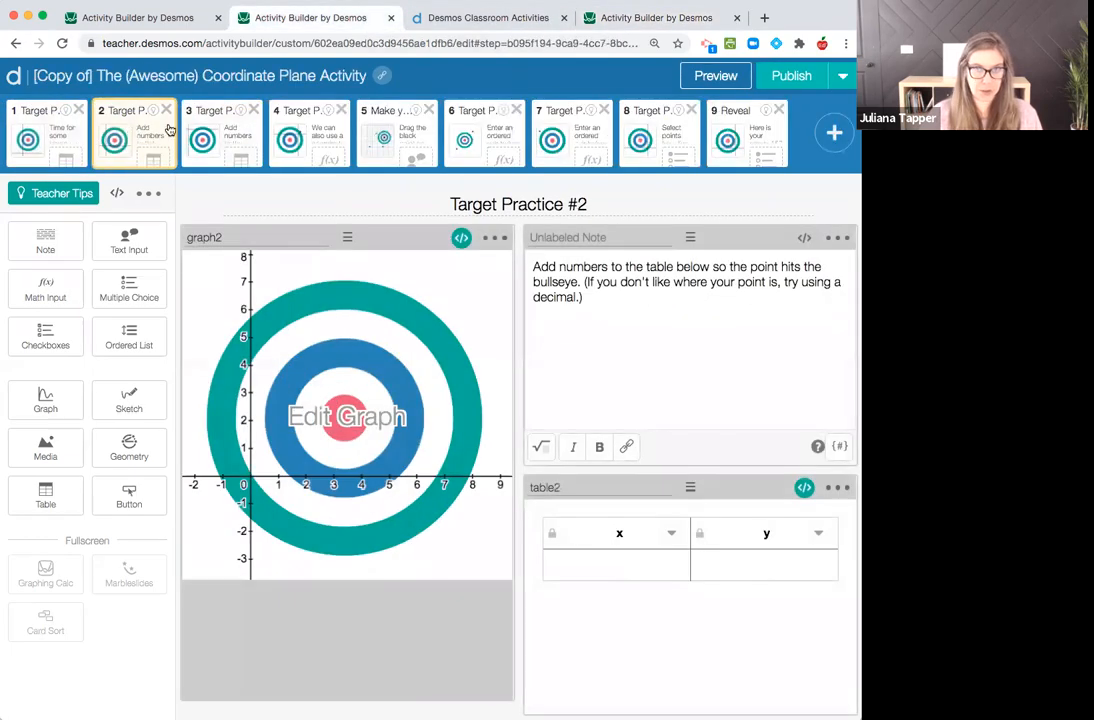
click(650, 18)
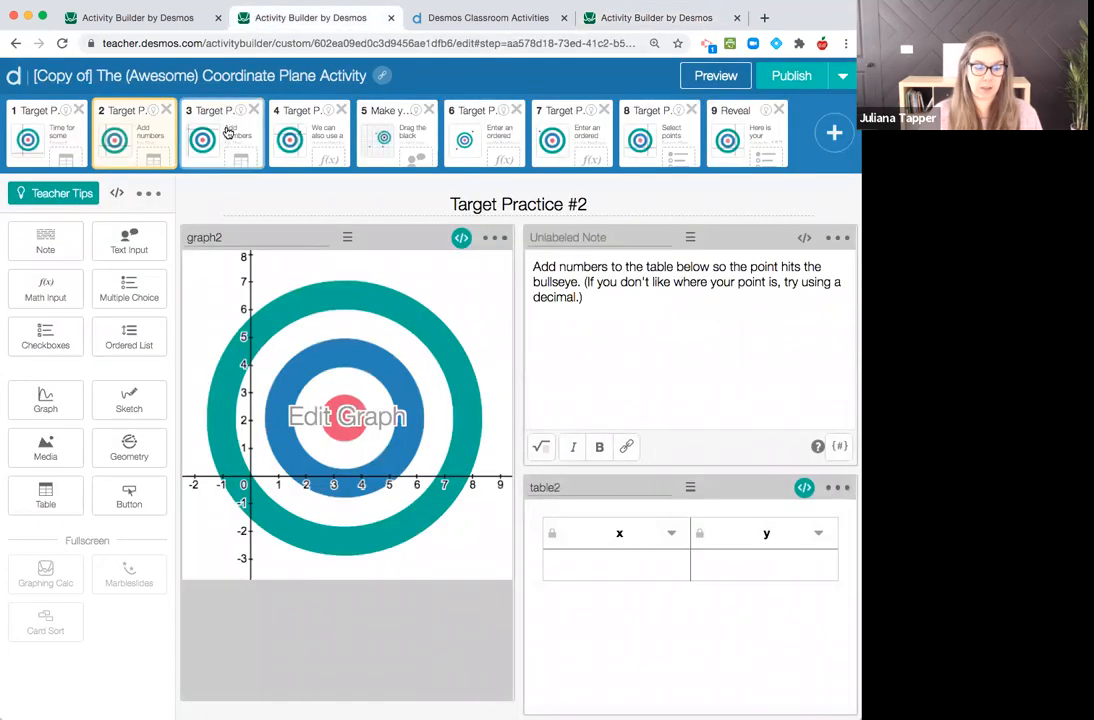
click(650, 17)
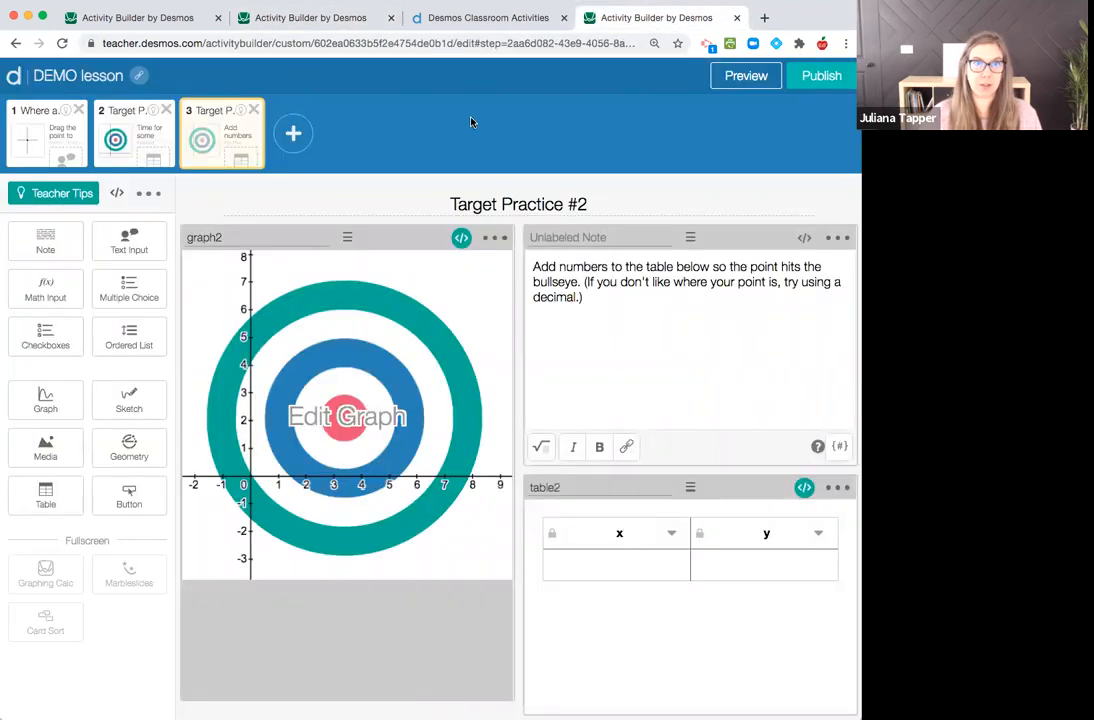
click(293, 133)
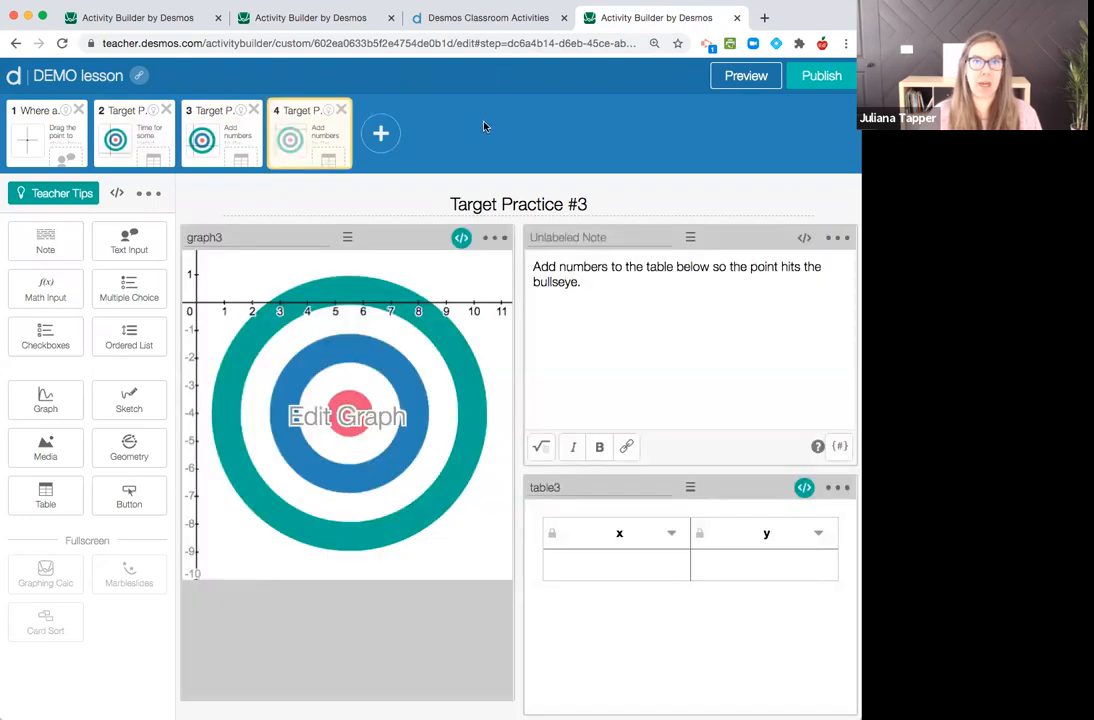
mouse_move(460, 156)
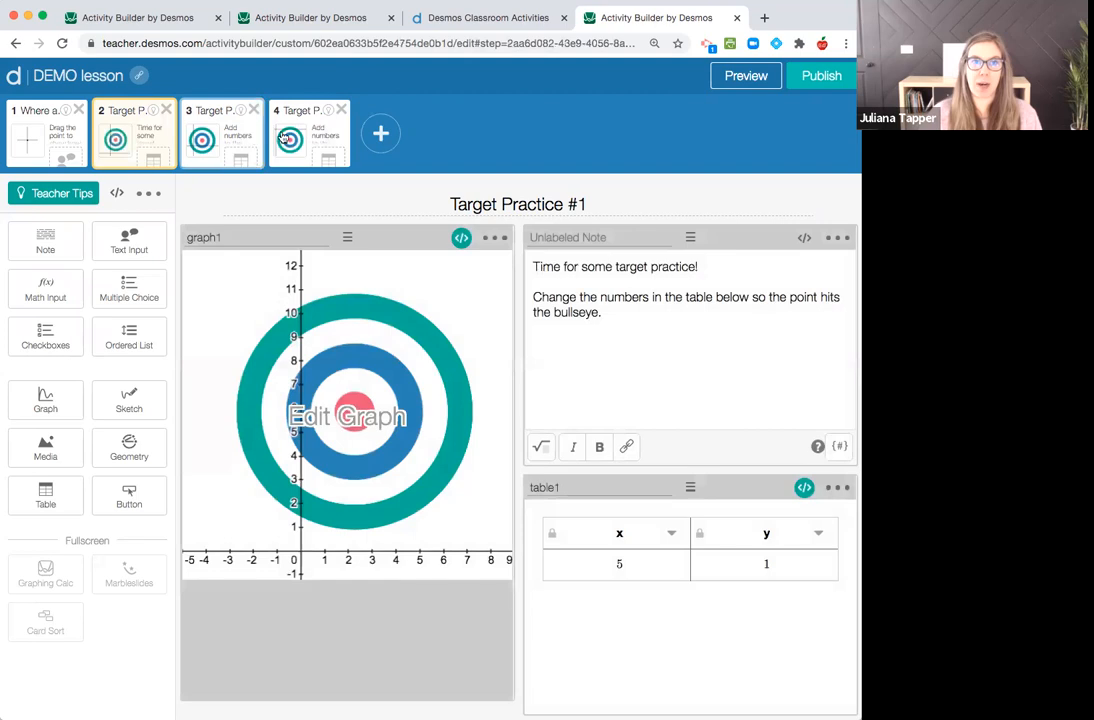
click(309, 133)
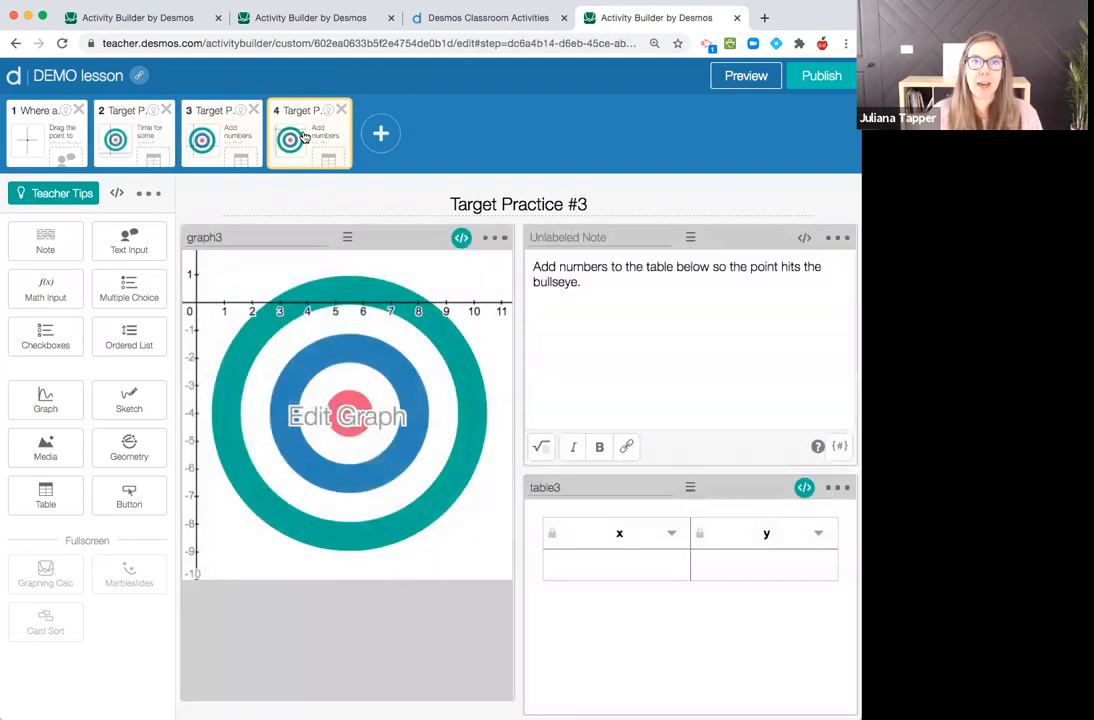
click(488, 18)
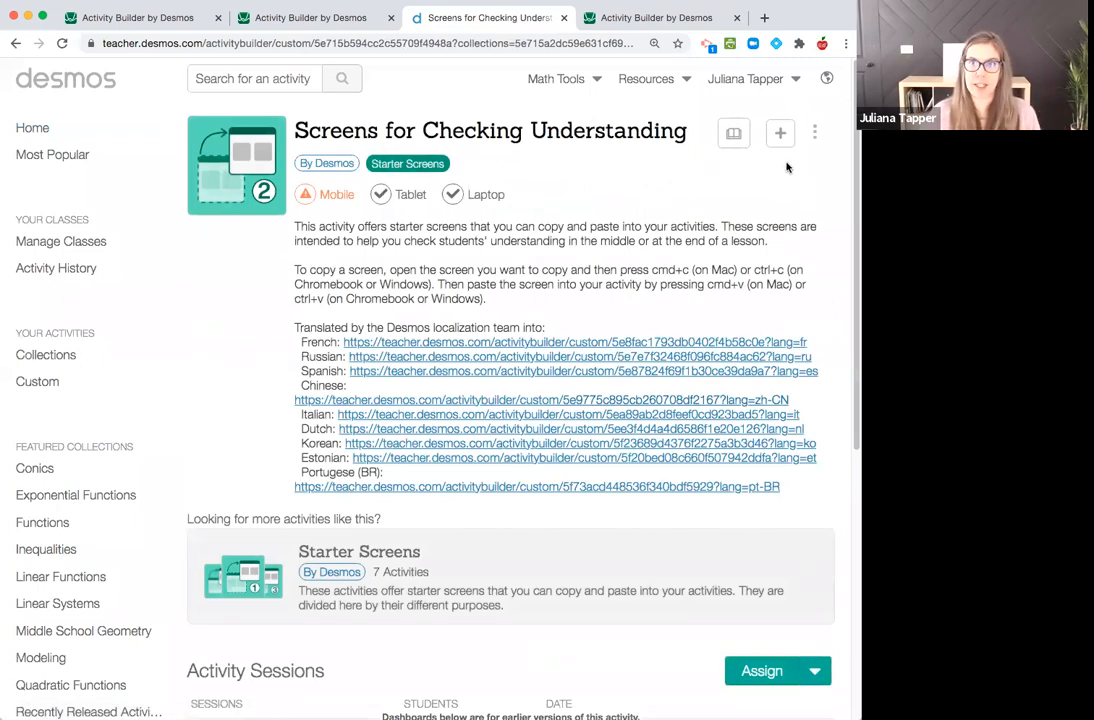
Step: Make an editable copy of Screens for Checking Understanding
click(815, 132)
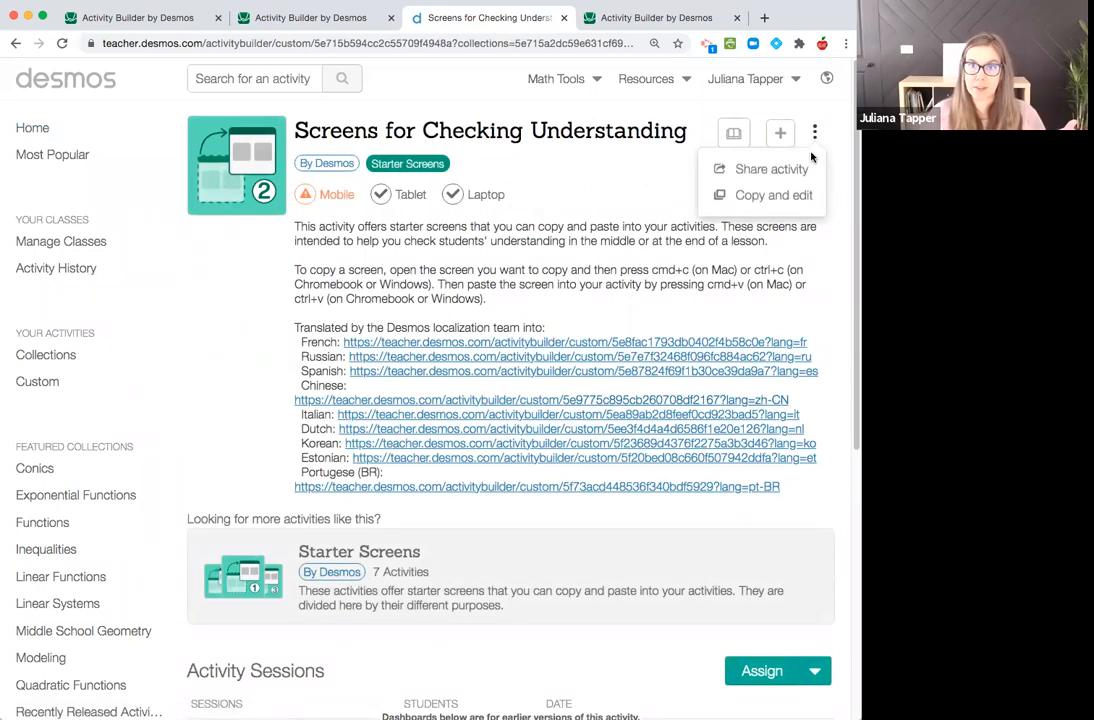
click(773, 195)
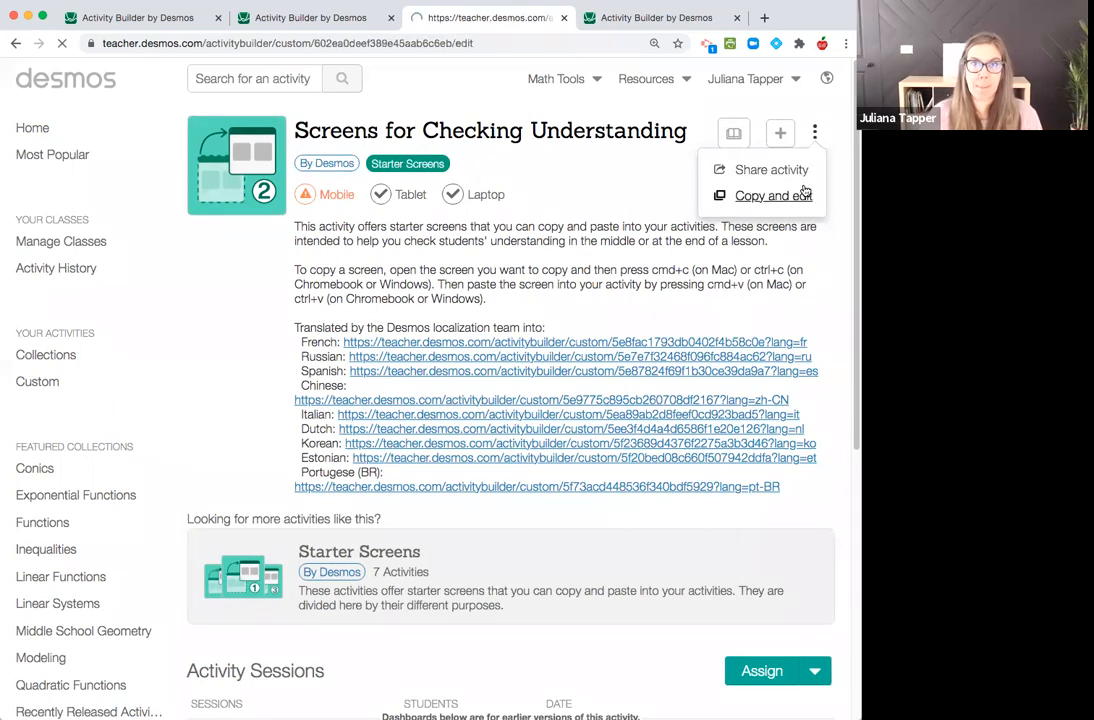
click(773, 195)
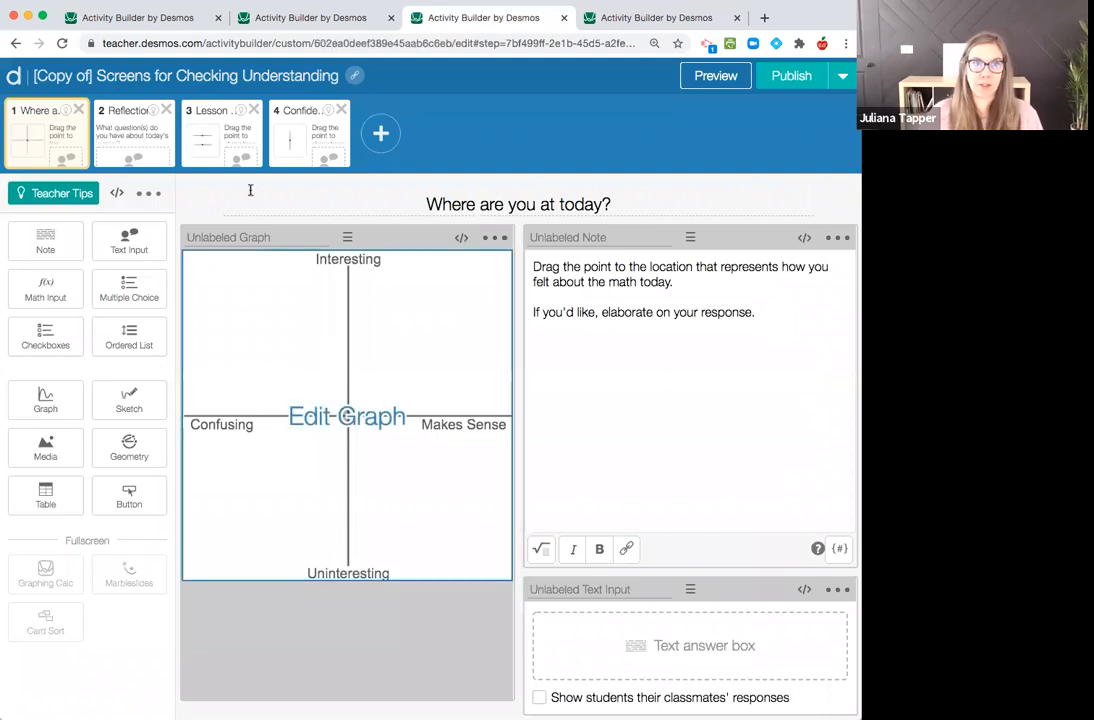
Step: Review the Reflection, Lesson Wrap-Up and Confidence Check screens, ending on Lesson Wrap-Up
click(134, 133)
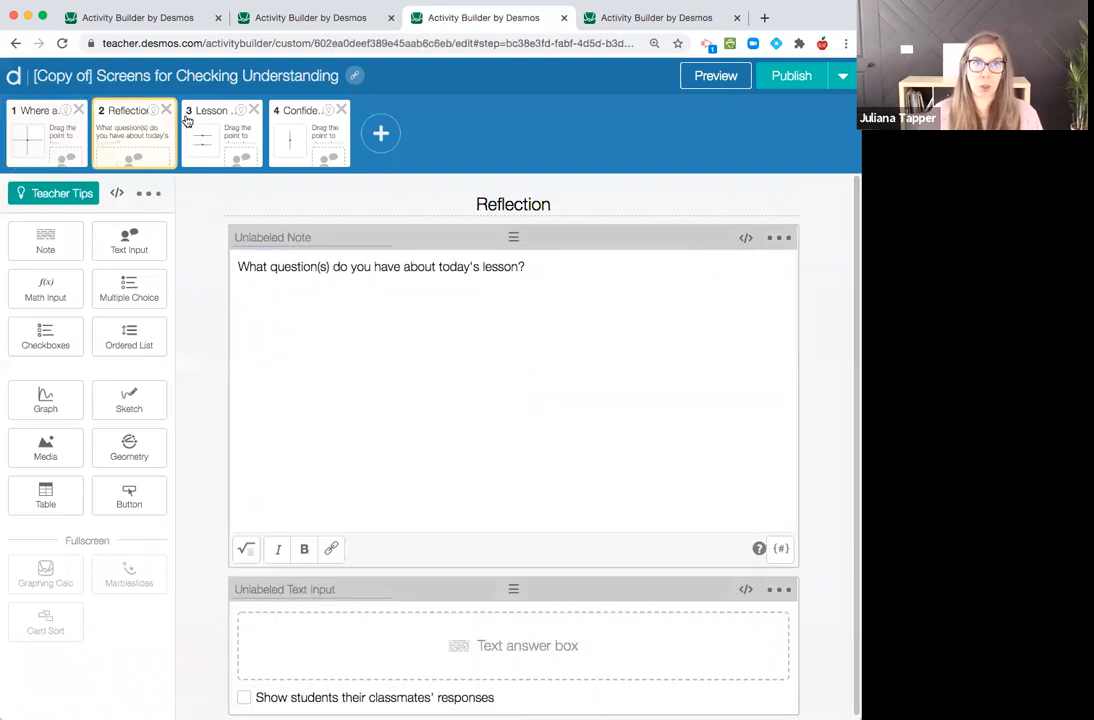
click(220, 133)
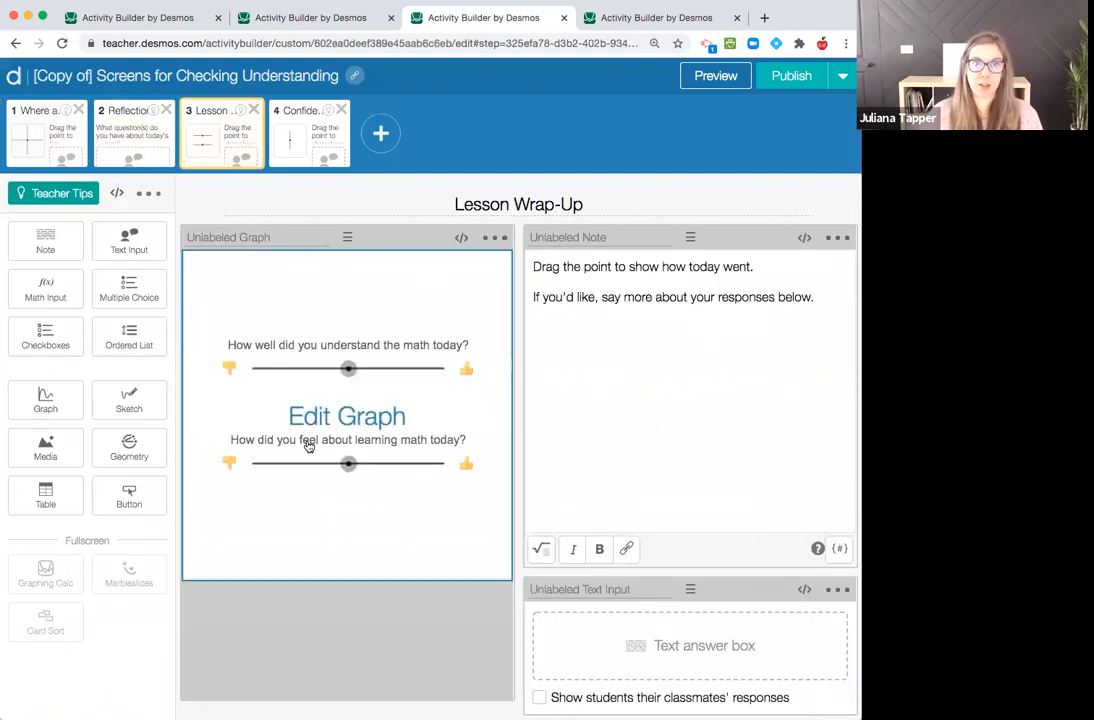
click(309, 133)
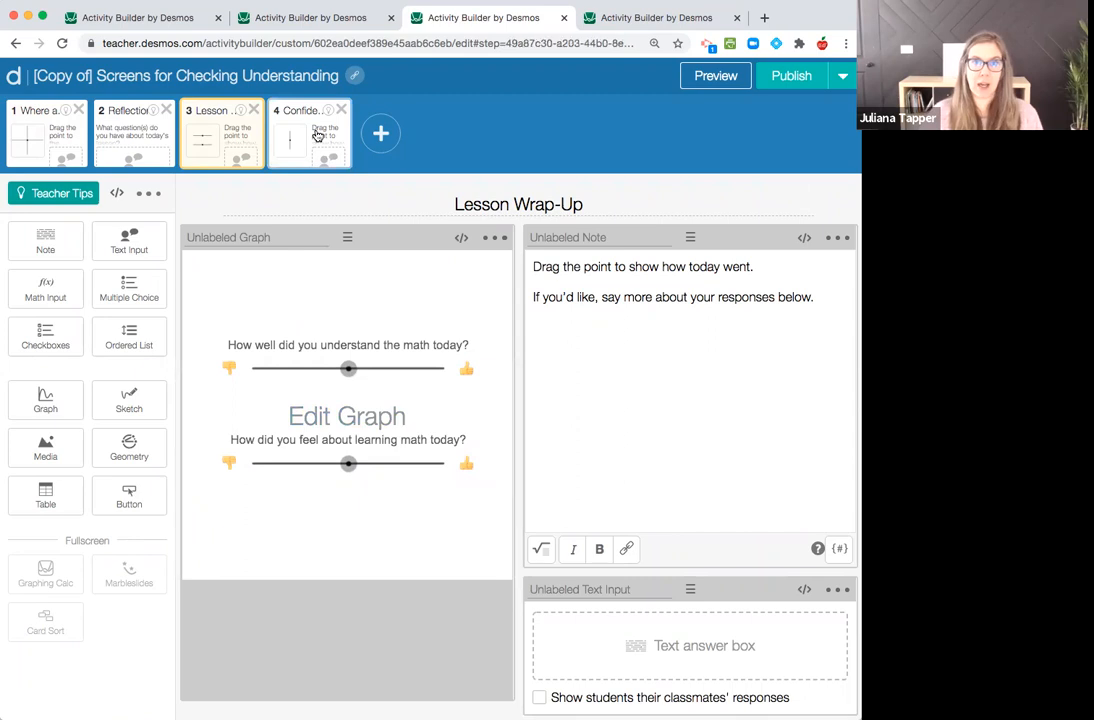
click(309, 133)
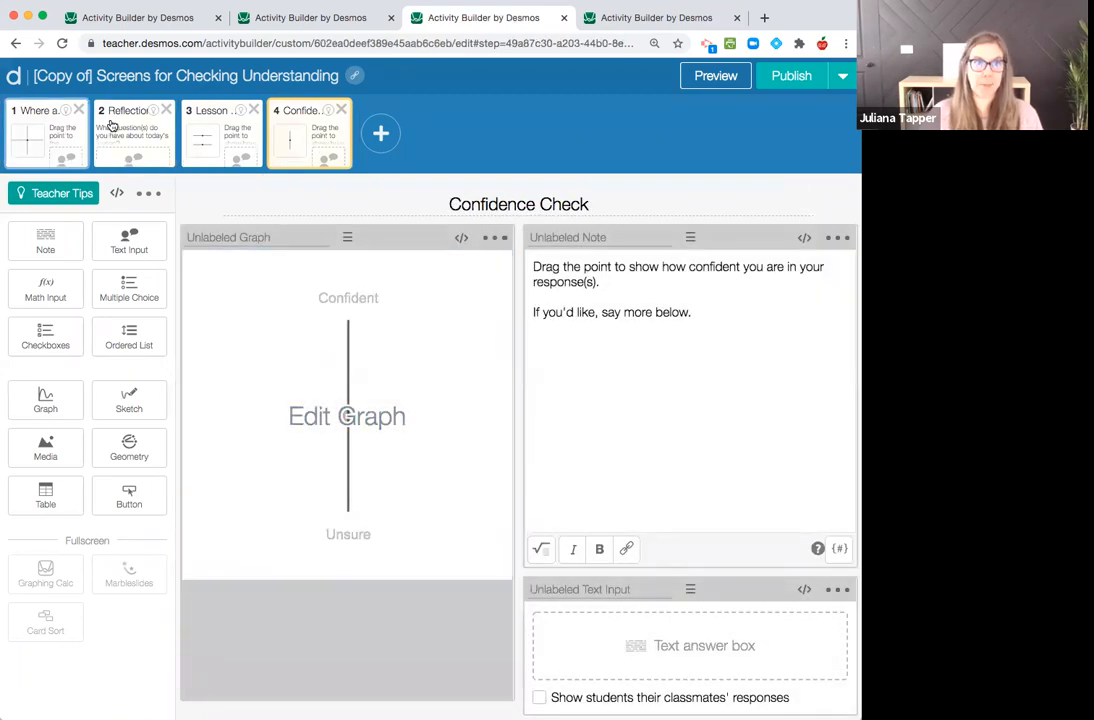
click(134, 134)
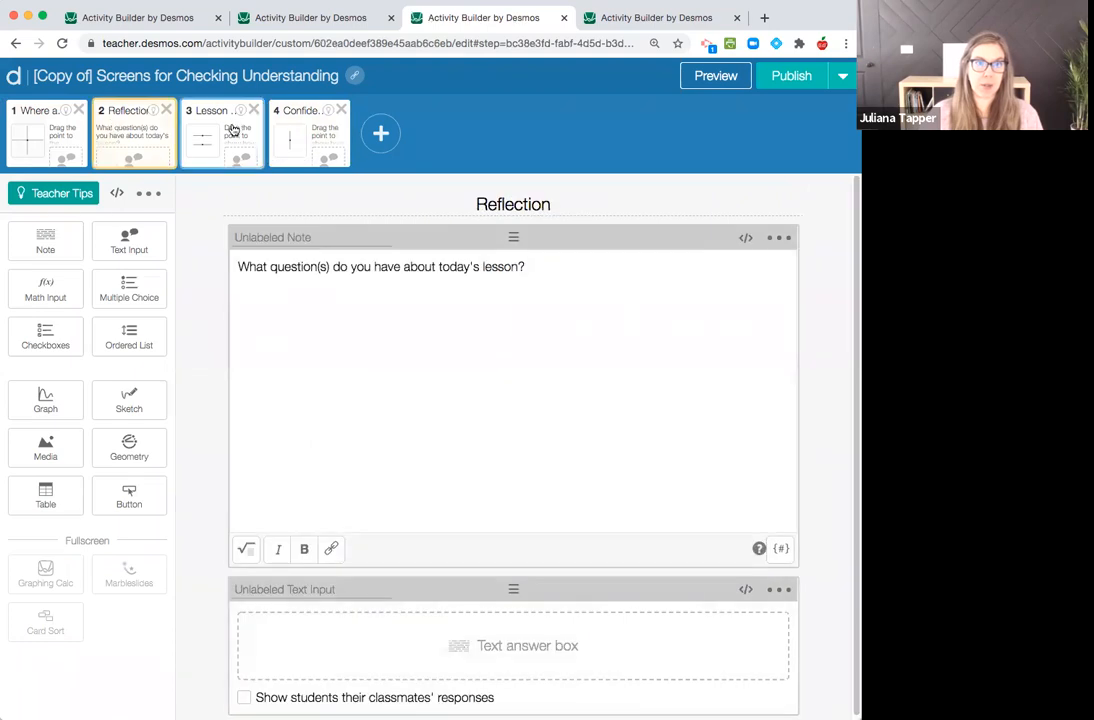
click(221, 135)
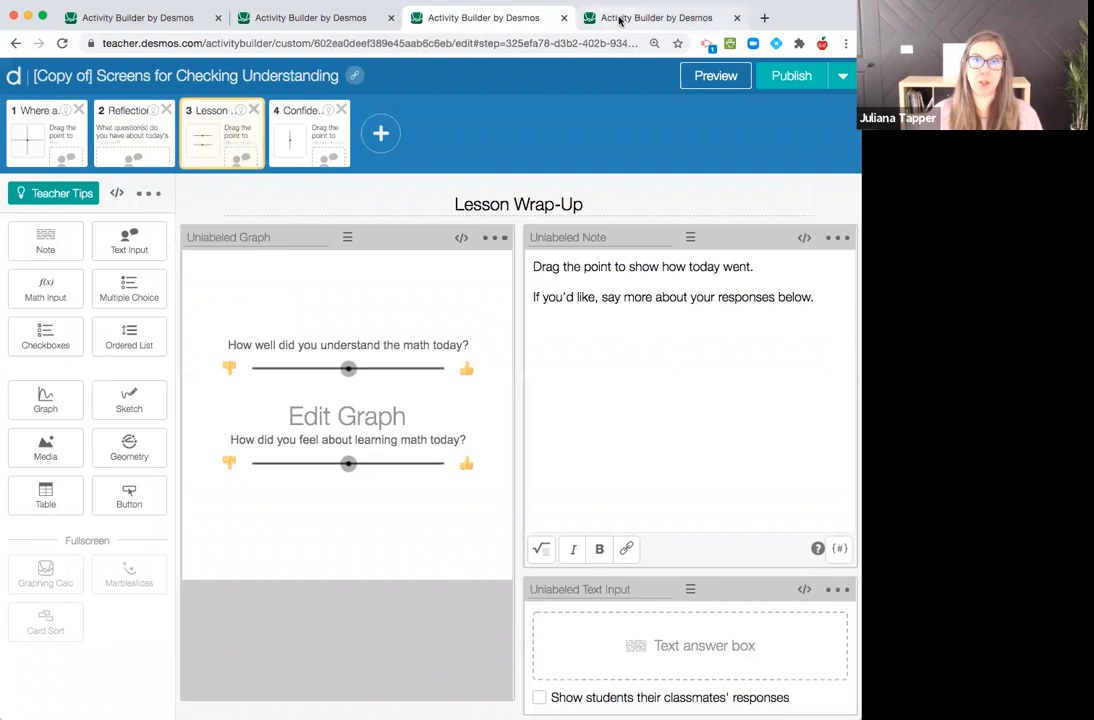
Step: Paste Lesson Wrap-Up as screen 5 of DEMO lesson and publish it
click(650, 17)
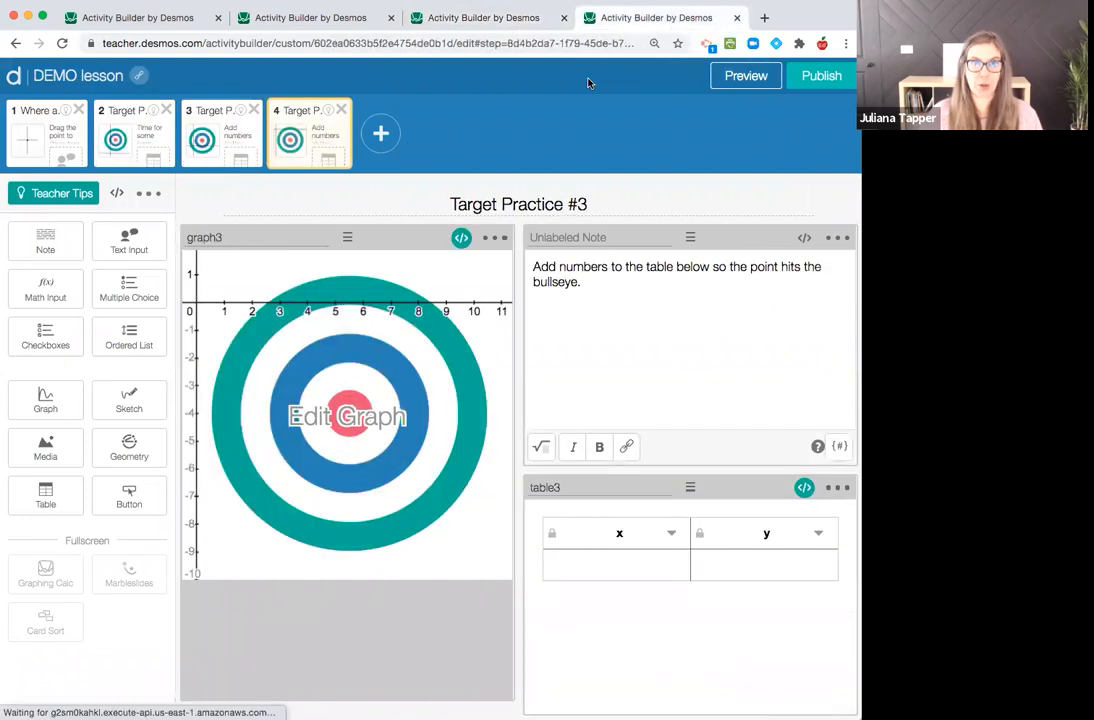
click(380, 133)
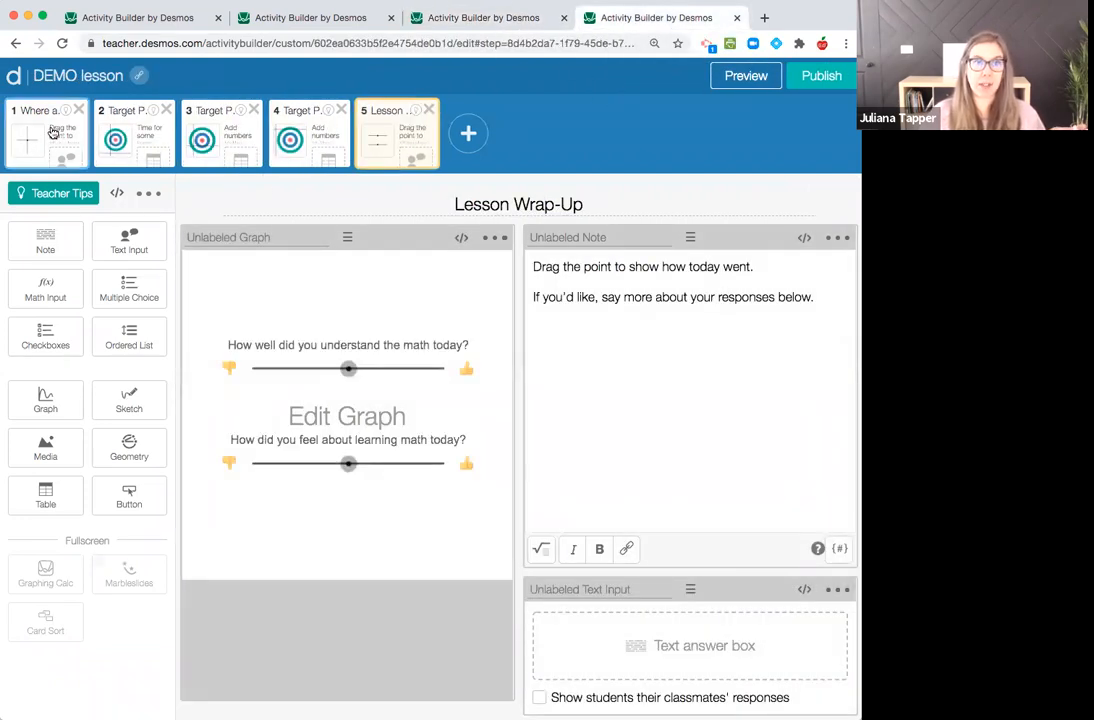
mouse_move(835, 138)
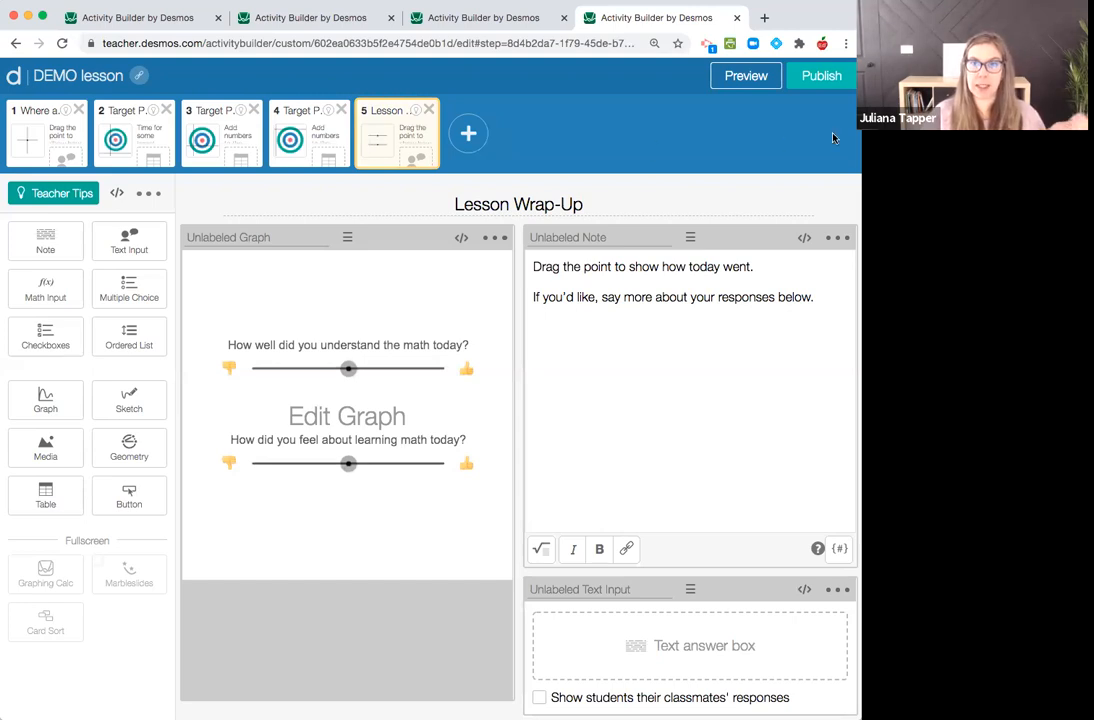
click(821, 75)
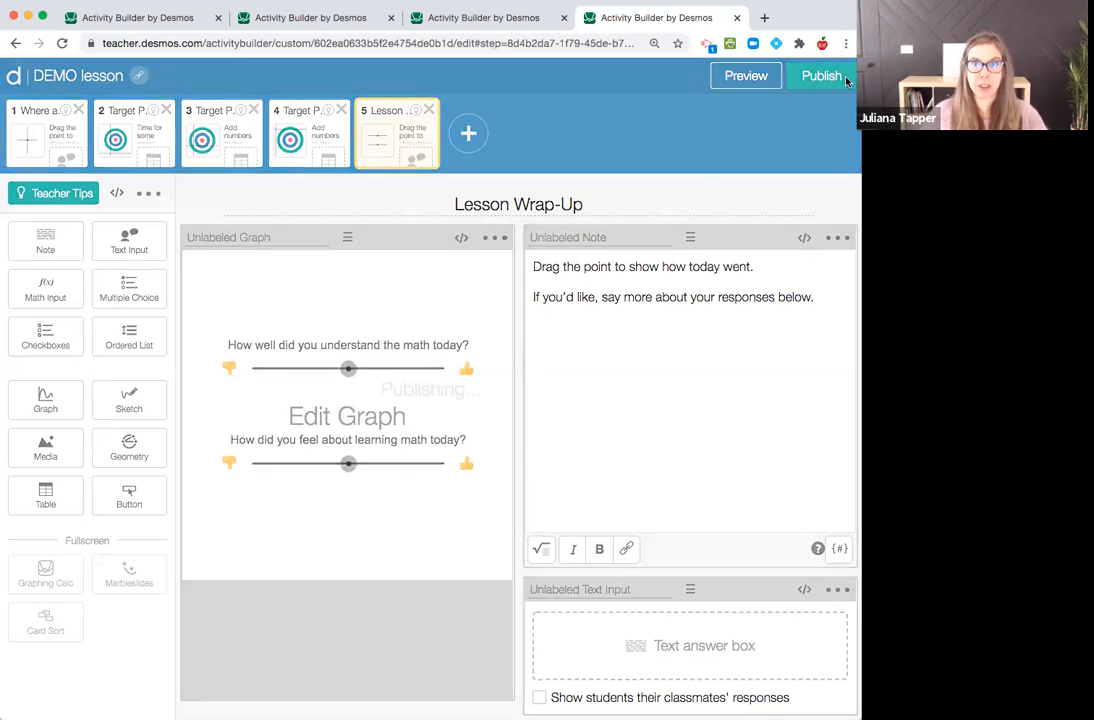
click(822, 75)
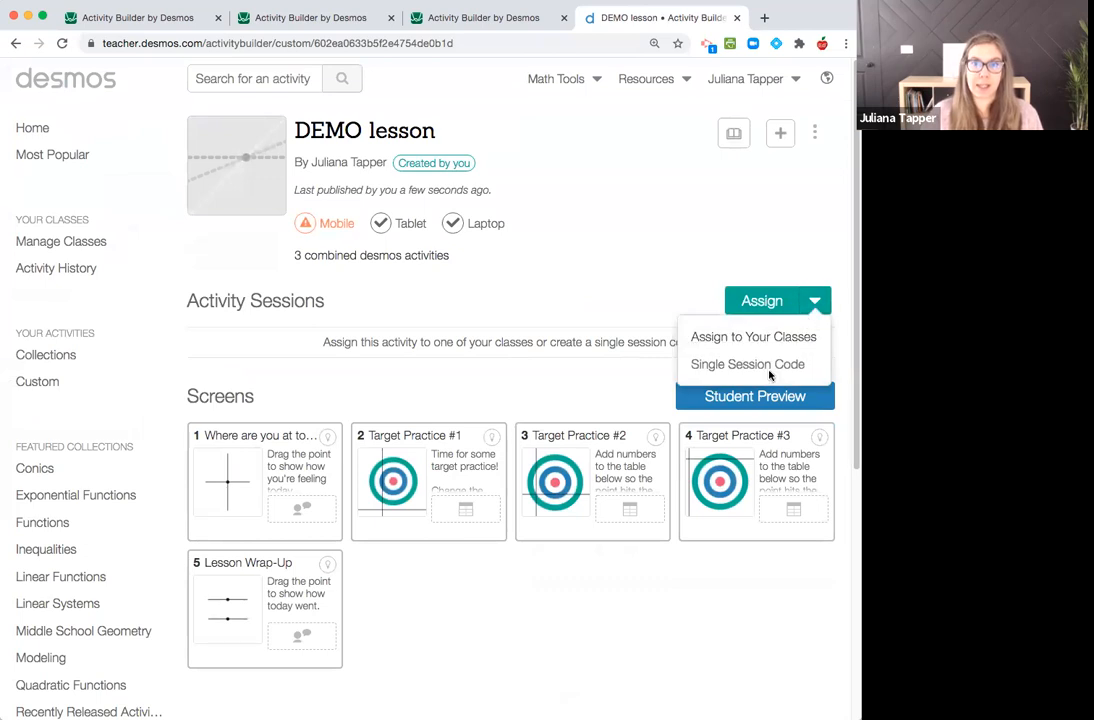
click(747, 364)
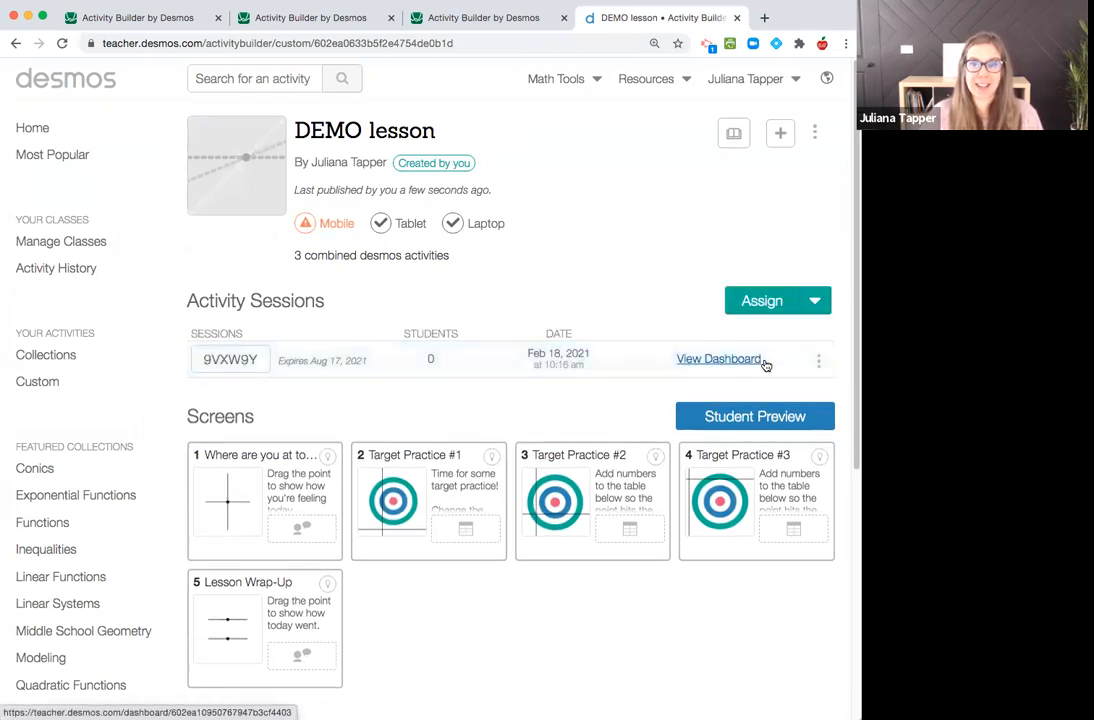
mouse_move(744, 378)
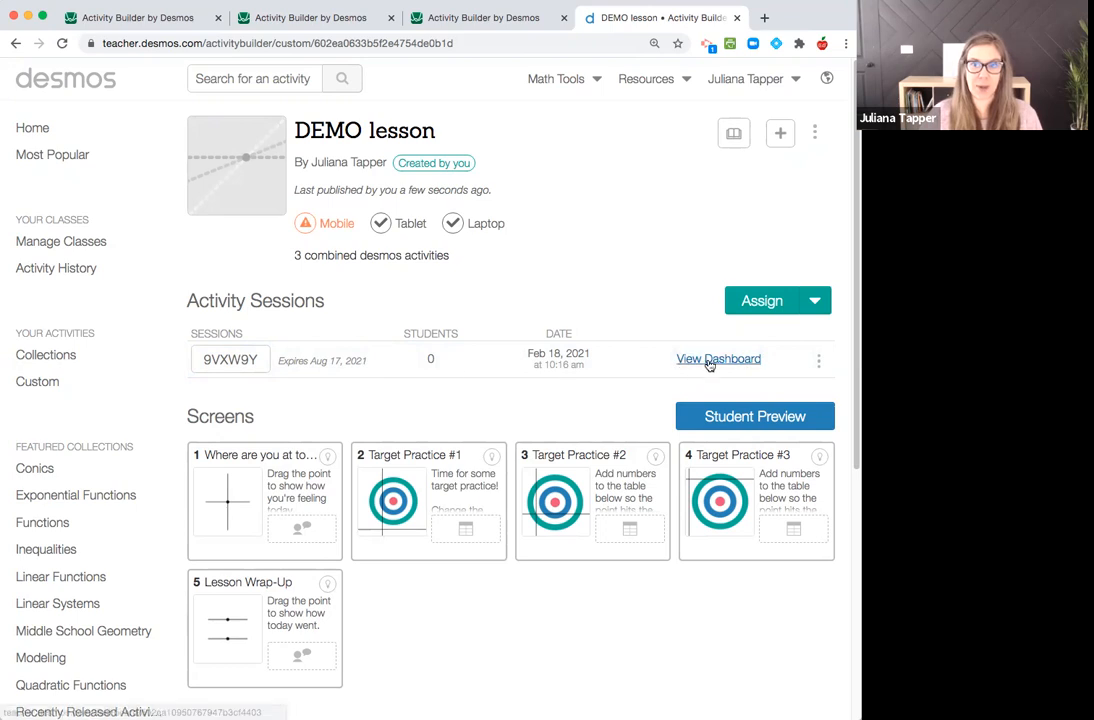
click(718, 359)
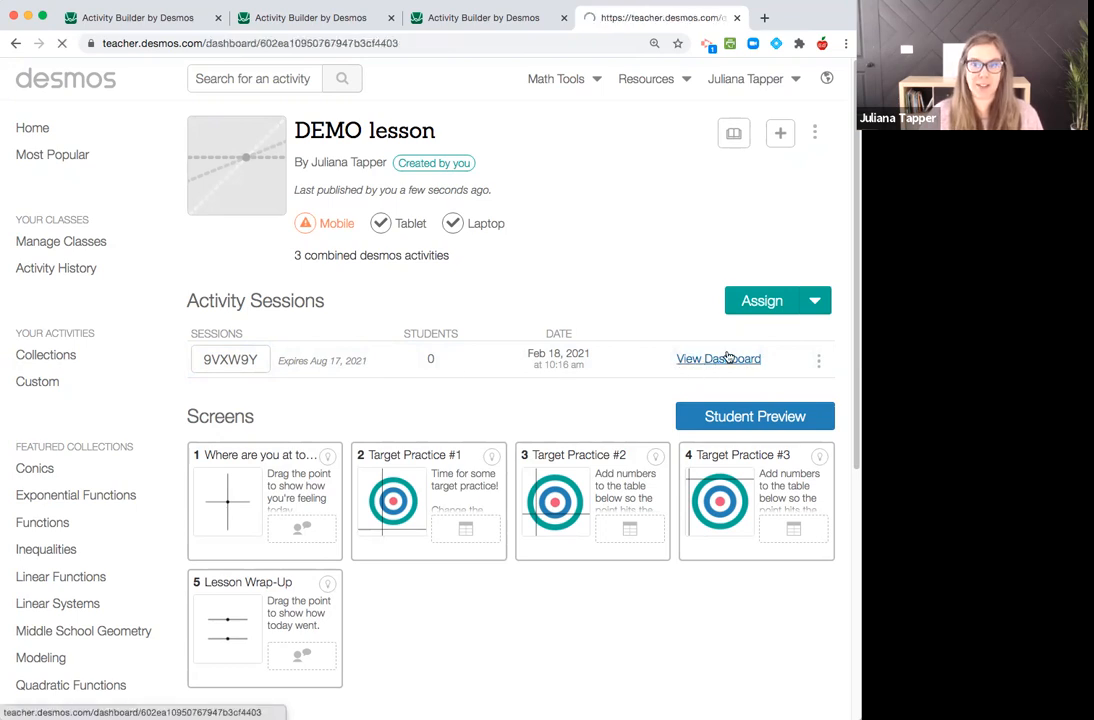
Step: Dismiss the join-code notice and pace the class to screen 5, Lesson Wrap-Up
click(718, 358)
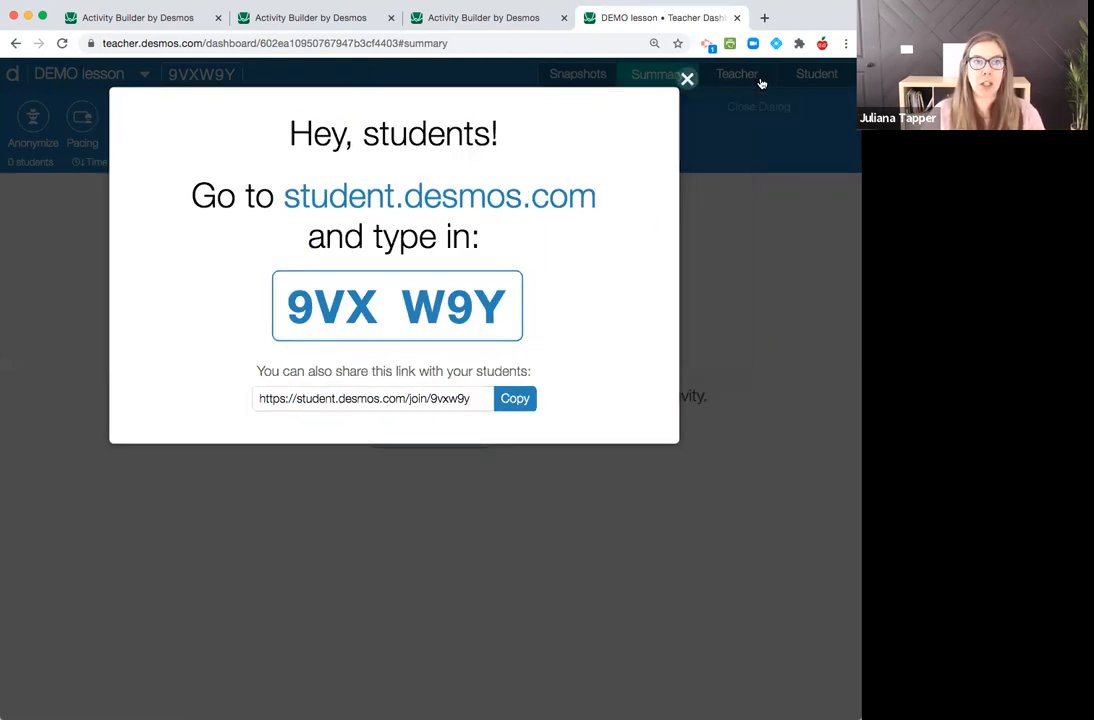
click(687, 78)
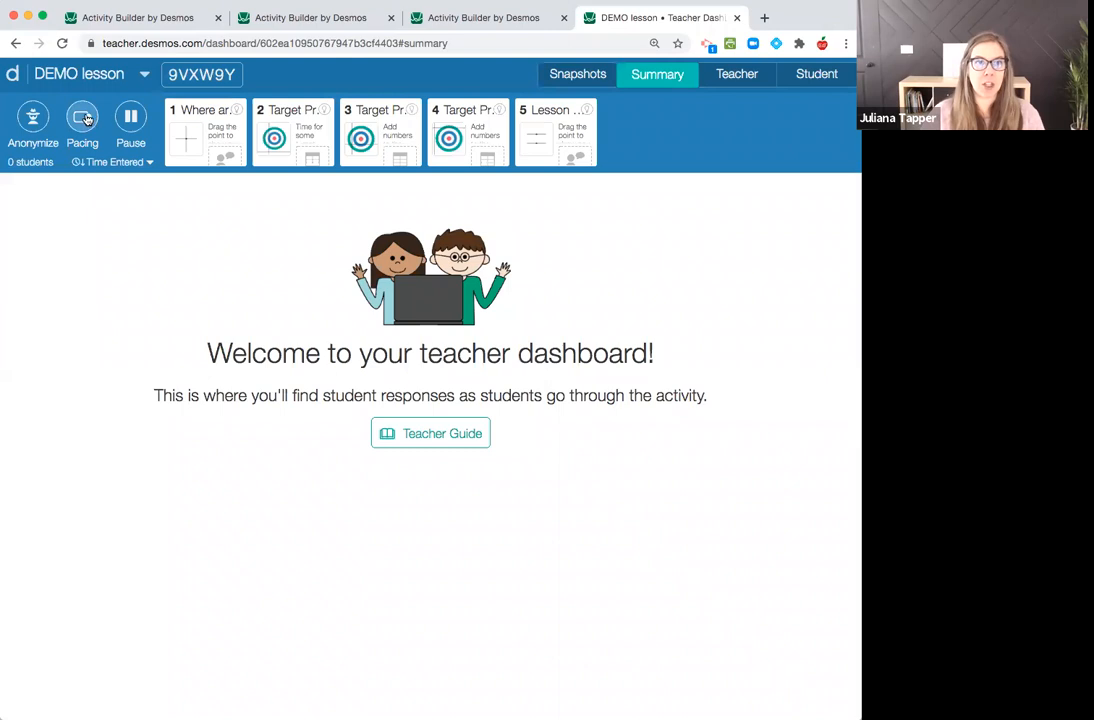
click(82, 120)
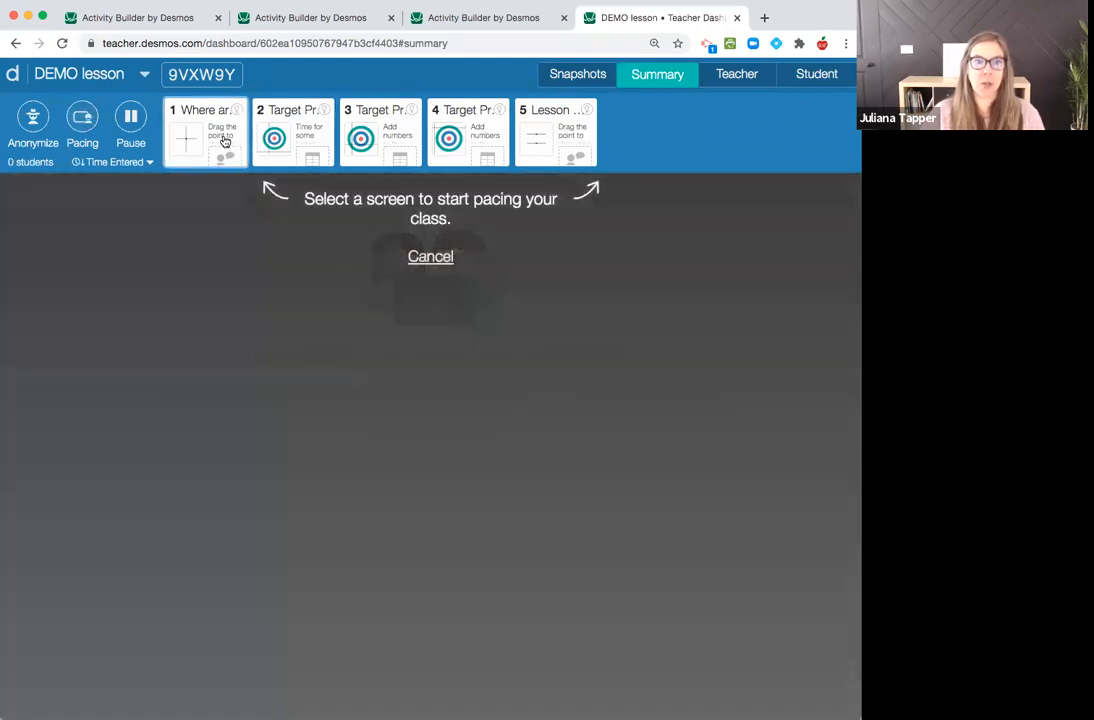
click(205, 132)
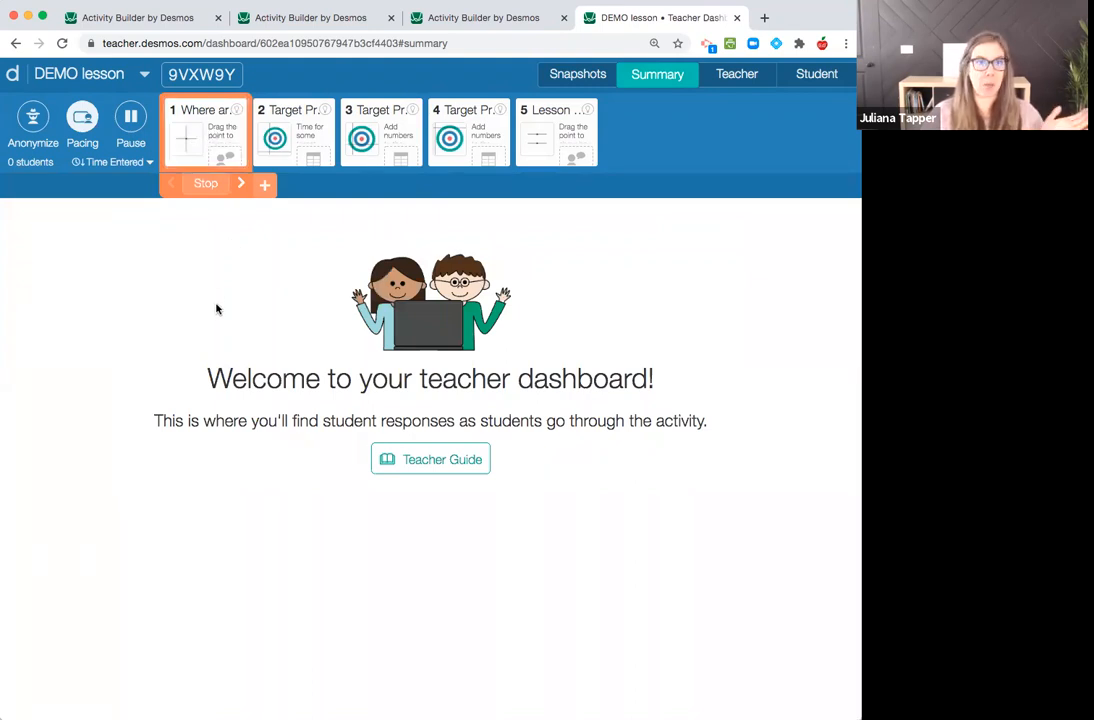
mouse_move(240, 190)
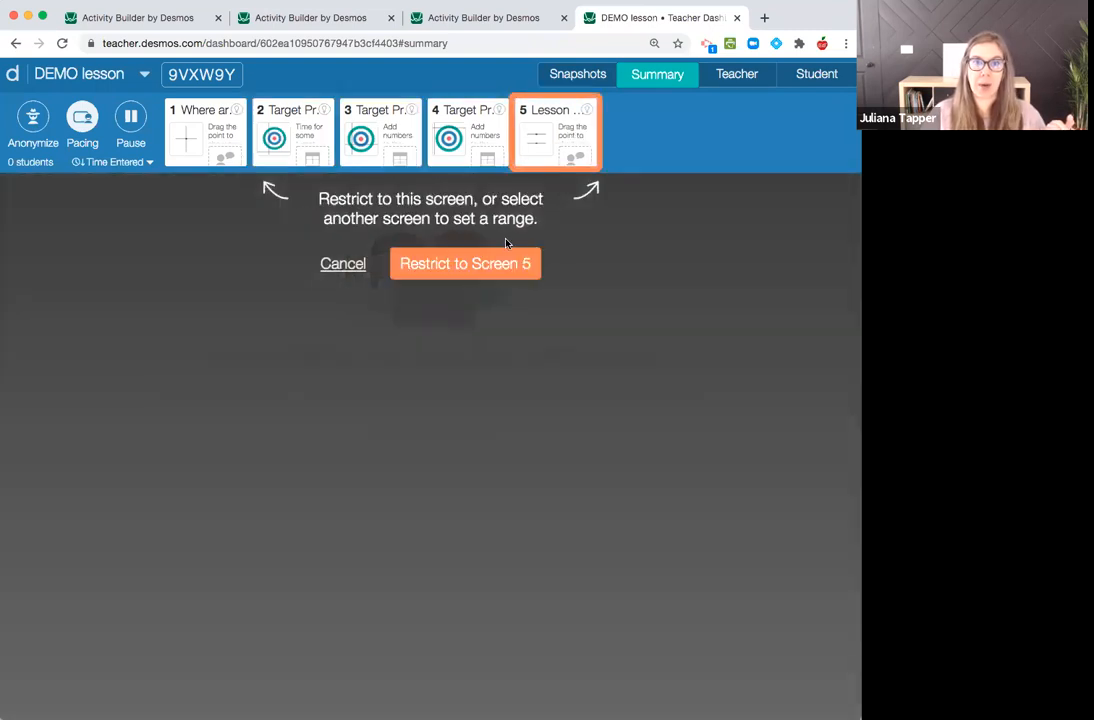
click(465, 263)
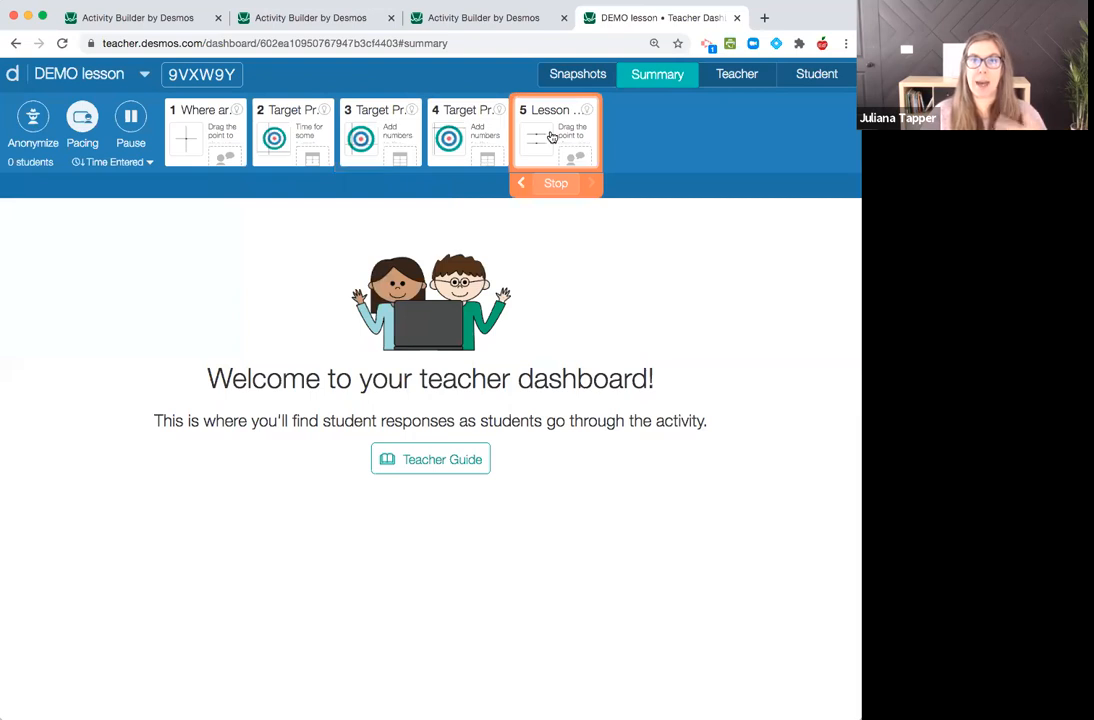